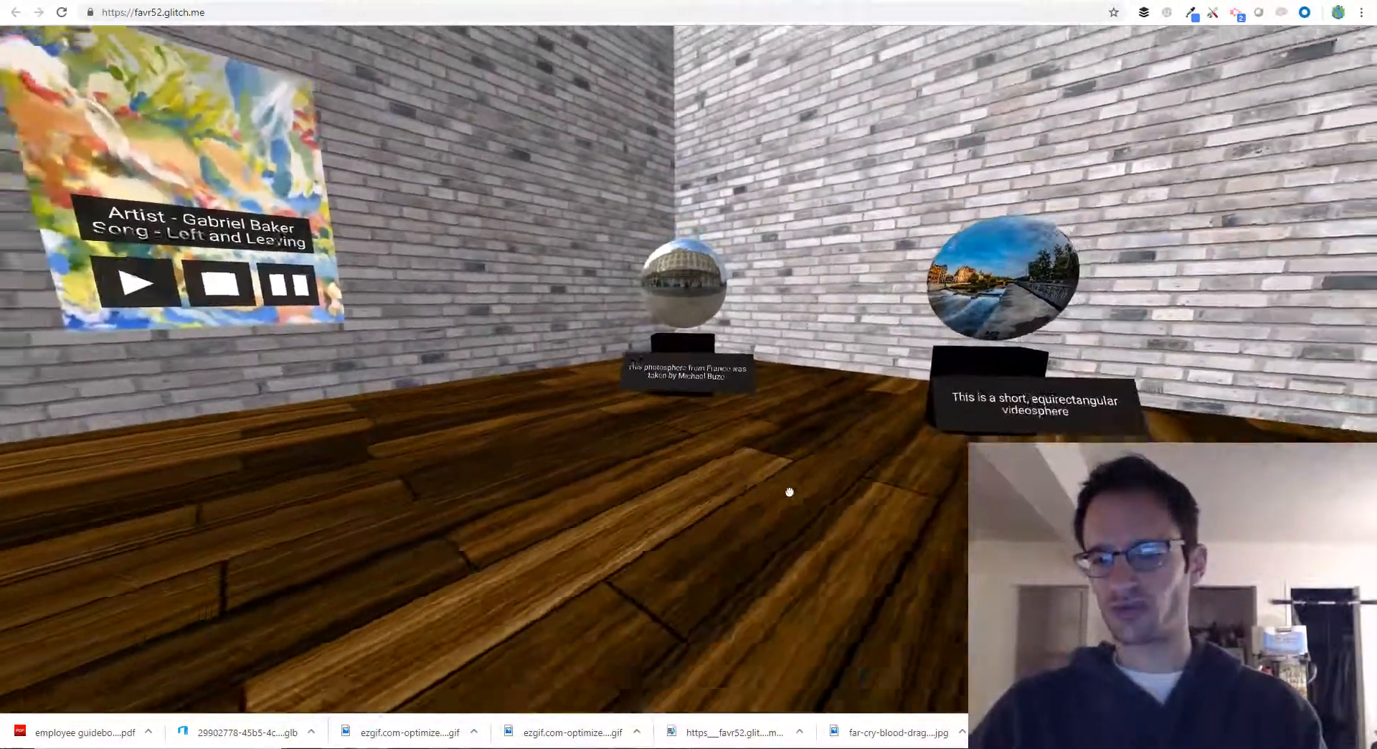
Mark the spherevidclip video's autoplay attribute, then switch to the live favr52.glitch.me tab.
click(1001, 287)
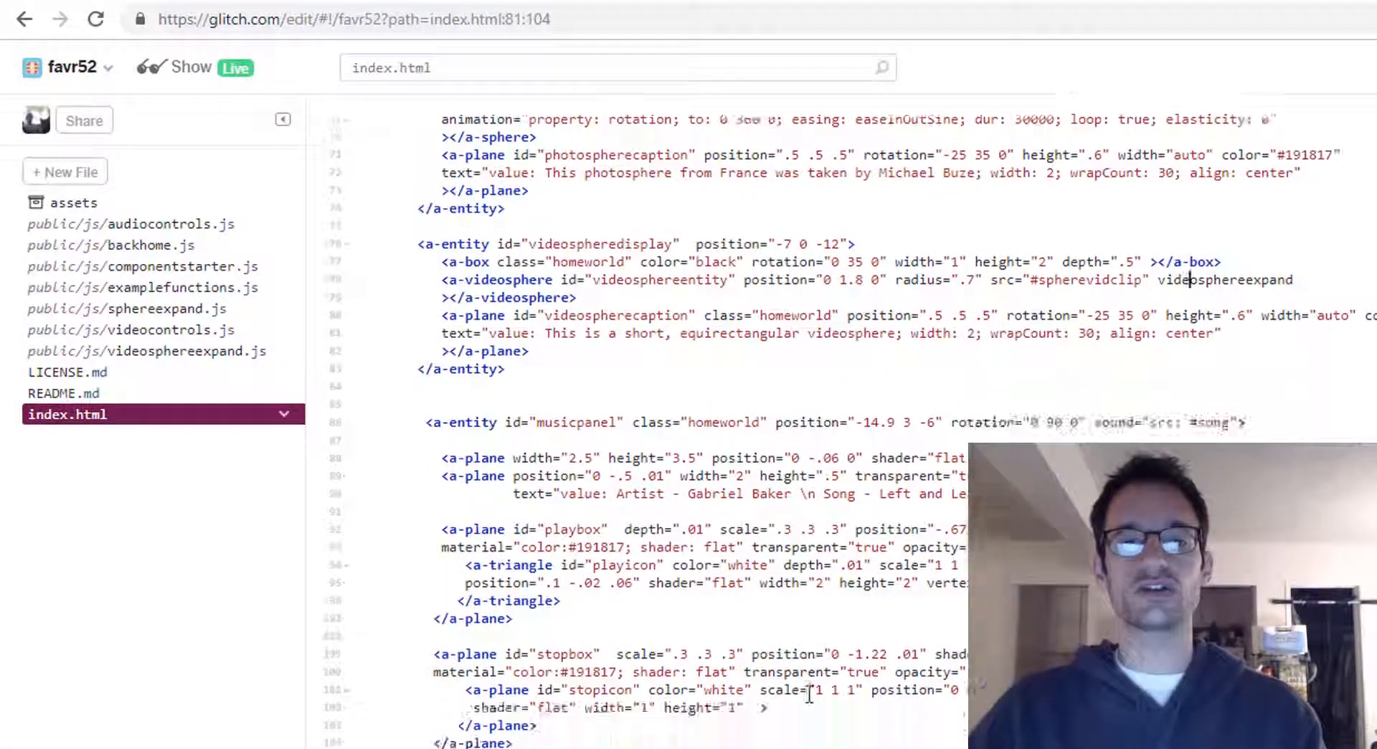
scroll(down, 3)
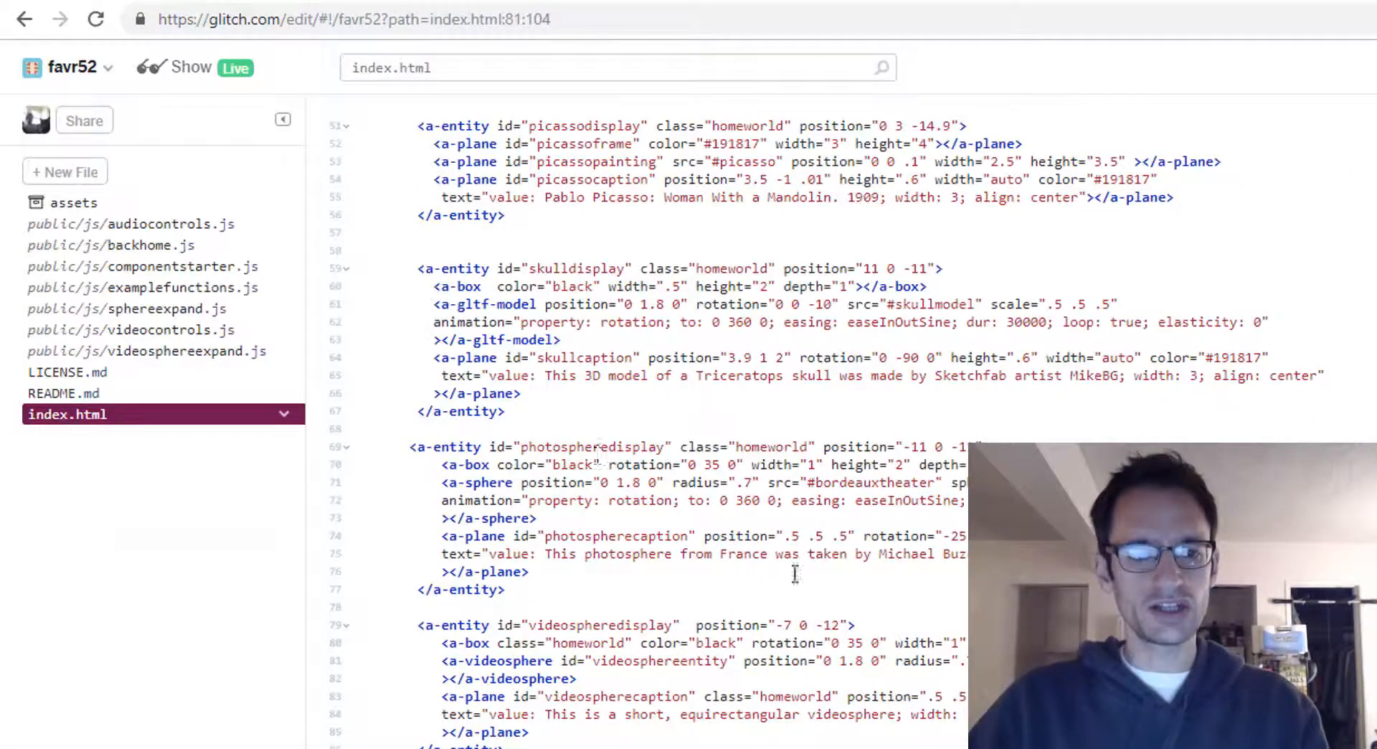
scroll(down, 3)
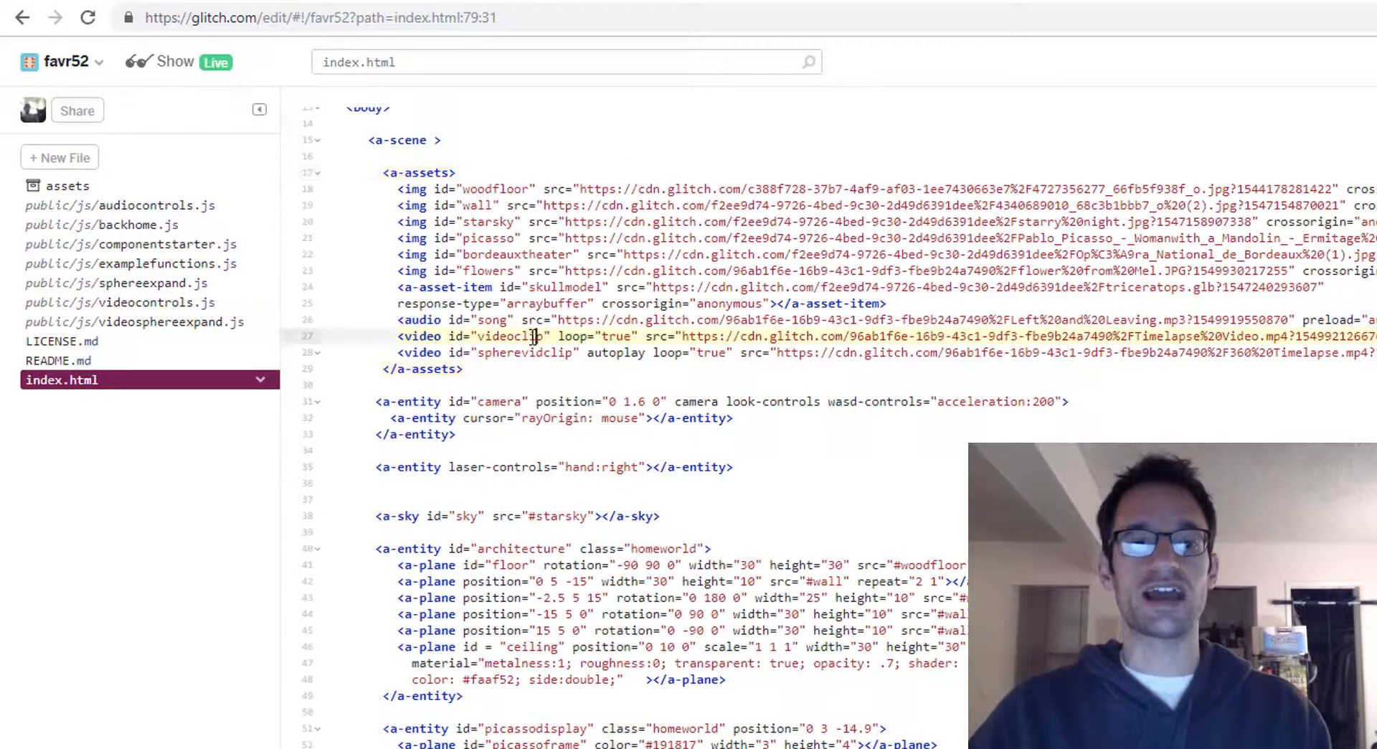
click(61, 185)
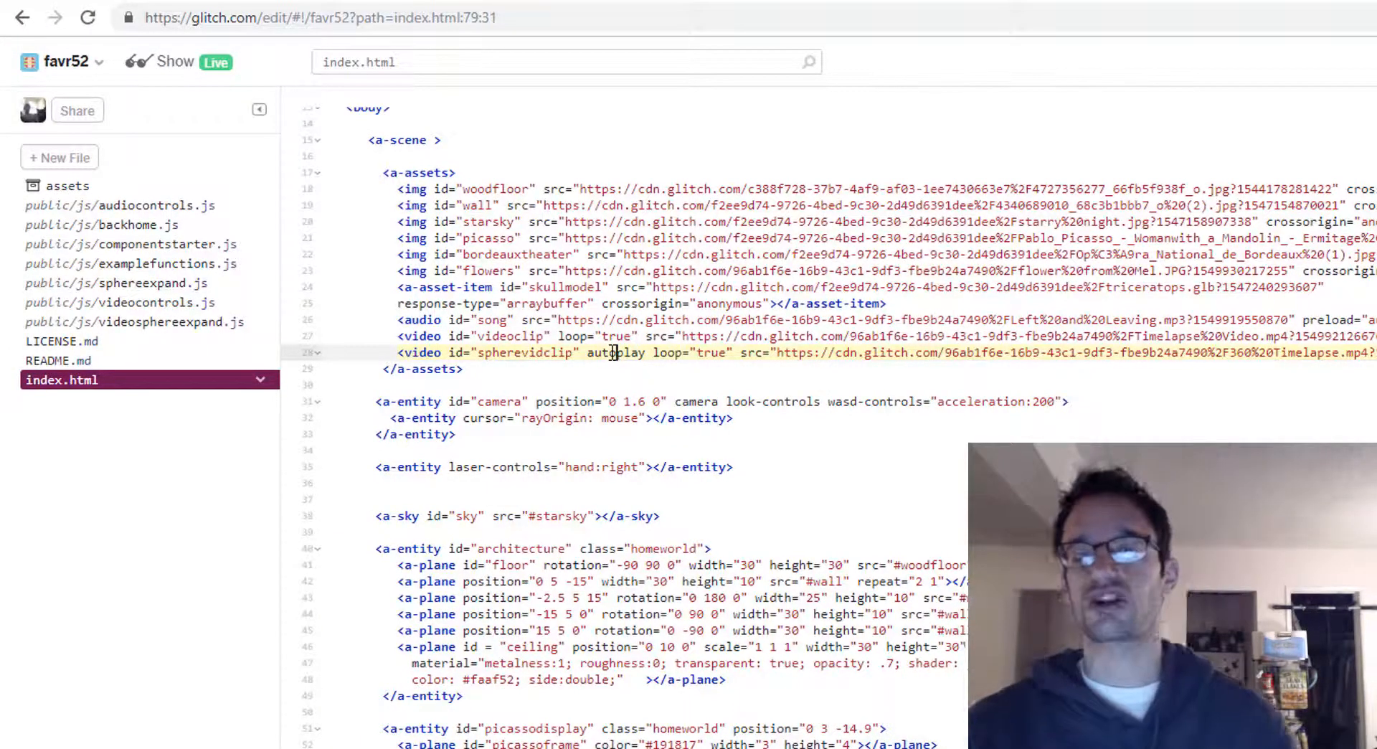
click(172, 60)
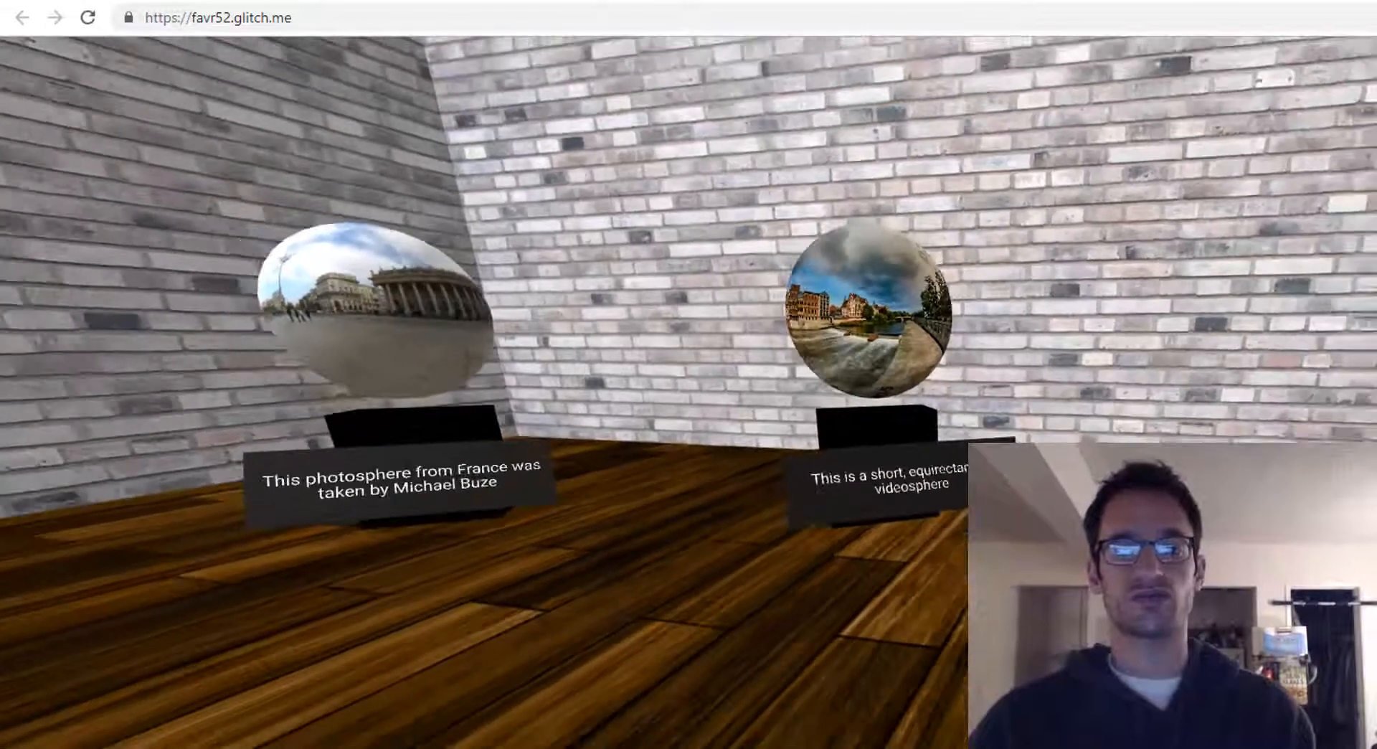
View the photosphere and videosphere pedestals, then return to the Glitch editor tab.
click(868, 323)
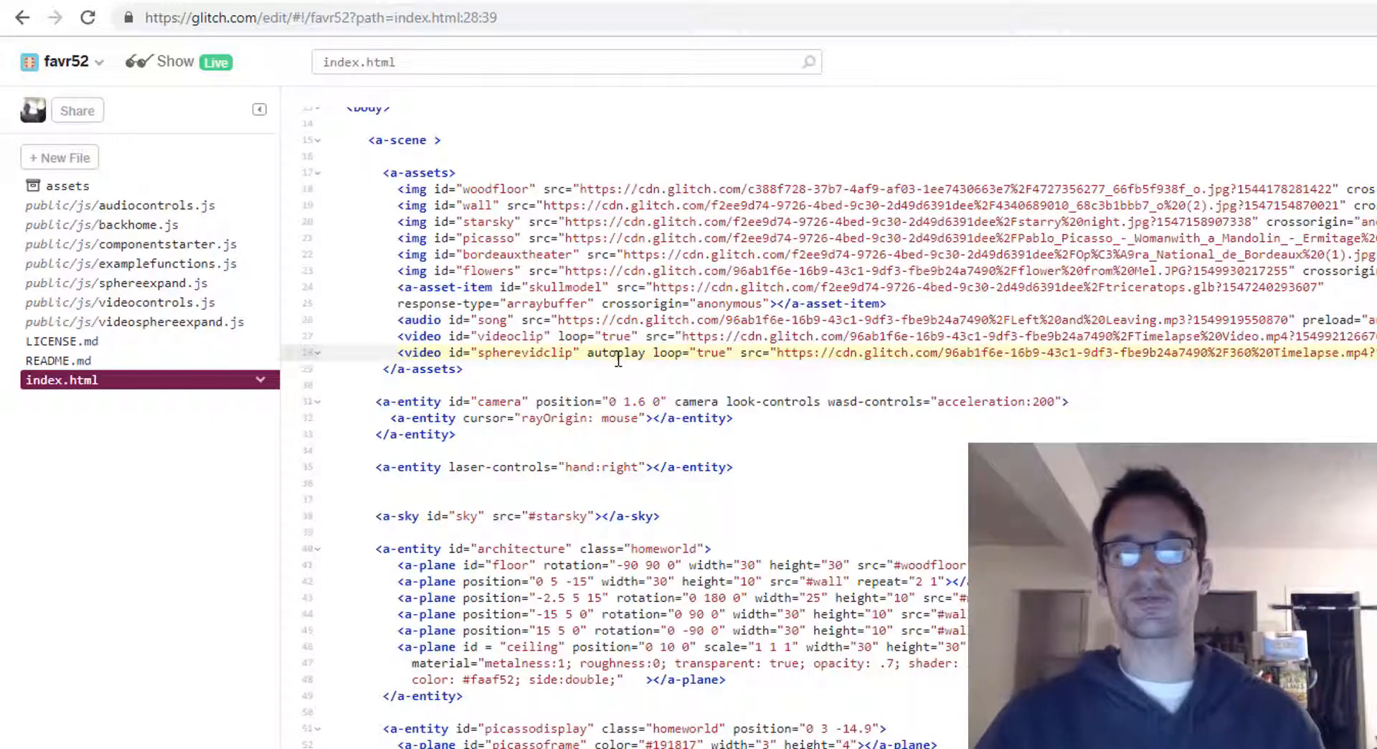
click(135, 322)
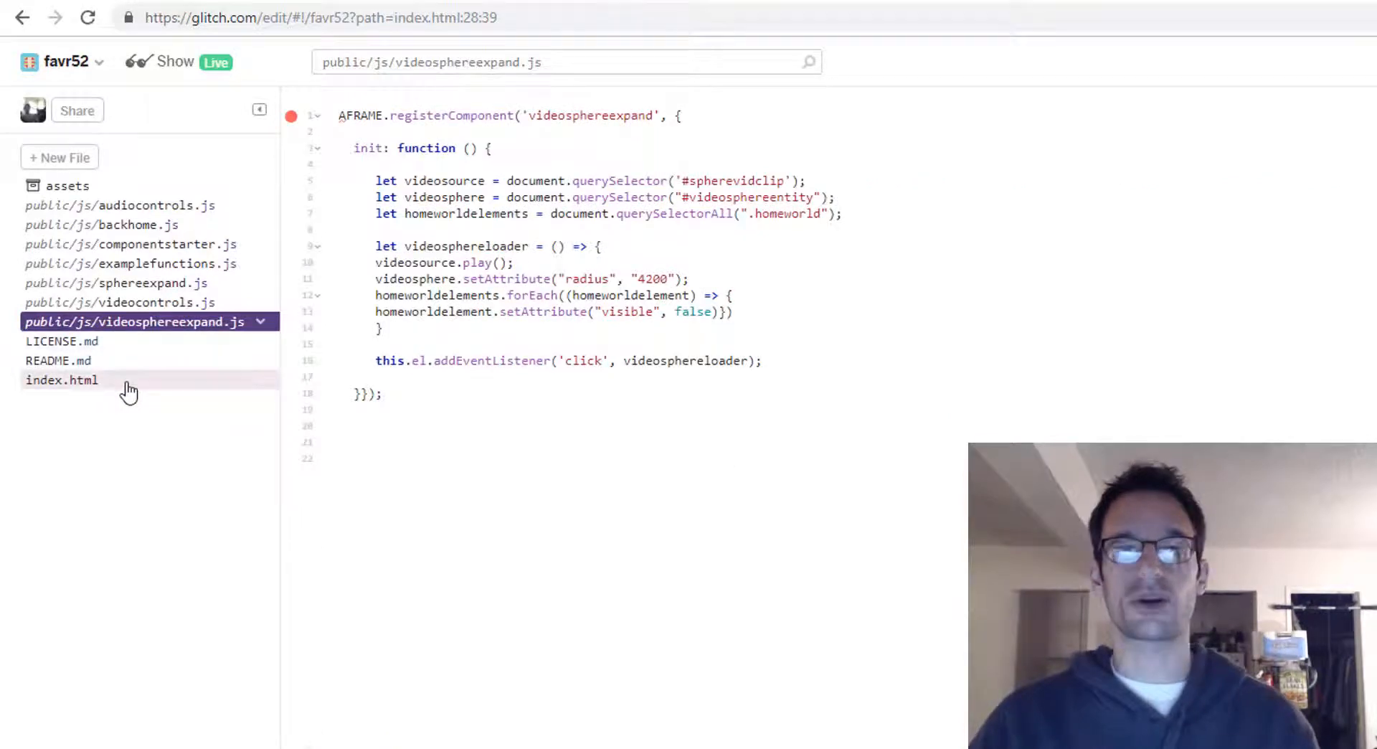
click(61, 379)
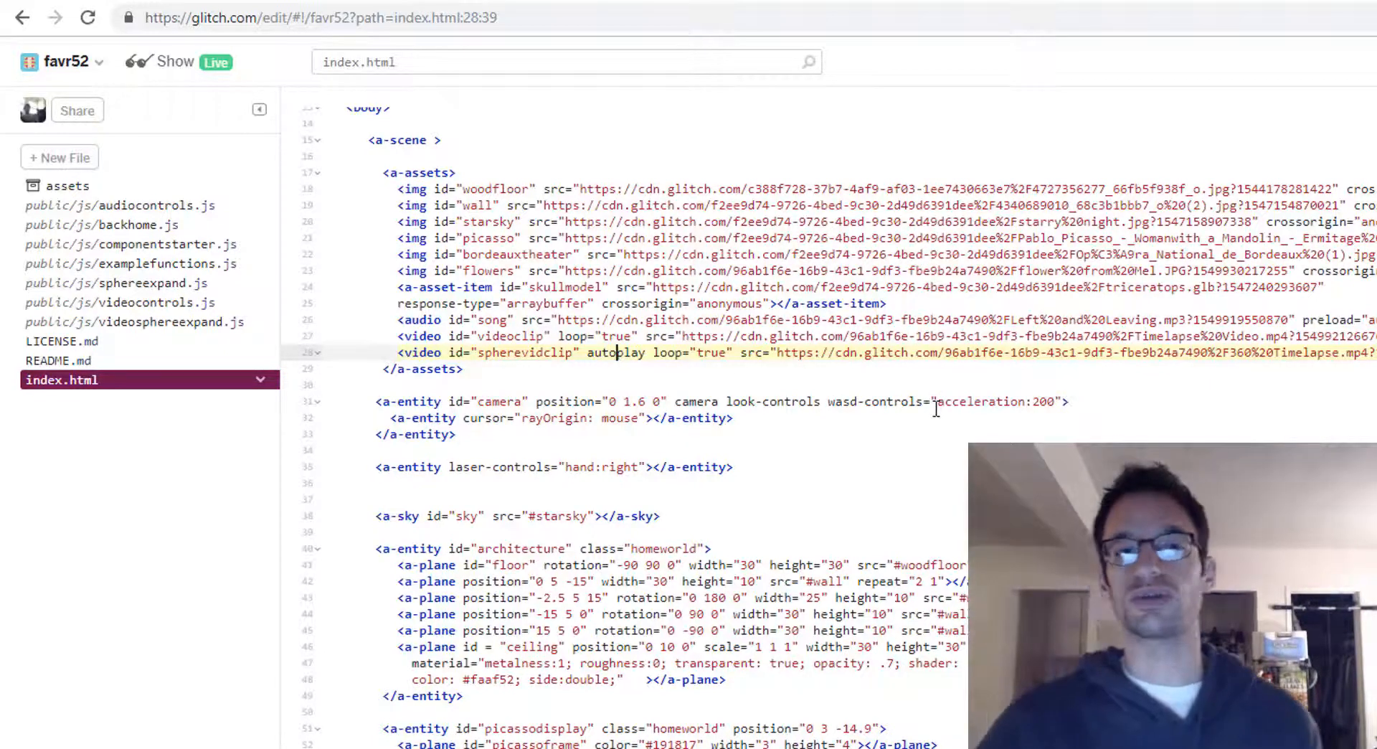
scroll(down, 3)
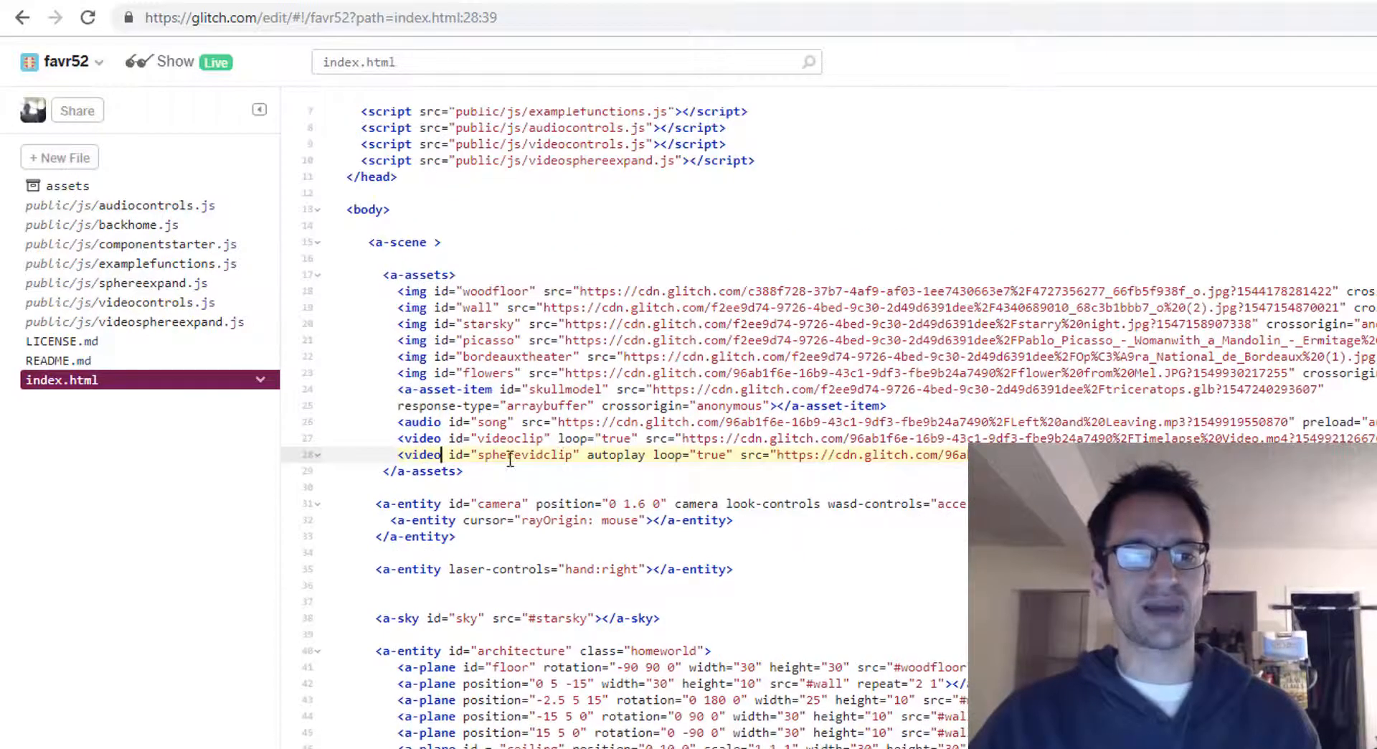
double_click(522, 455)
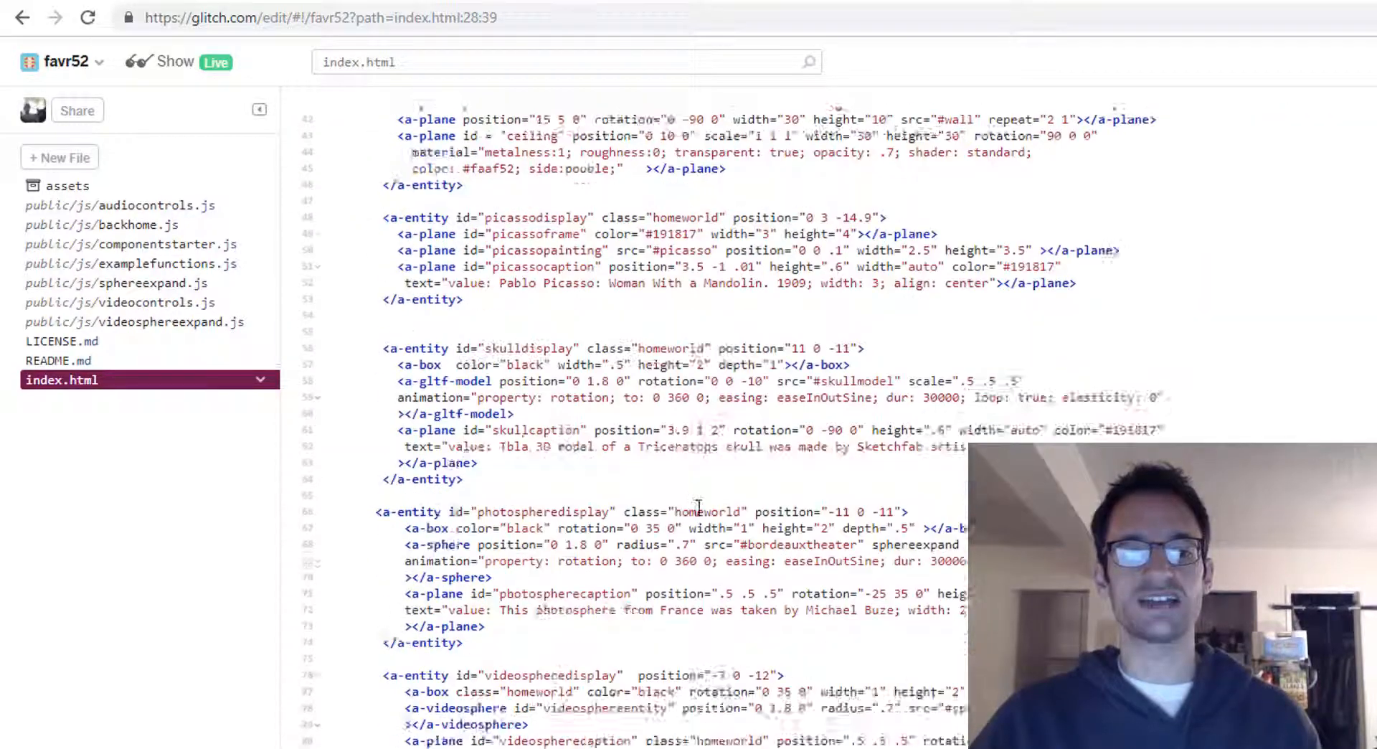
scroll(down, 3)
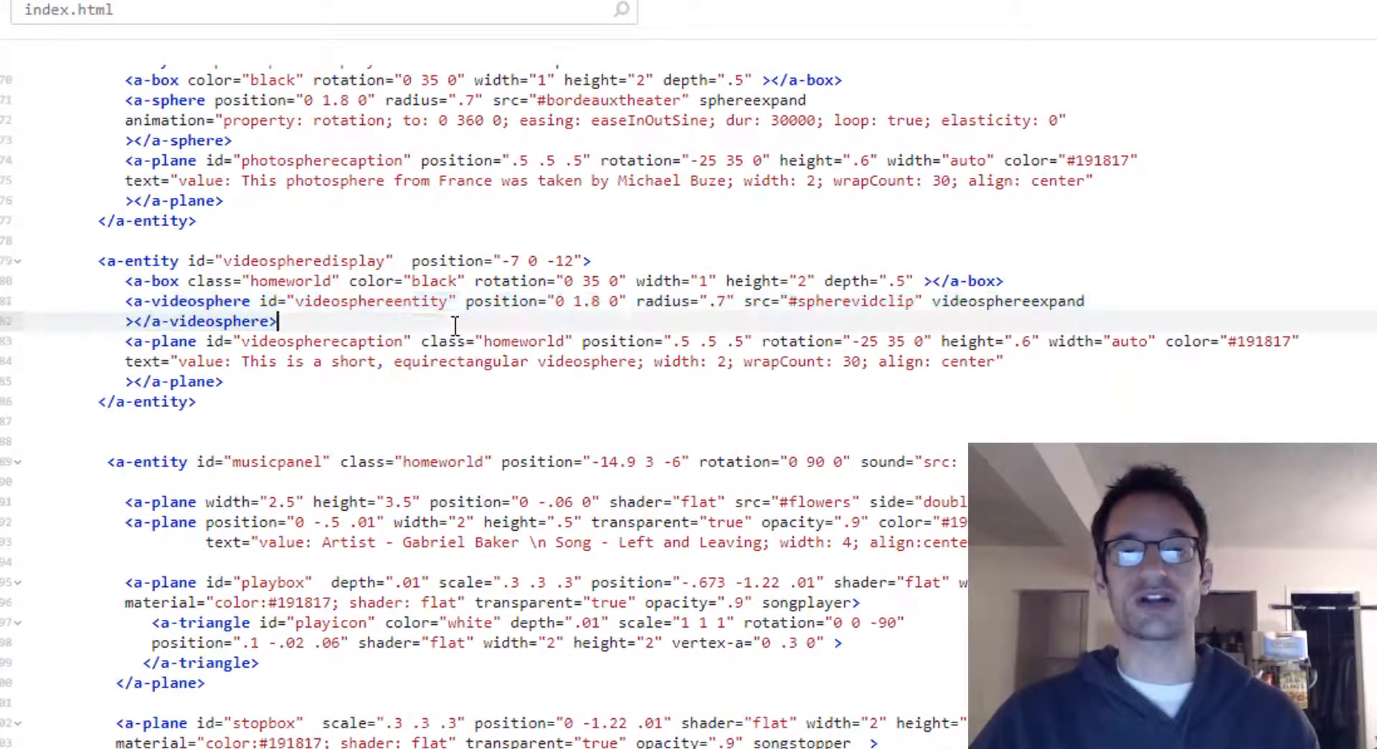
click(749, 301)
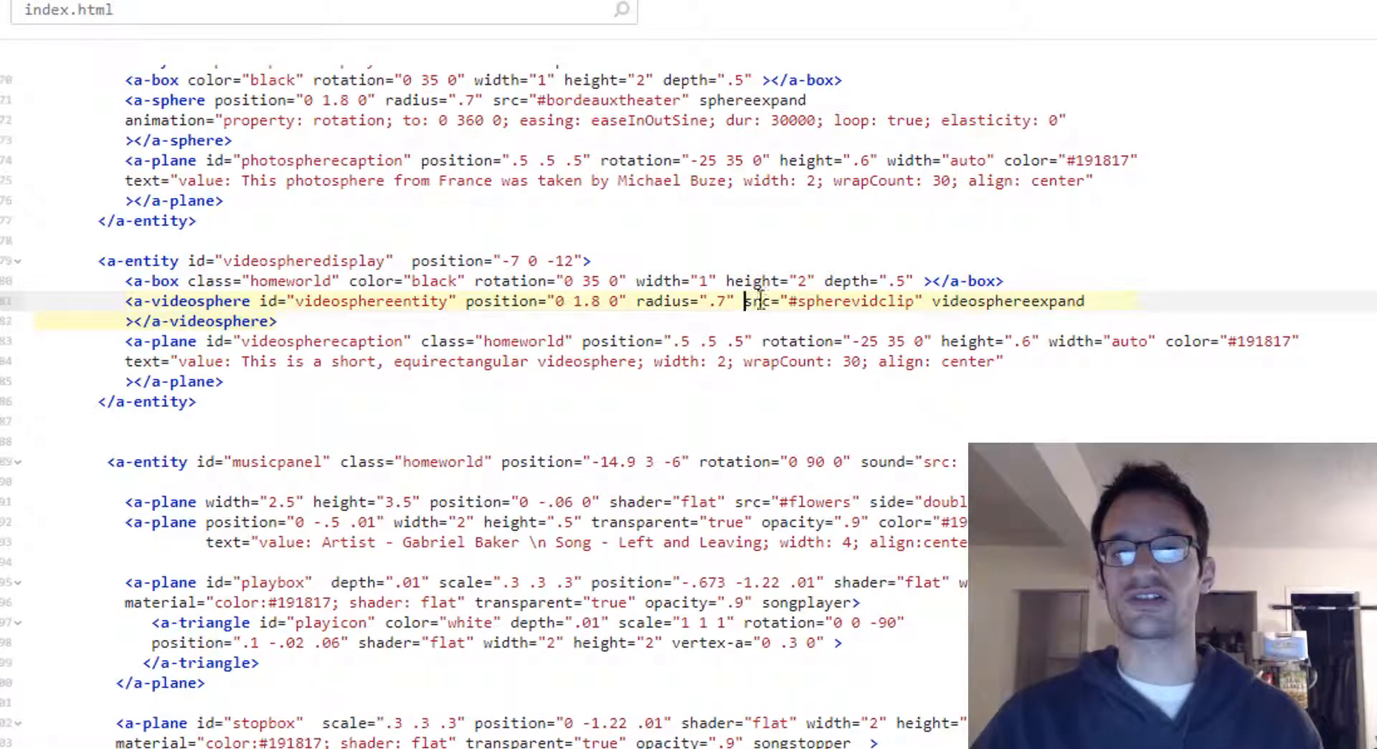
mouse_move(797, 301)
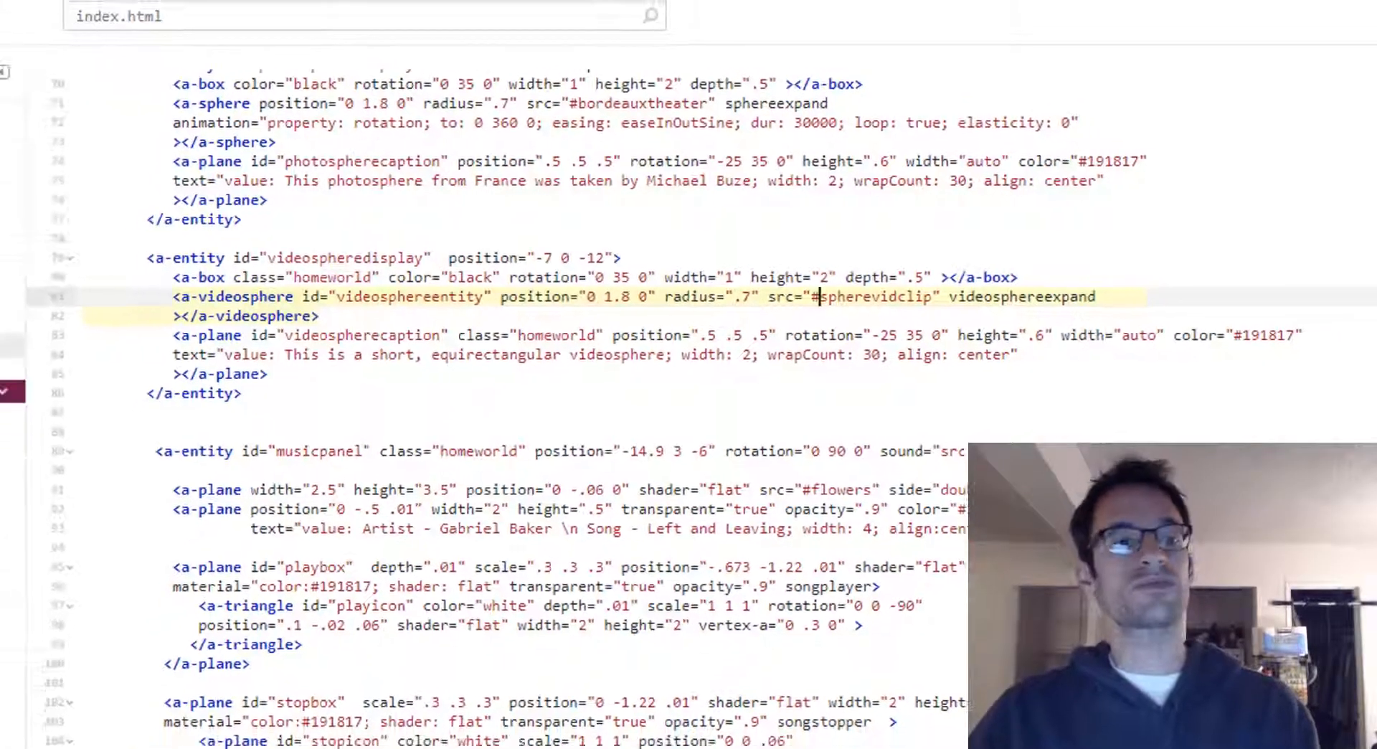
Open videosphereexpand.js, compare it with componentstarter.js, then return to videosphereexpand.js.
click(129, 298)
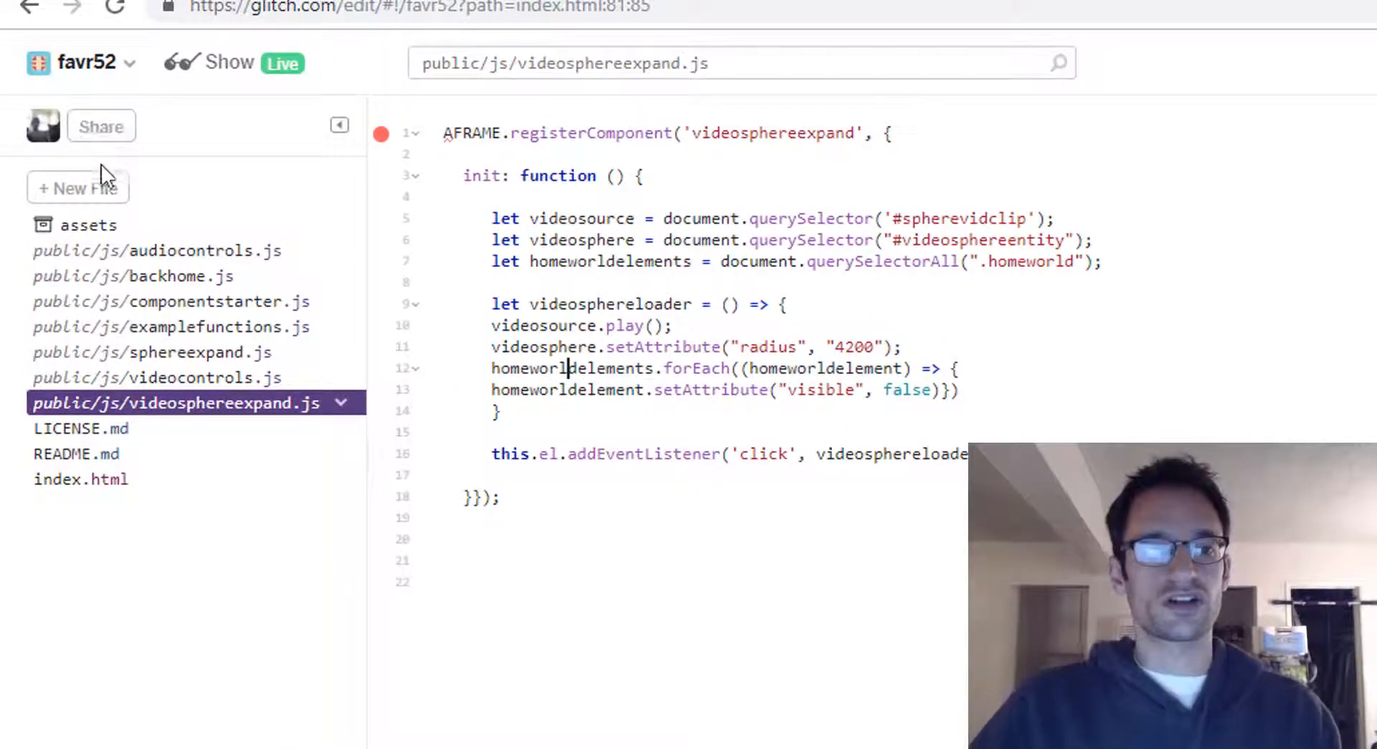
mouse_move(247, 258)
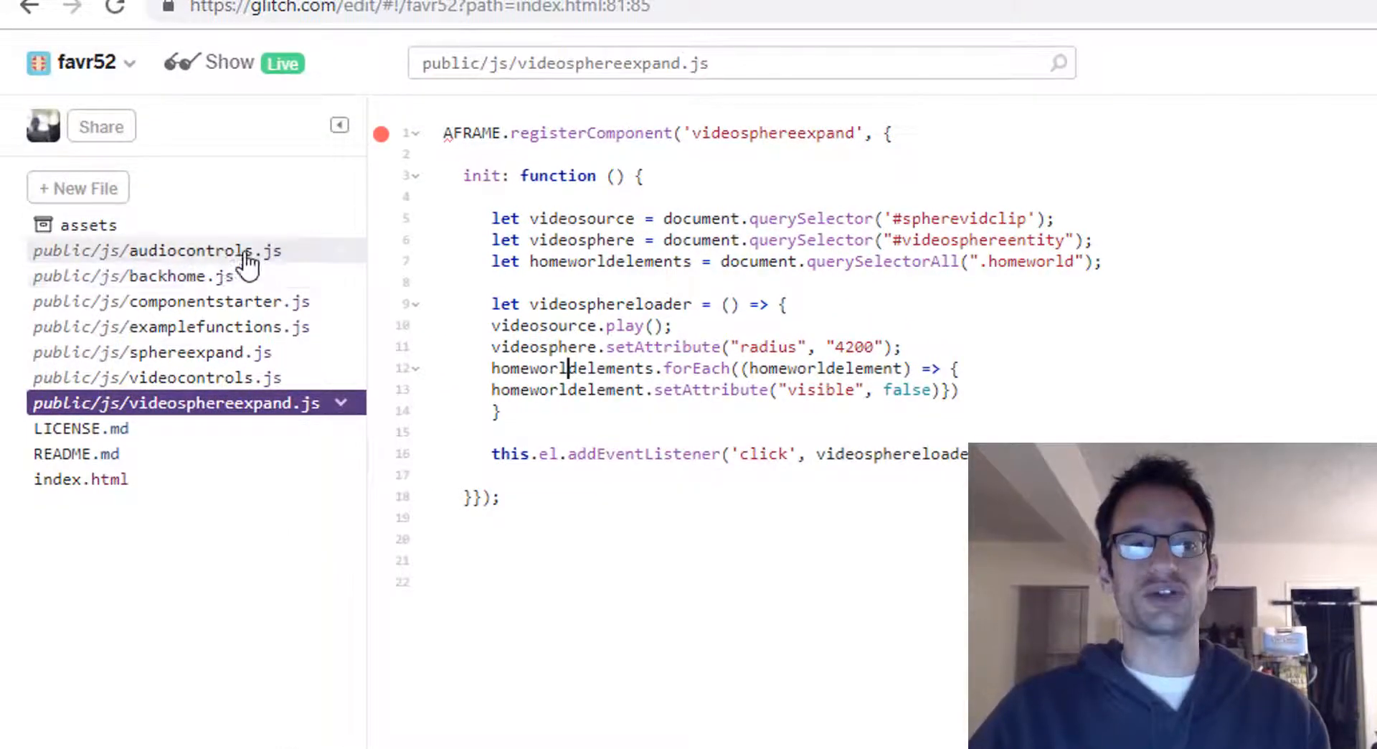
mouse_move(272, 403)
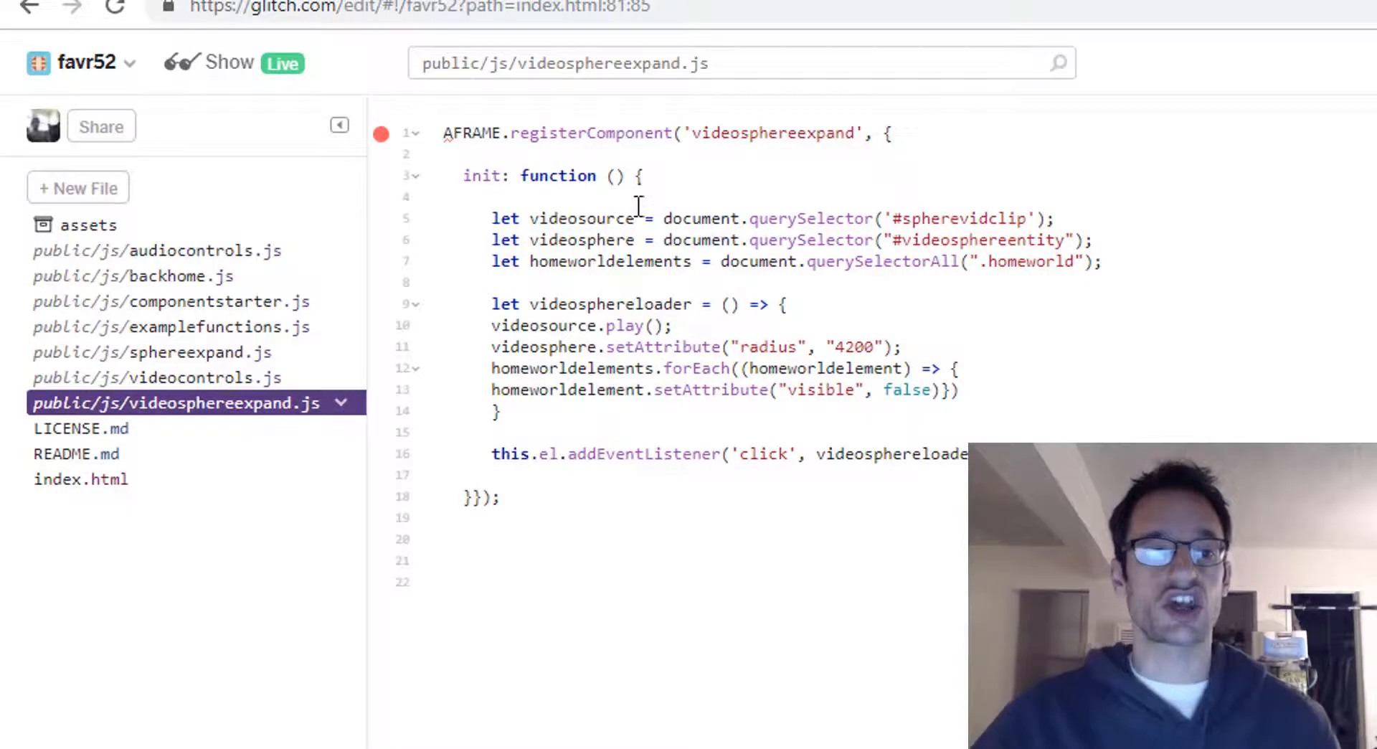
click(170, 301)
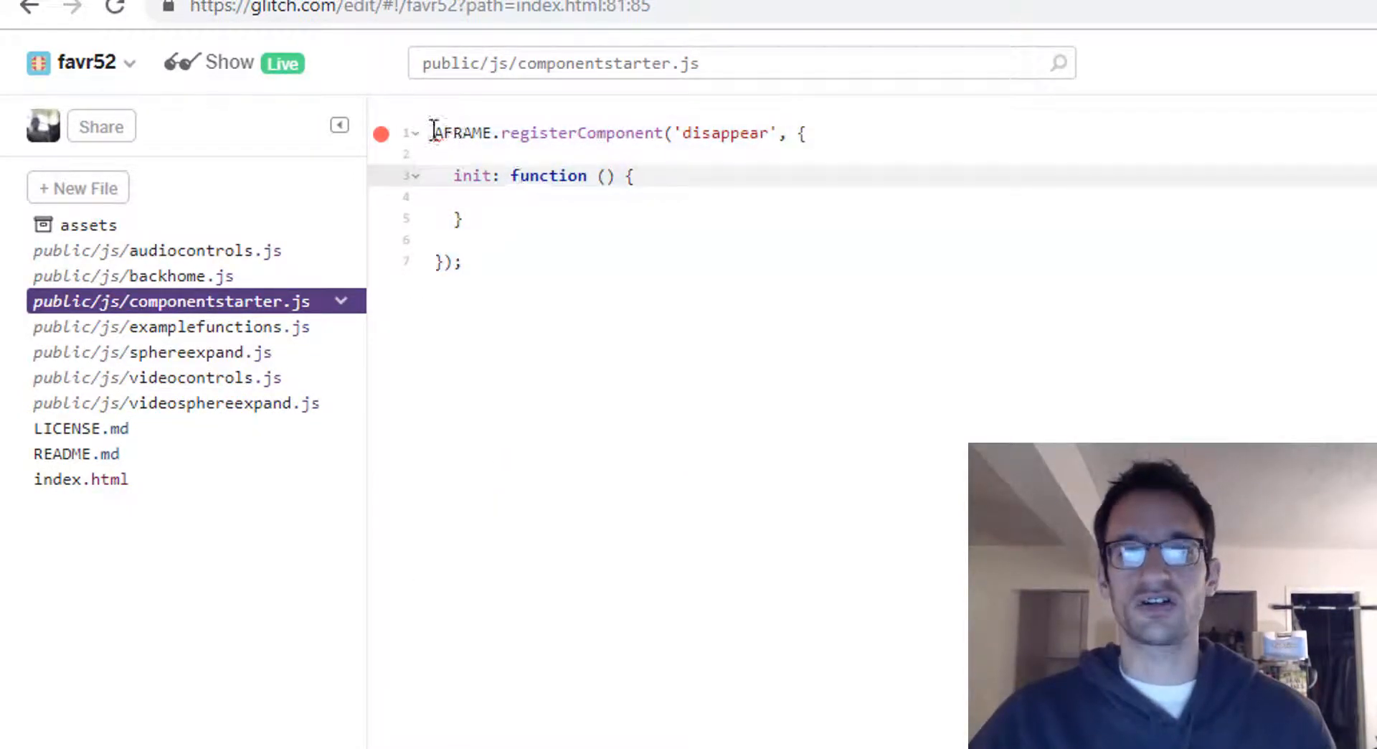
mouse_move(267, 328)
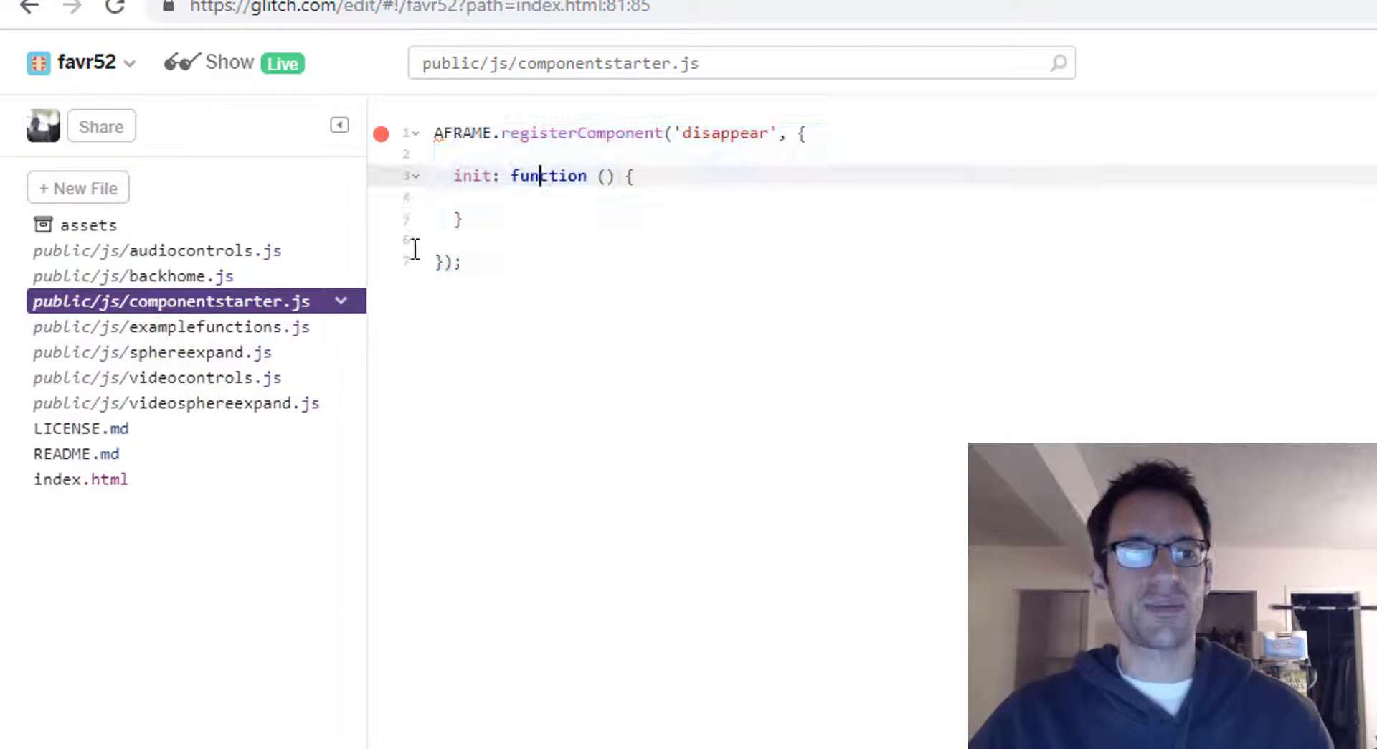
click(176, 404)
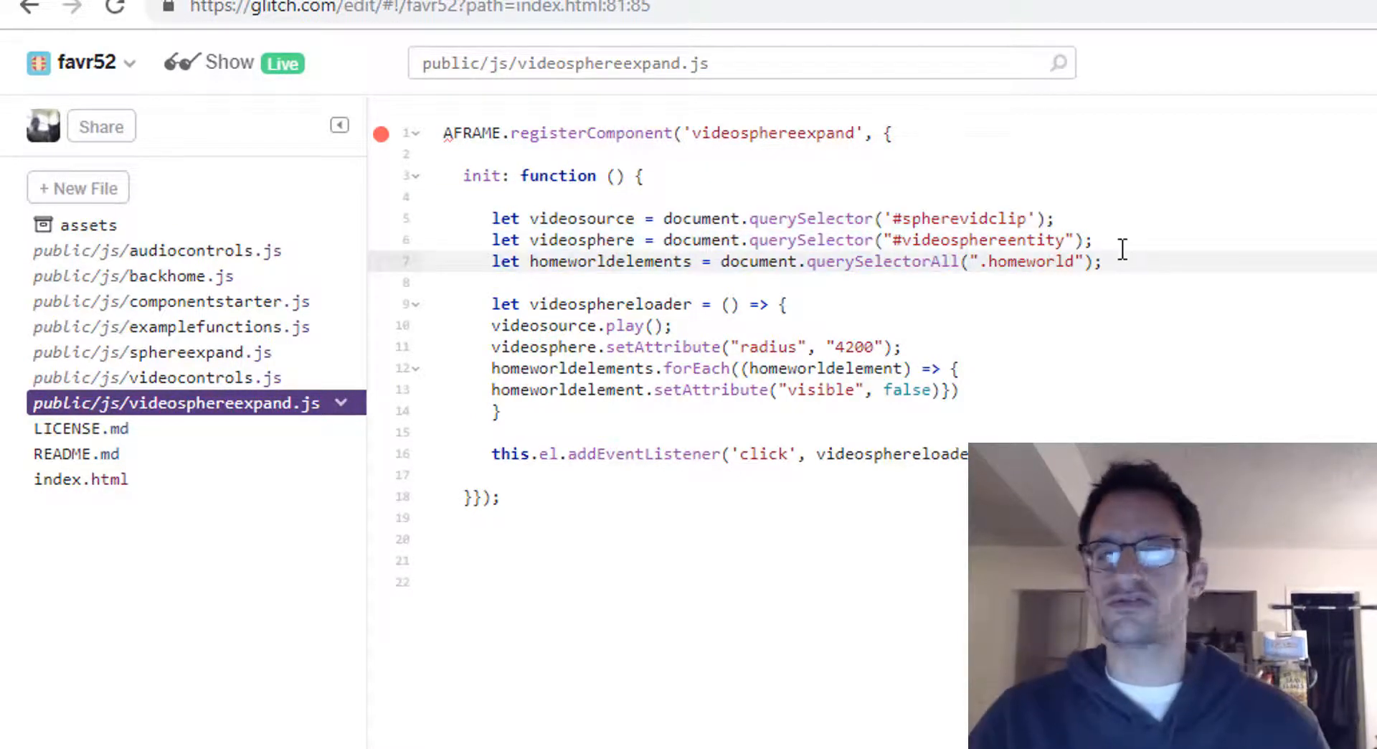
Compare index.html against the videosource declaration in videosphereexpand.js.
click(77, 480)
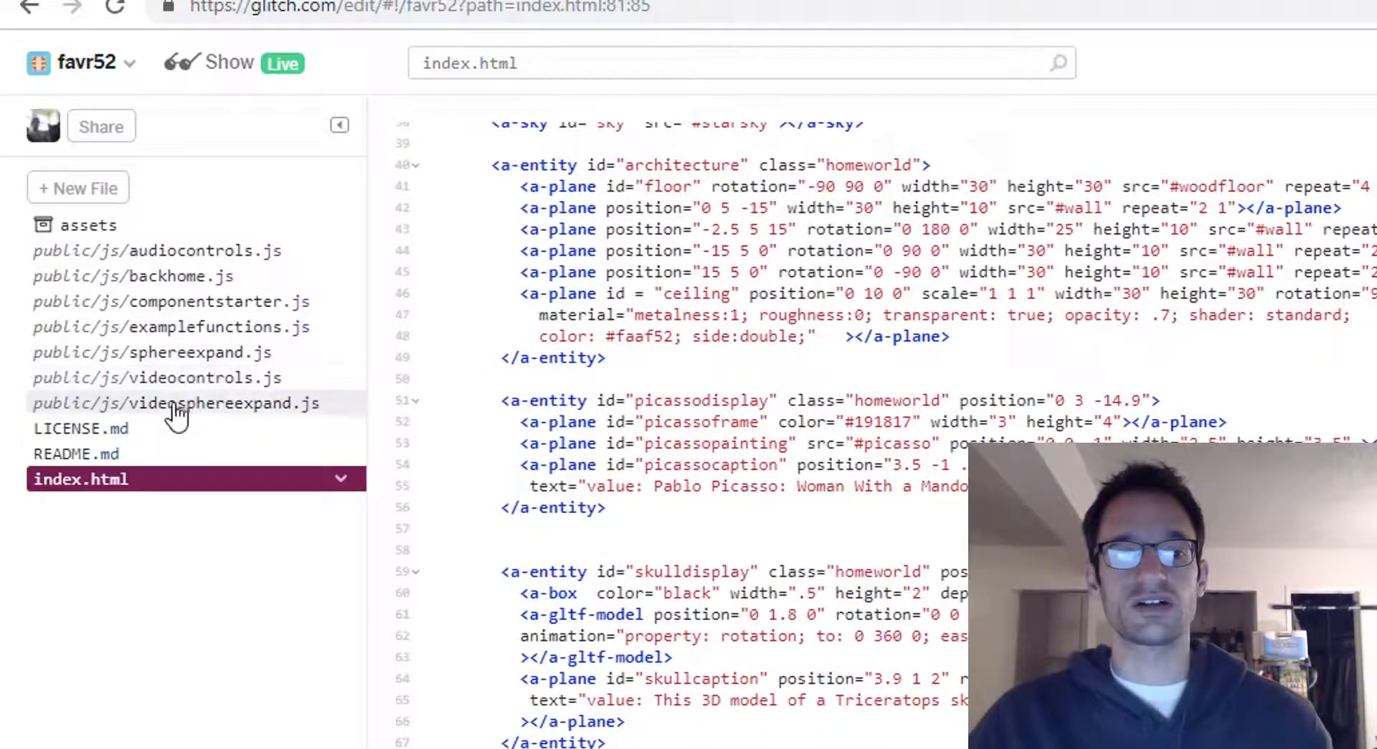
click(176, 403)
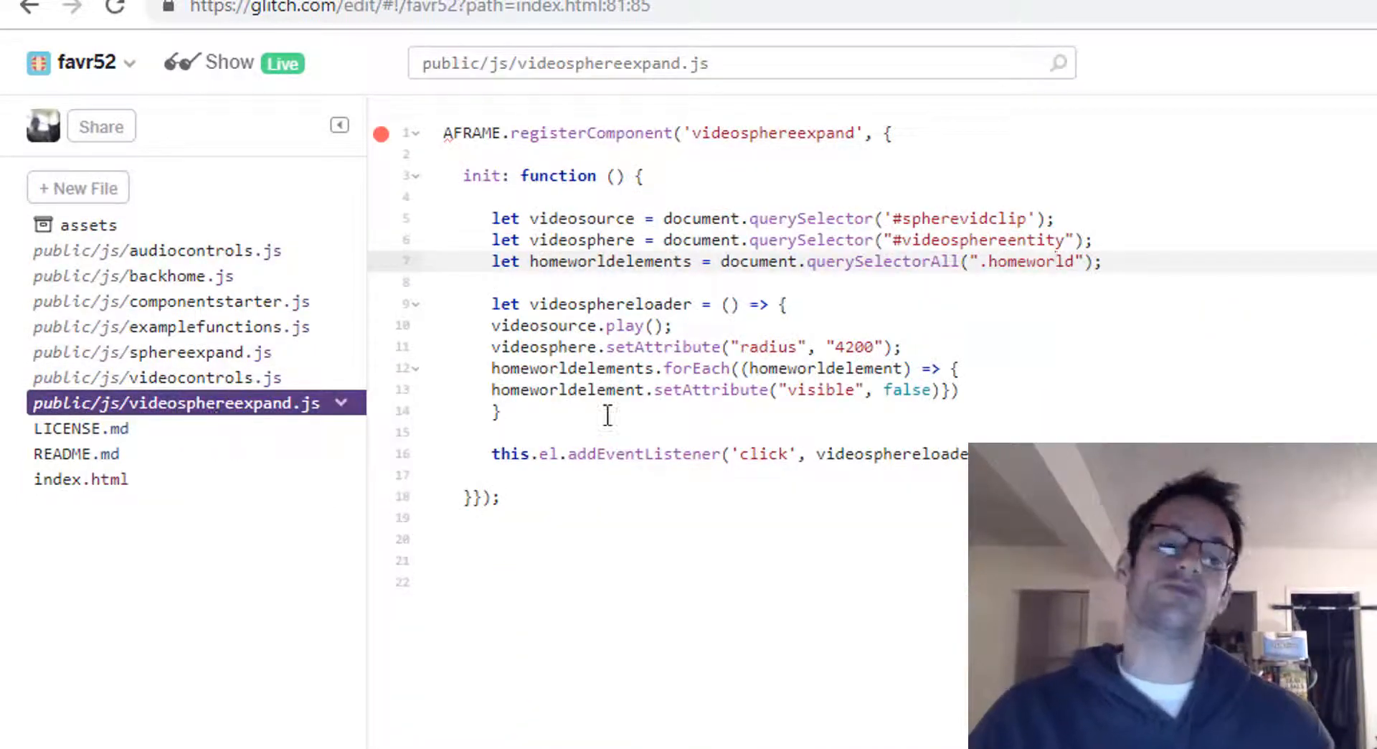
click(550, 218)
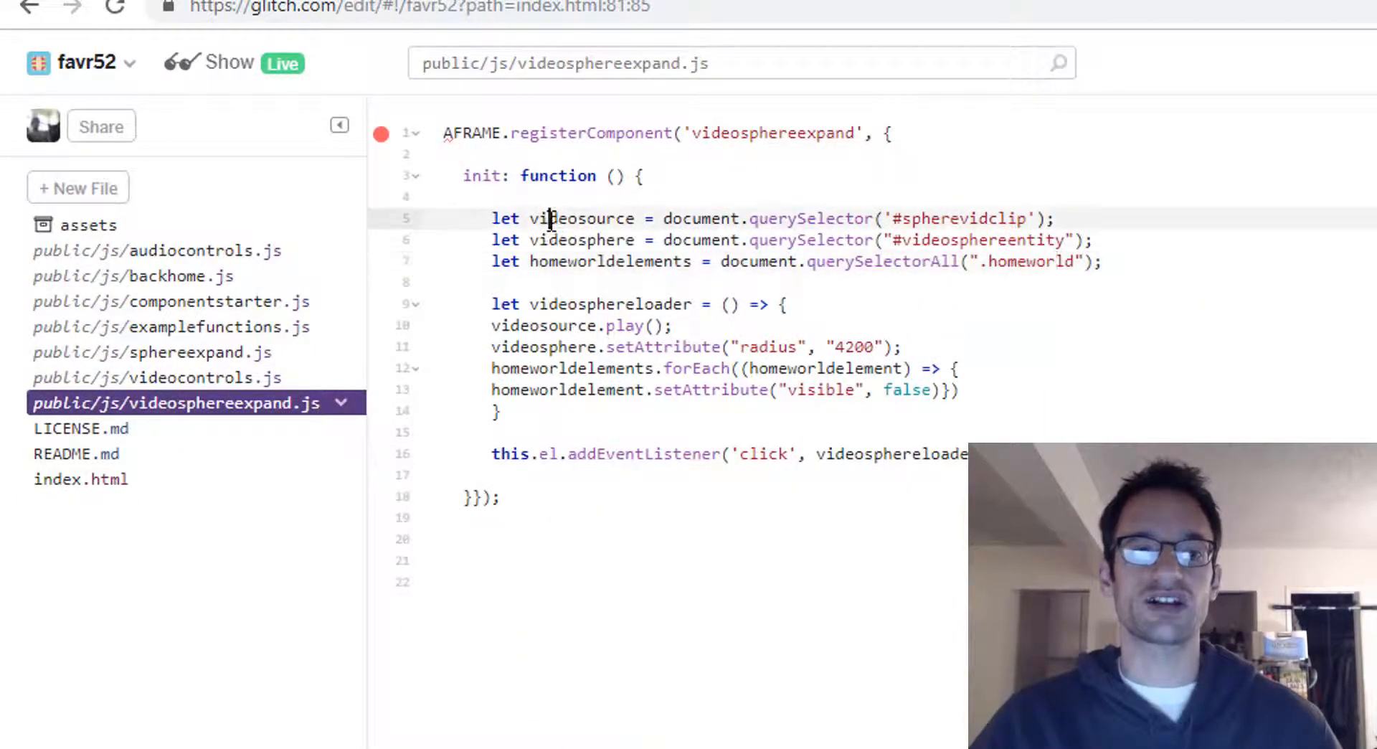
click(79, 478)
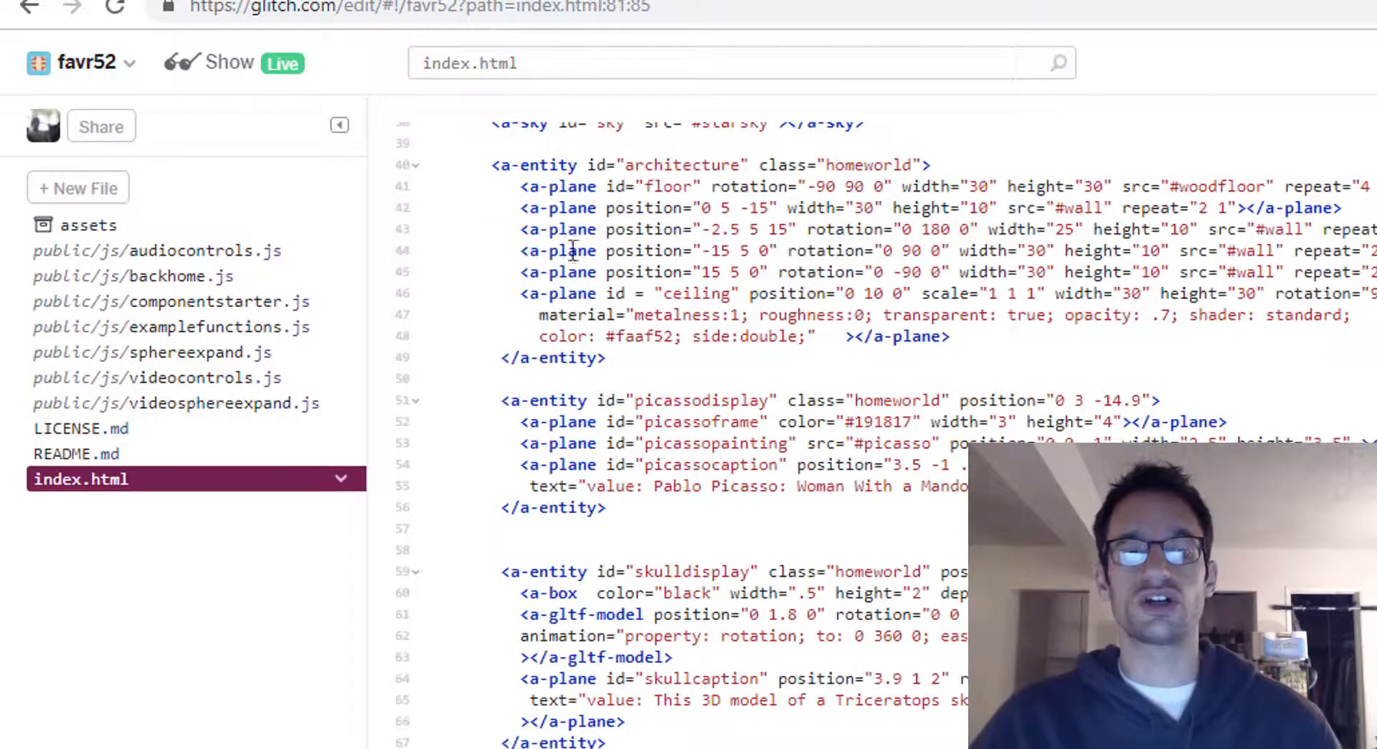
click(176, 403)
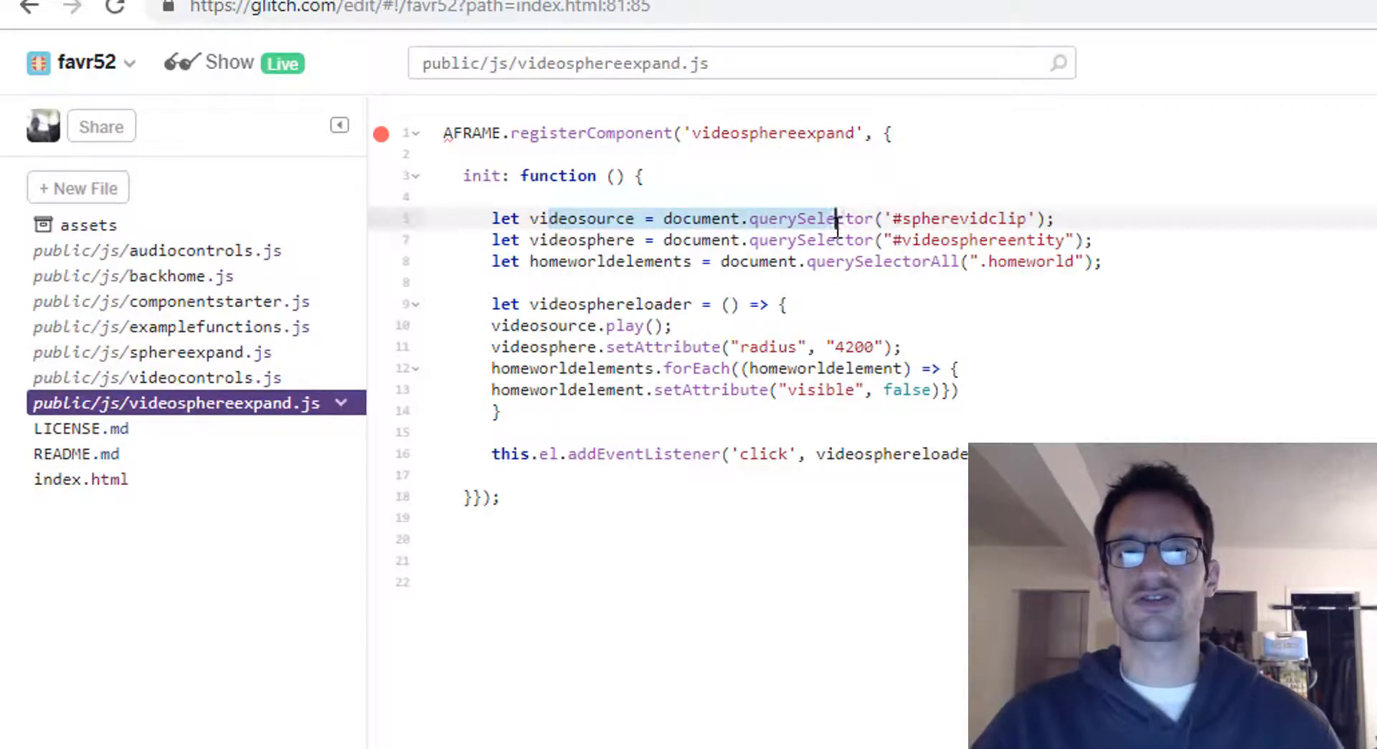
click(78, 479)
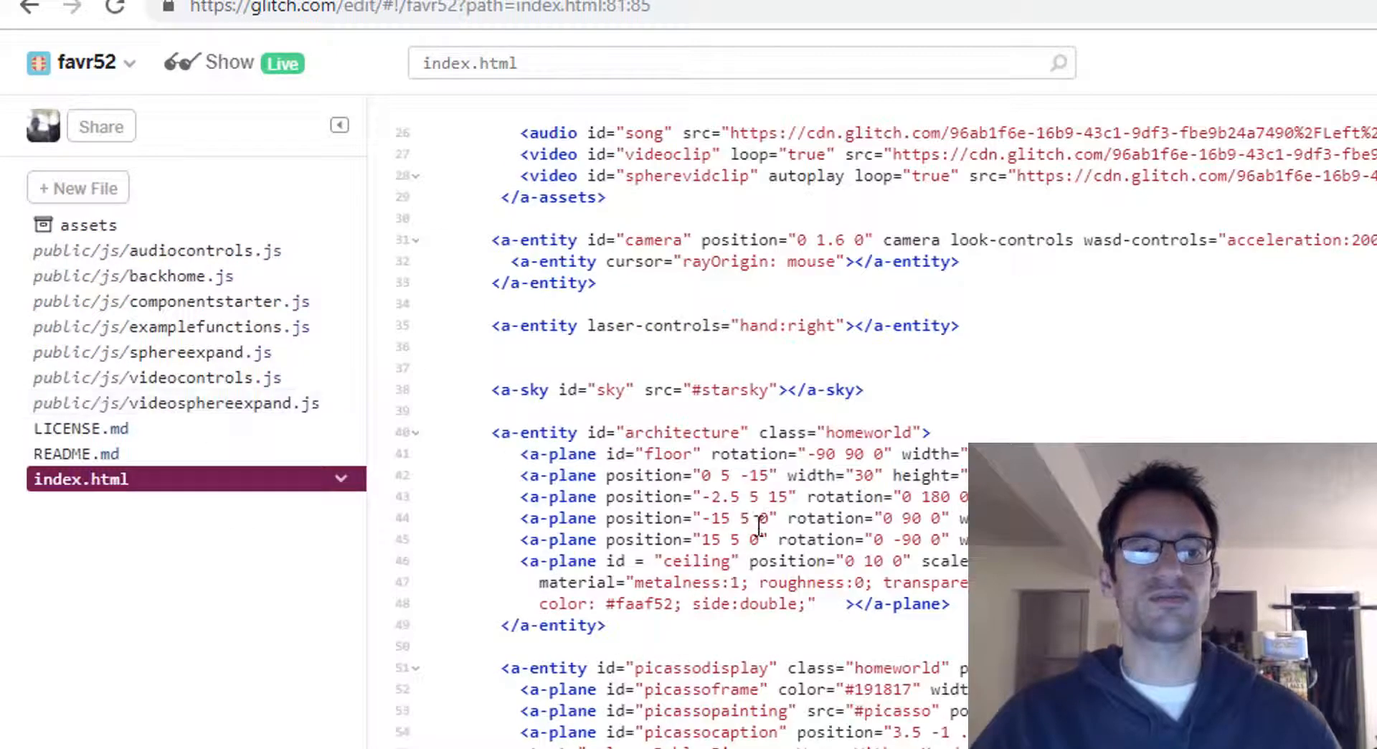
click(175, 404)
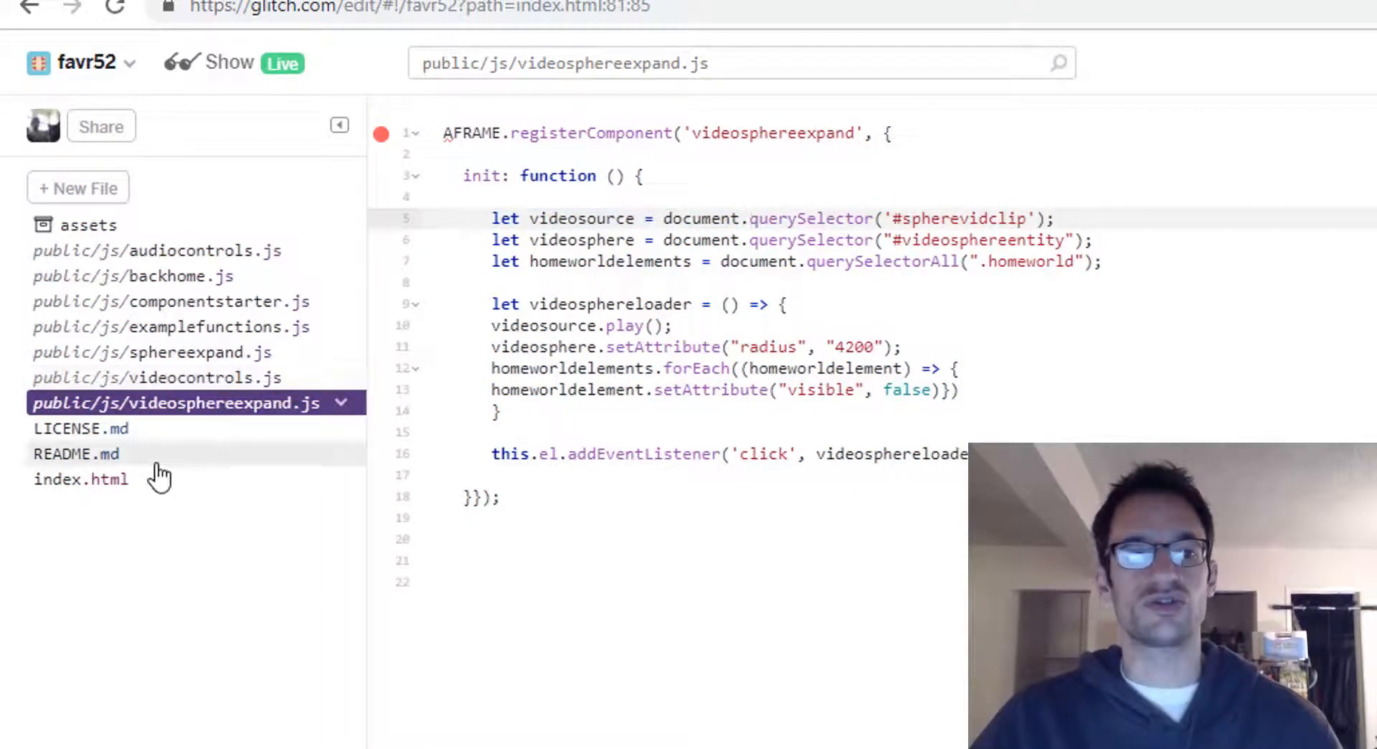
Scroll index.html to the a-assets block's spherevidclip video and cross-check with videosphereexpand.js.
click(78, 478)
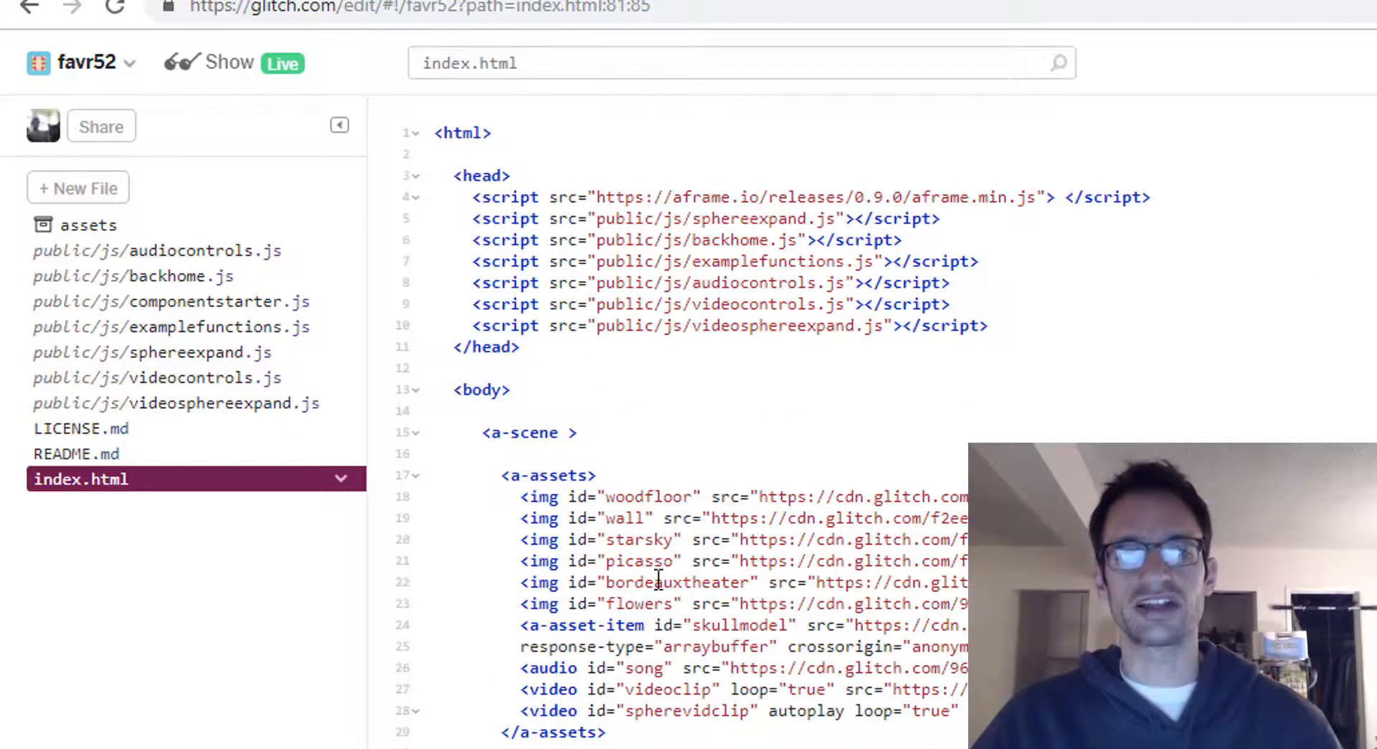
scroll(down, 3)
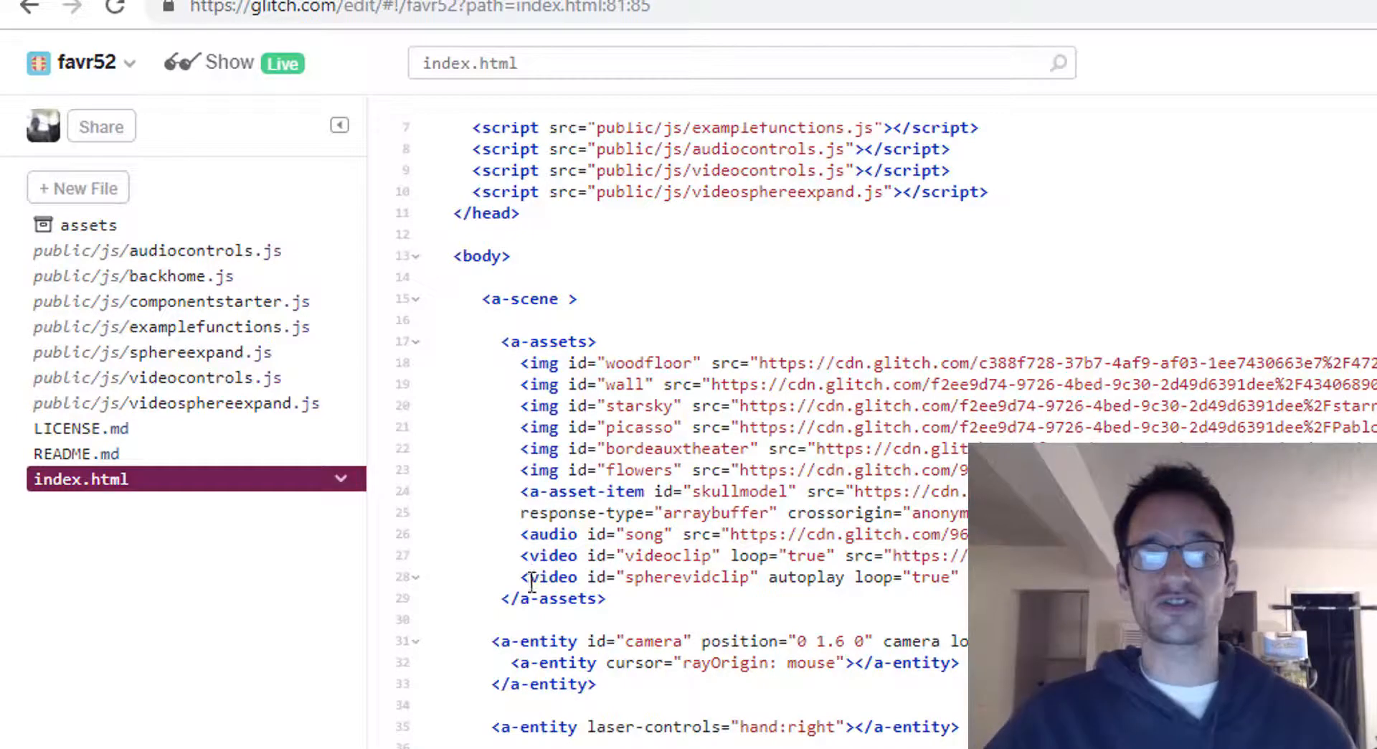
click(576, 577)
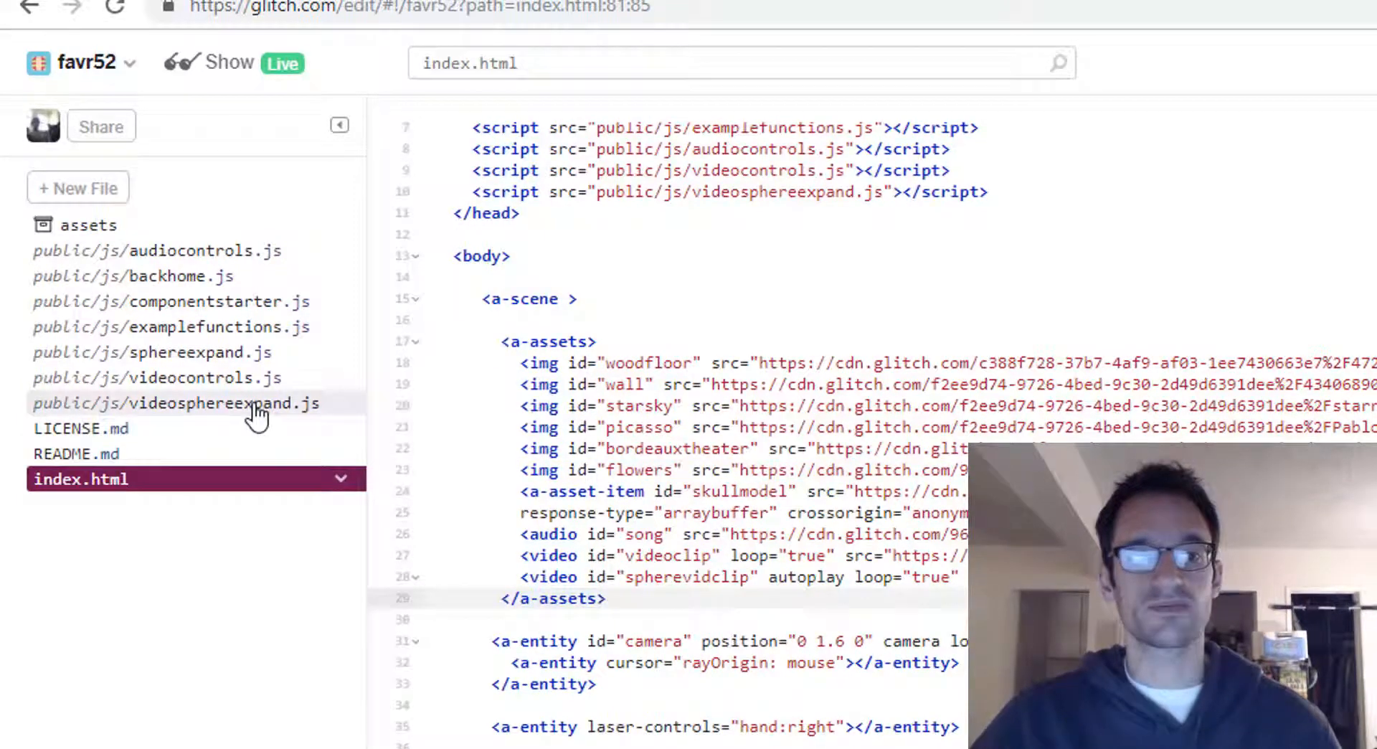
click(175, 403)
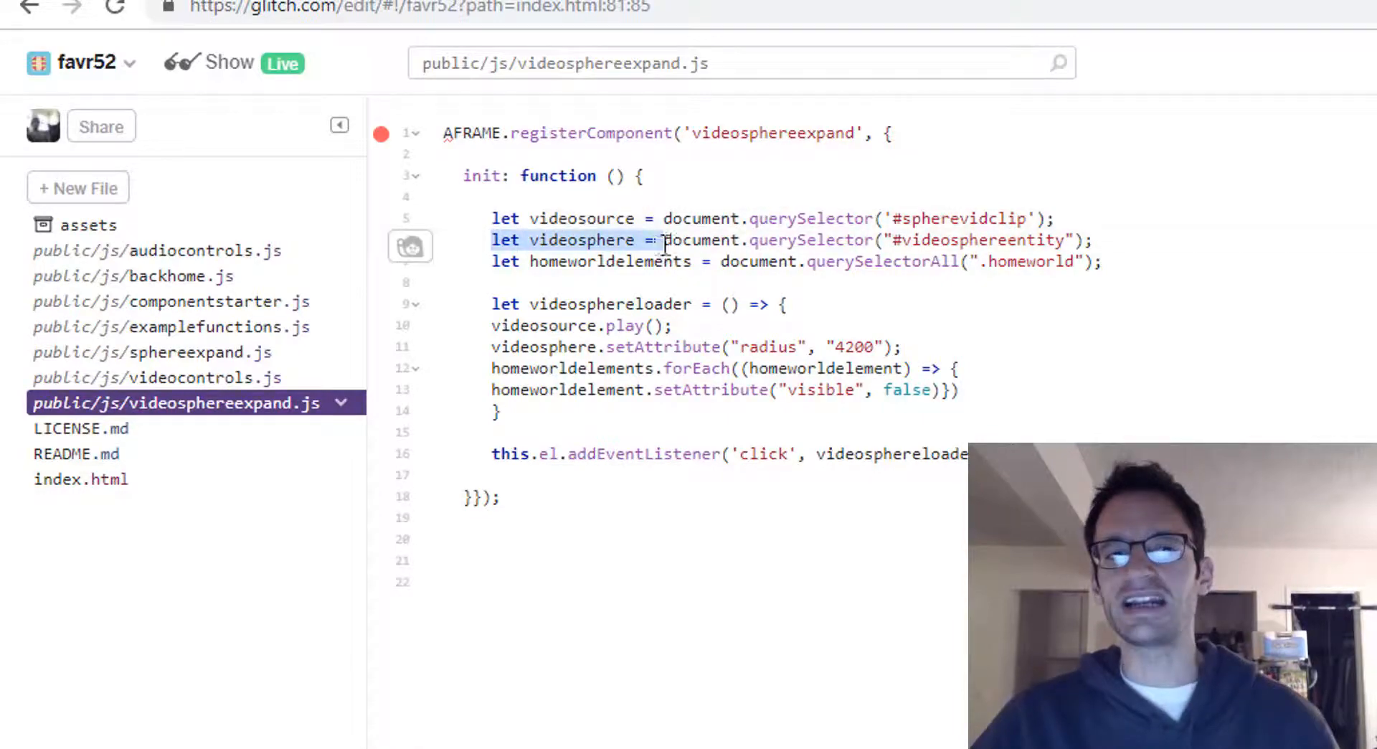
click(77, 479)
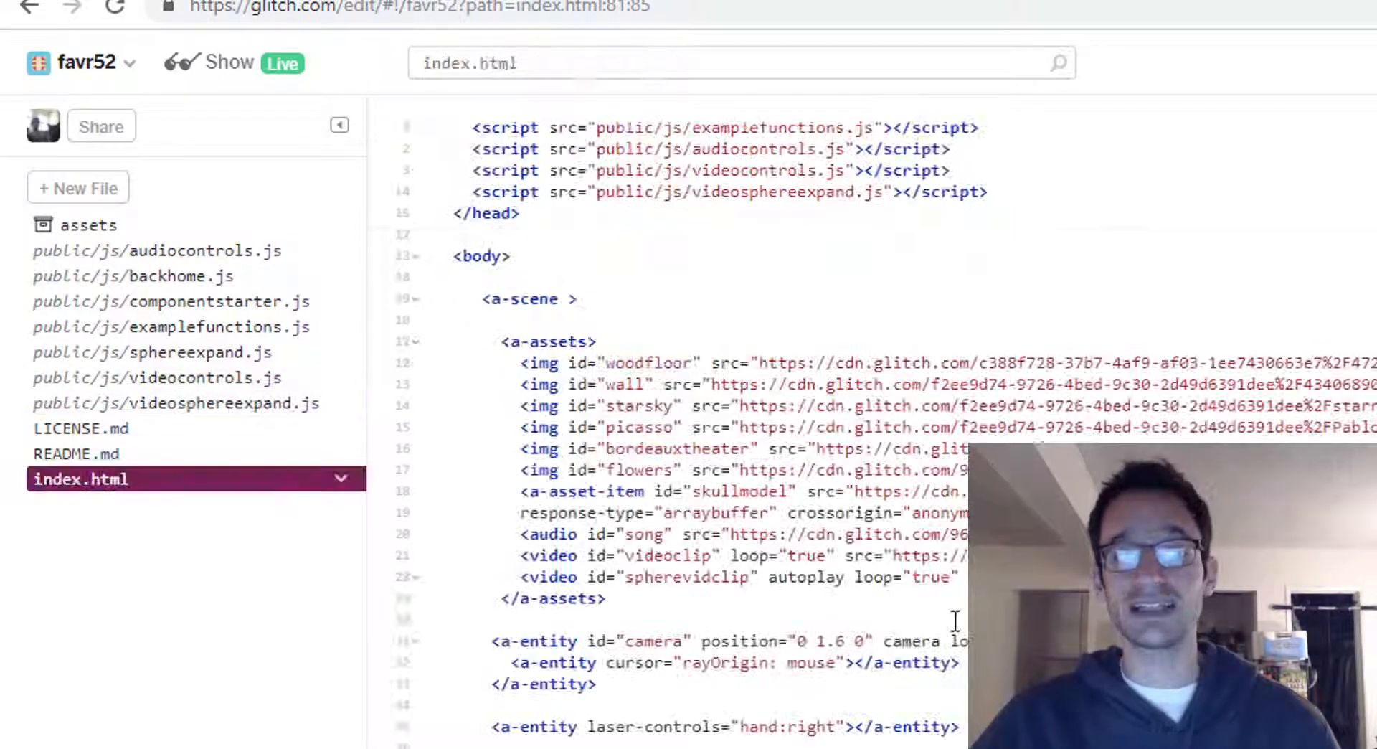
Find the videosphereentity id in index.html, then reopen videosphereexpand.js.
scroll(down, 3)
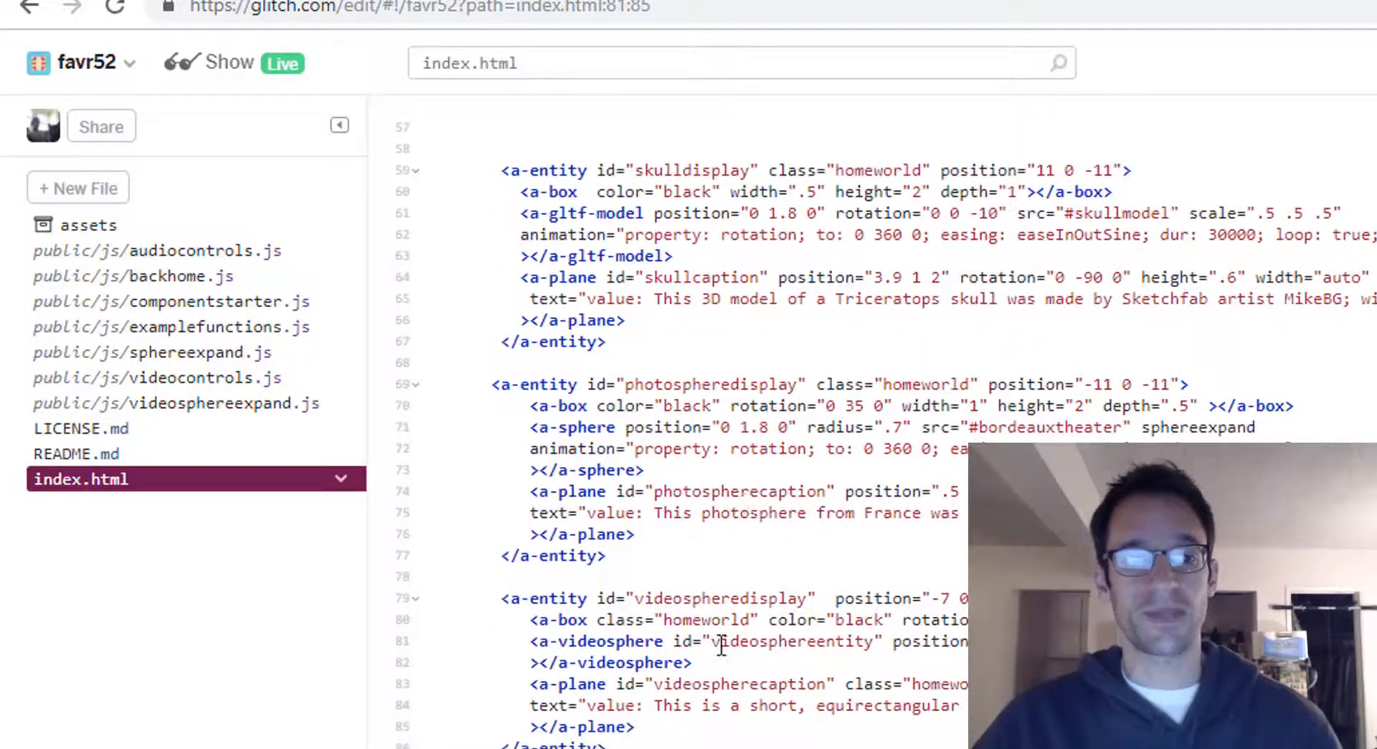
scroll(down, 3)
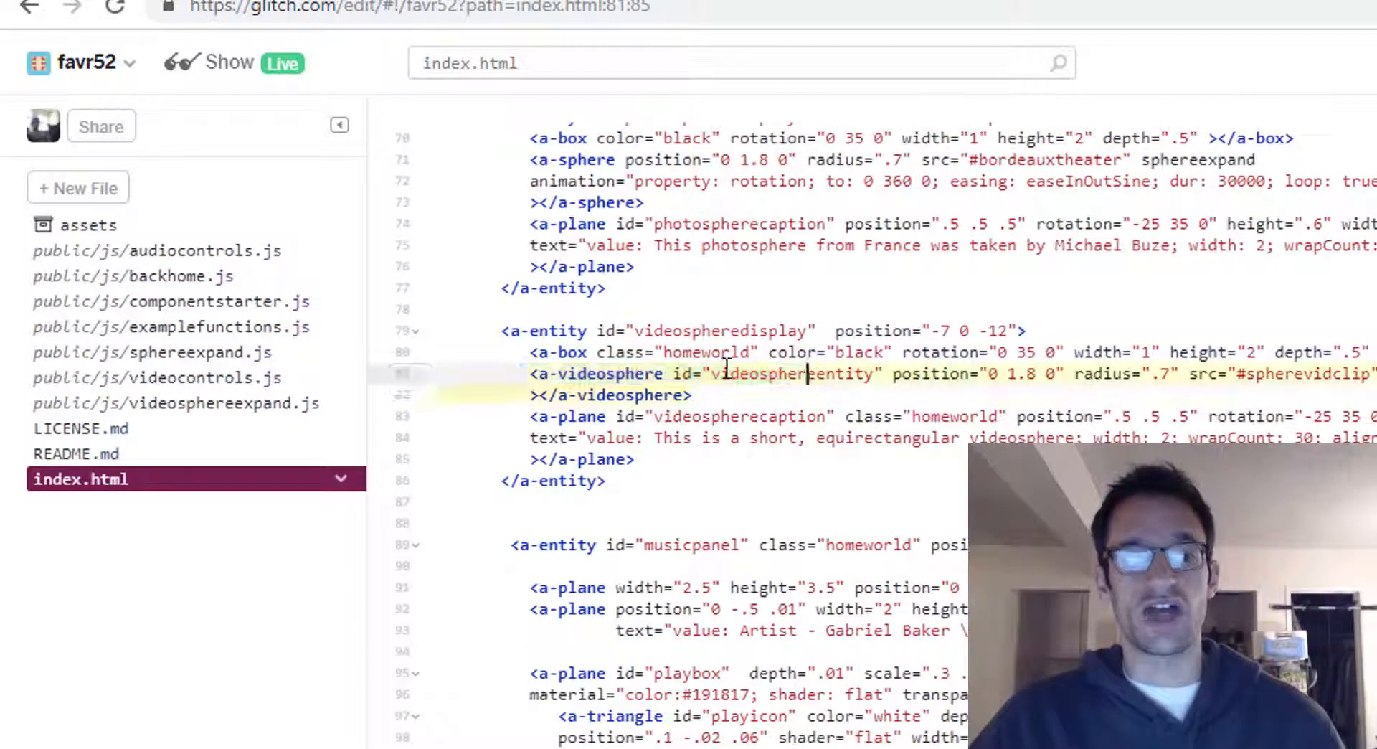
click(175, 403)
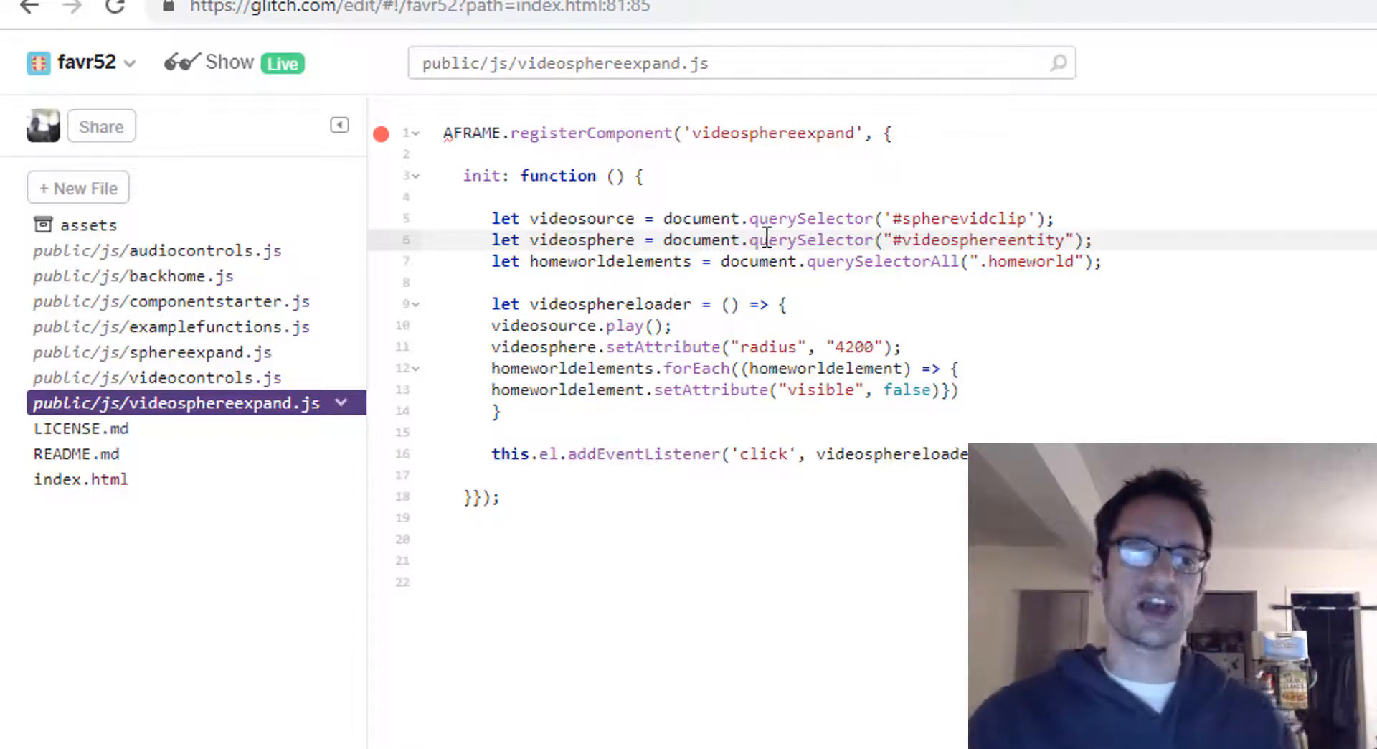
mouse_move(222, 357)
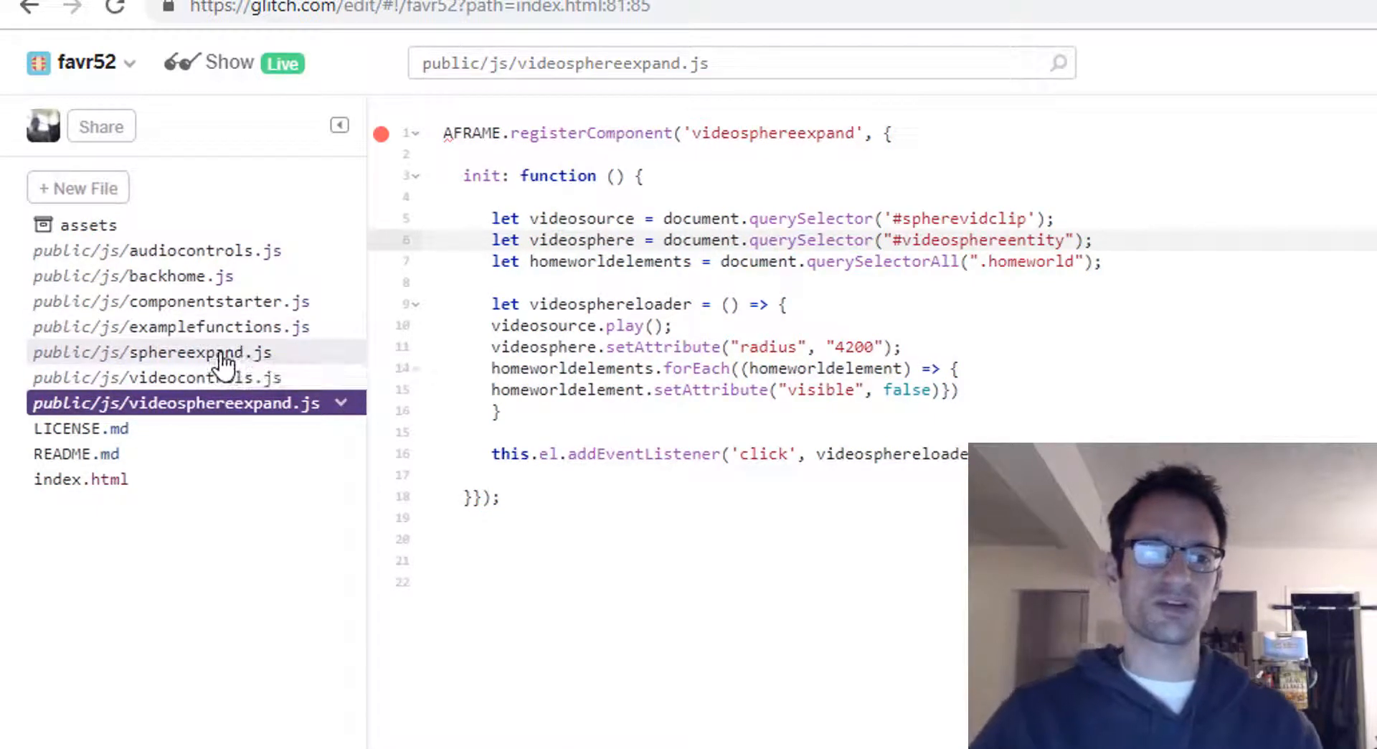
Compare sphereexpand.js with videosphereexpand.js, then locate the homeworld-class entities in index.html.
click(151, 352)
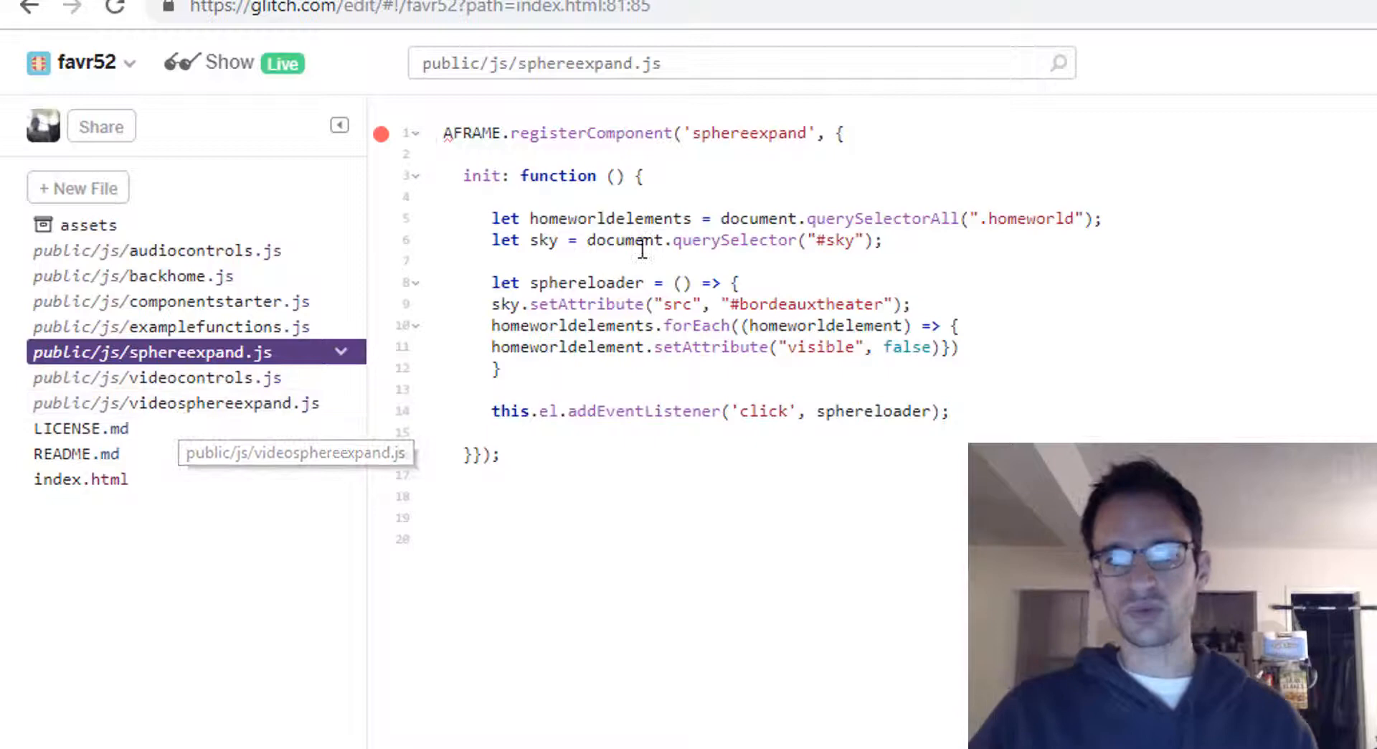
click(175, 403)
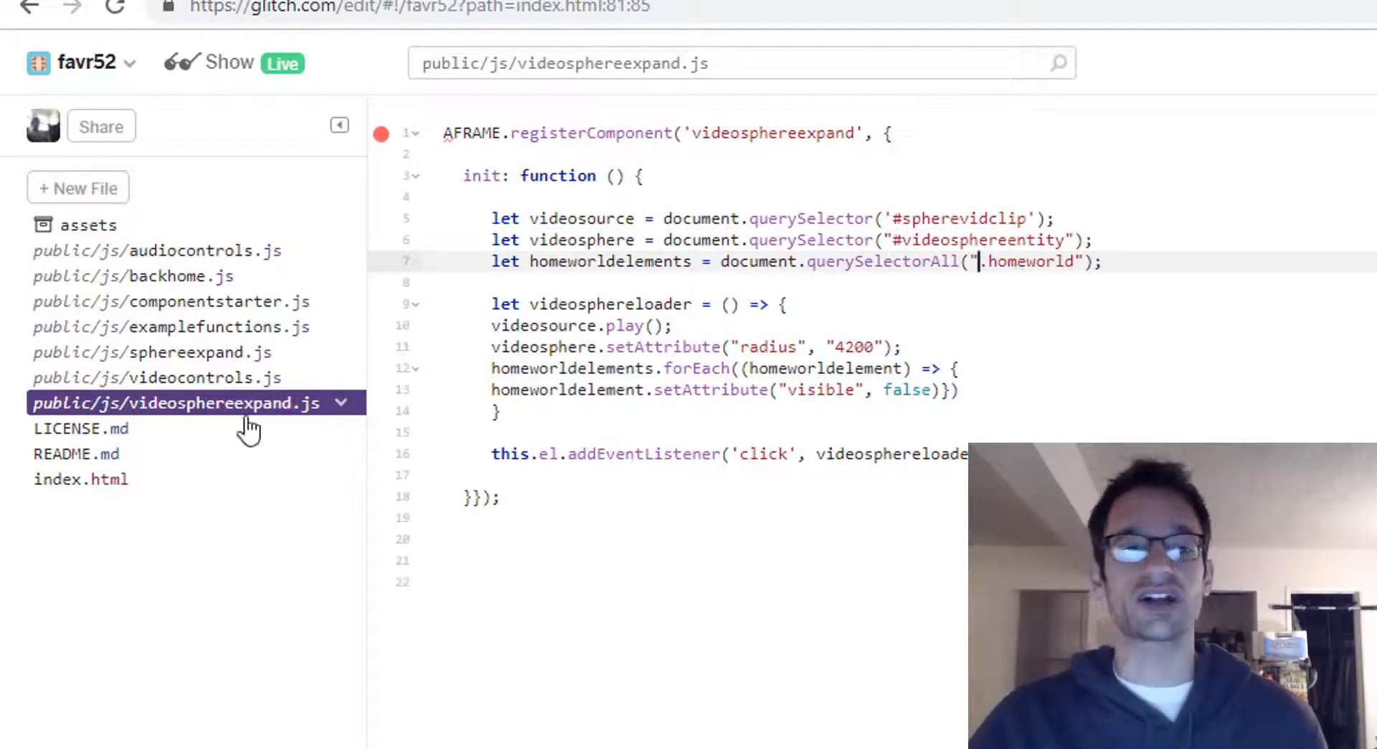
click(77, 479)
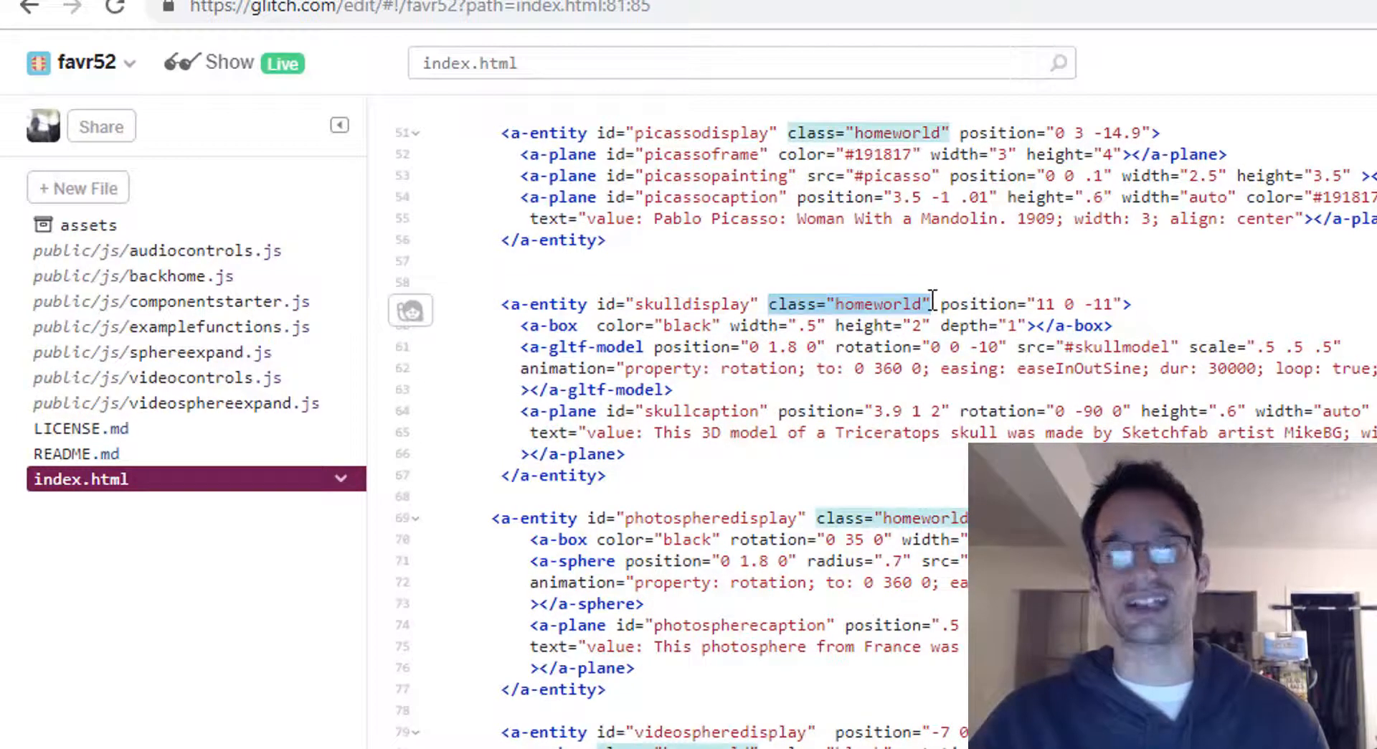
Open favr52.glitch.me with Show Live to see the photosphere and videosphere stands.
click(174, 403)
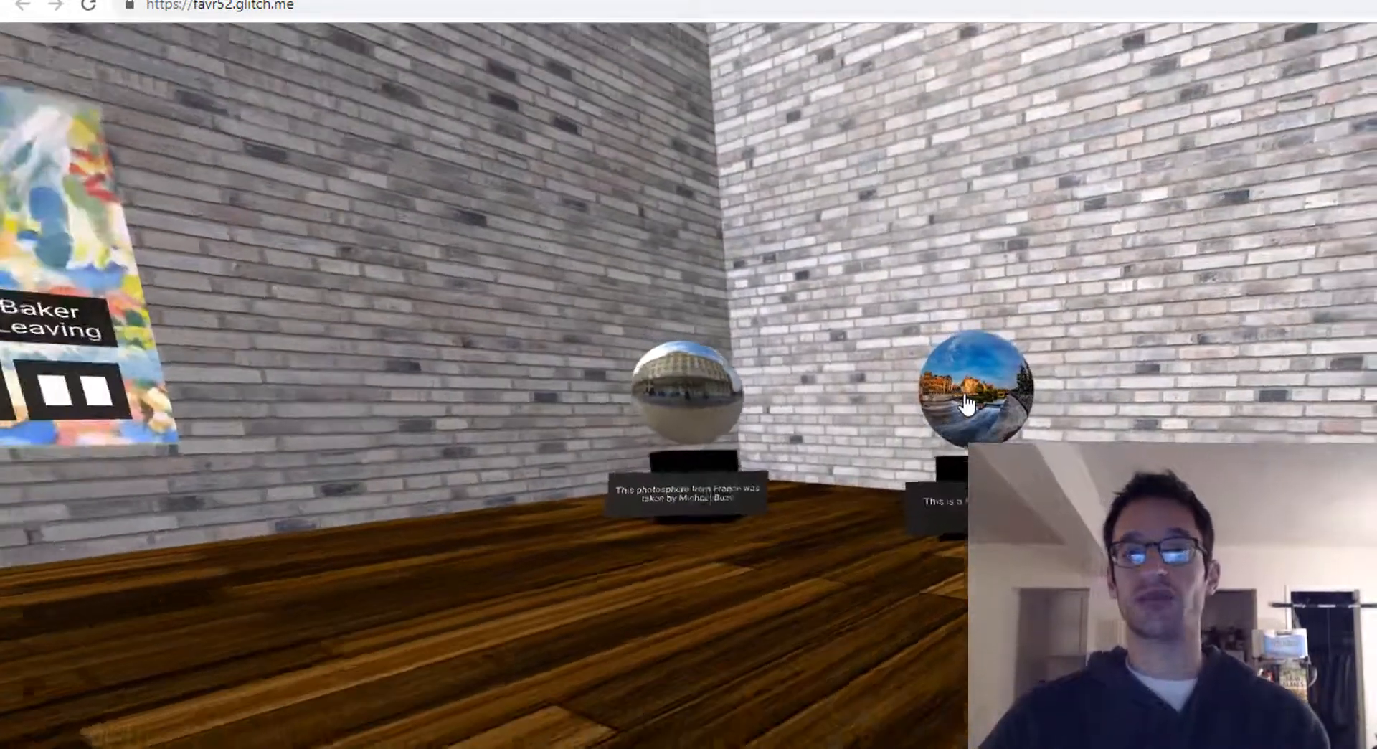
Expand the videosphere ball into 360 video, then return to videosphereexpand.js.
click(973, 408)
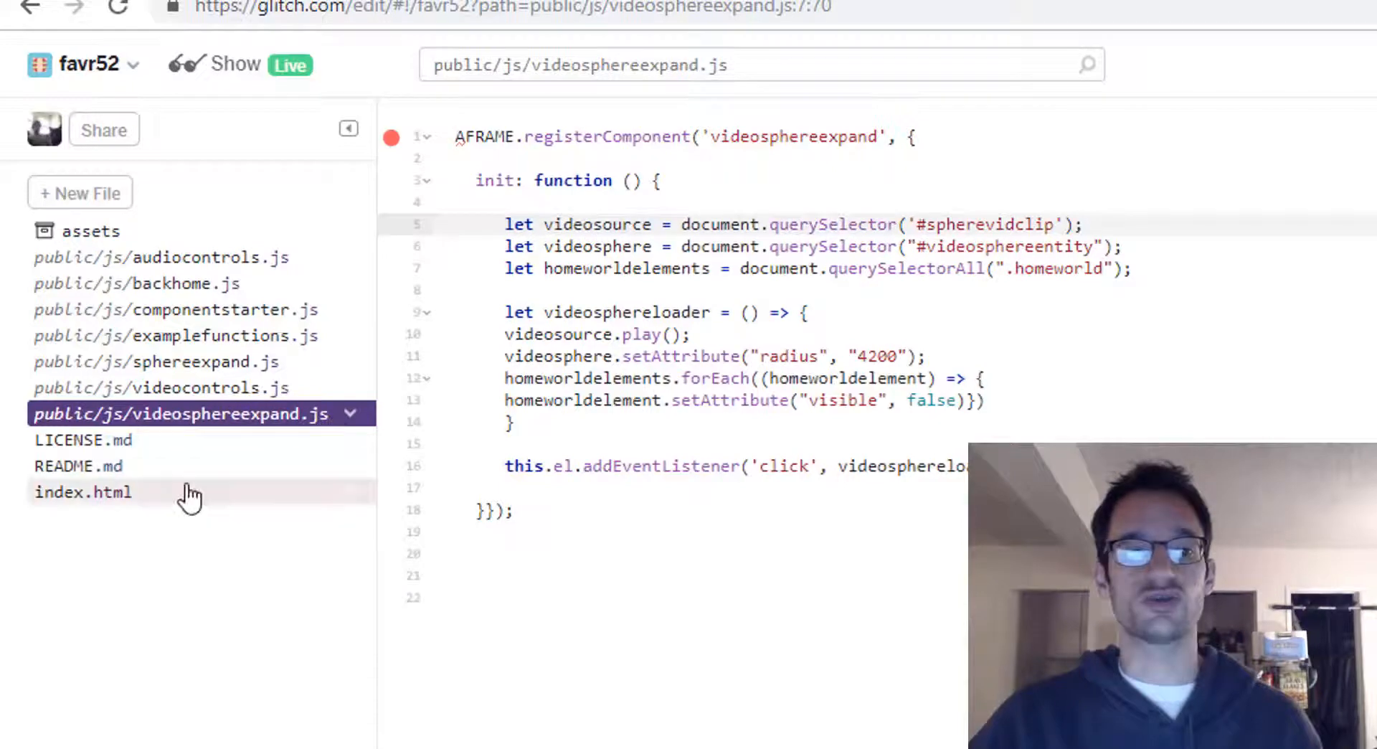
click(81, 492)
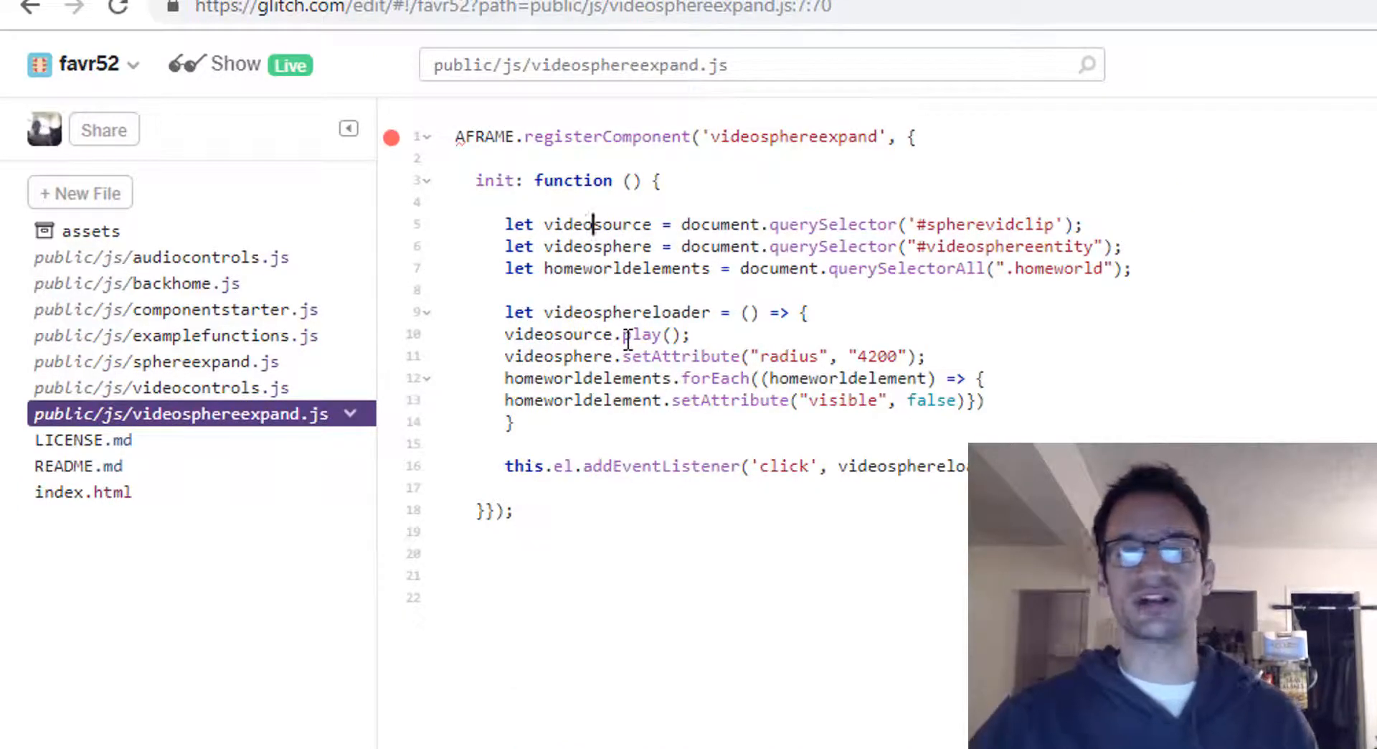
mouse_move(669, 356)
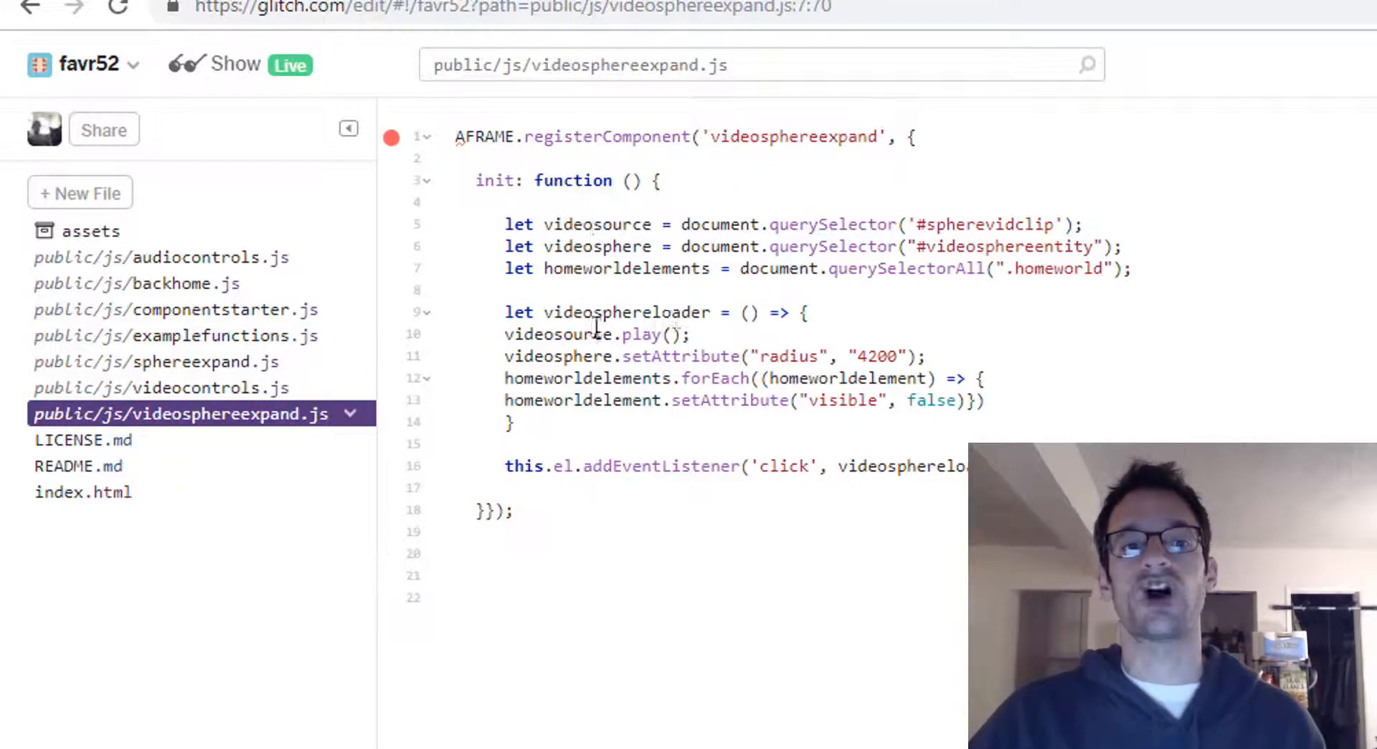
click(698, 334)
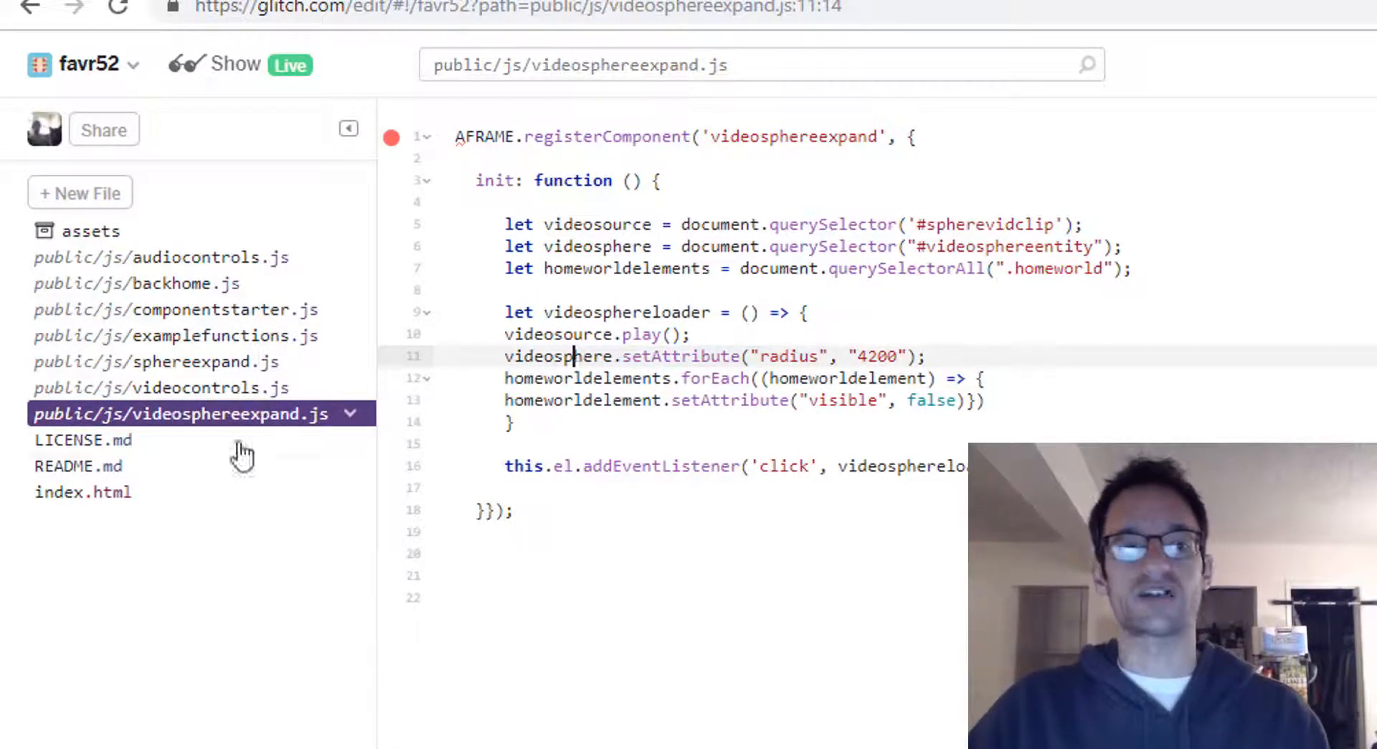
click(79, 492)
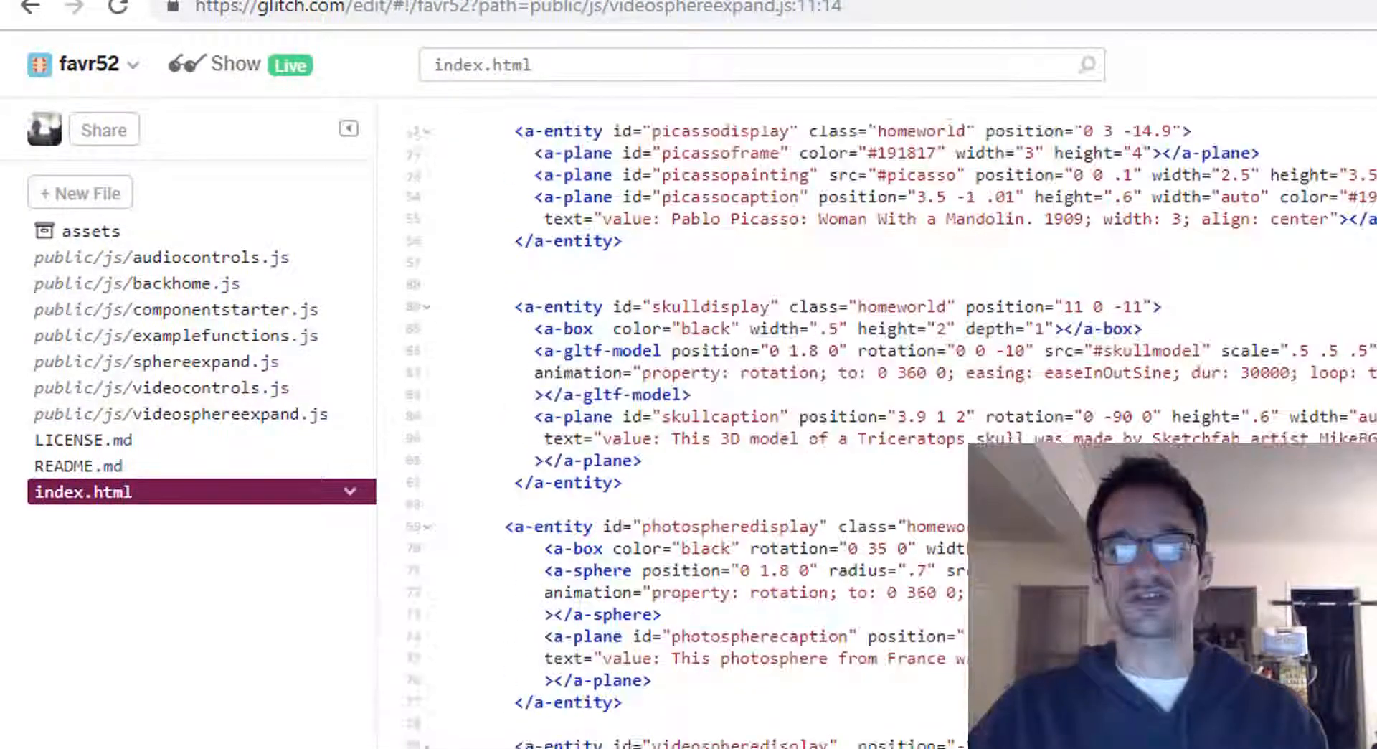
scroll(down, 3)
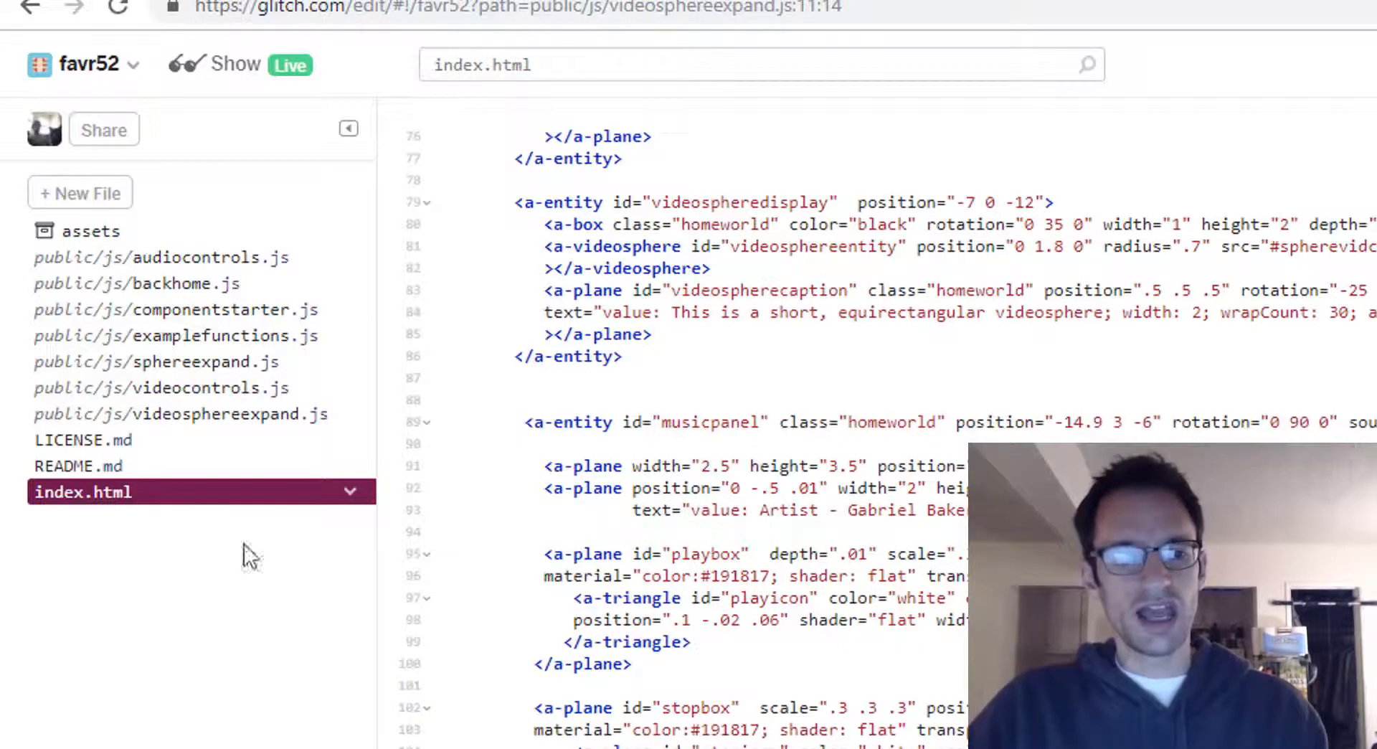
click(157, 361)
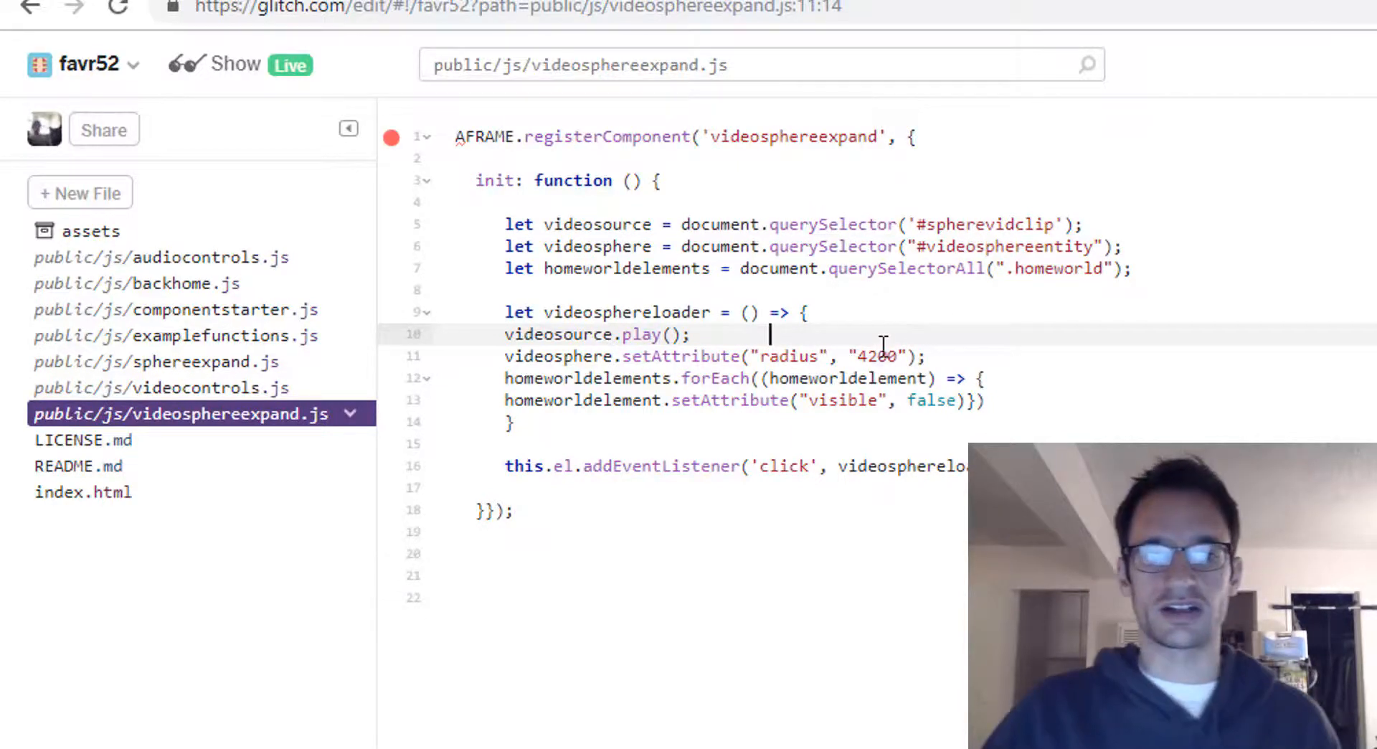
Change the expanded videosphere radius from 4200 to 5000.
text(5)
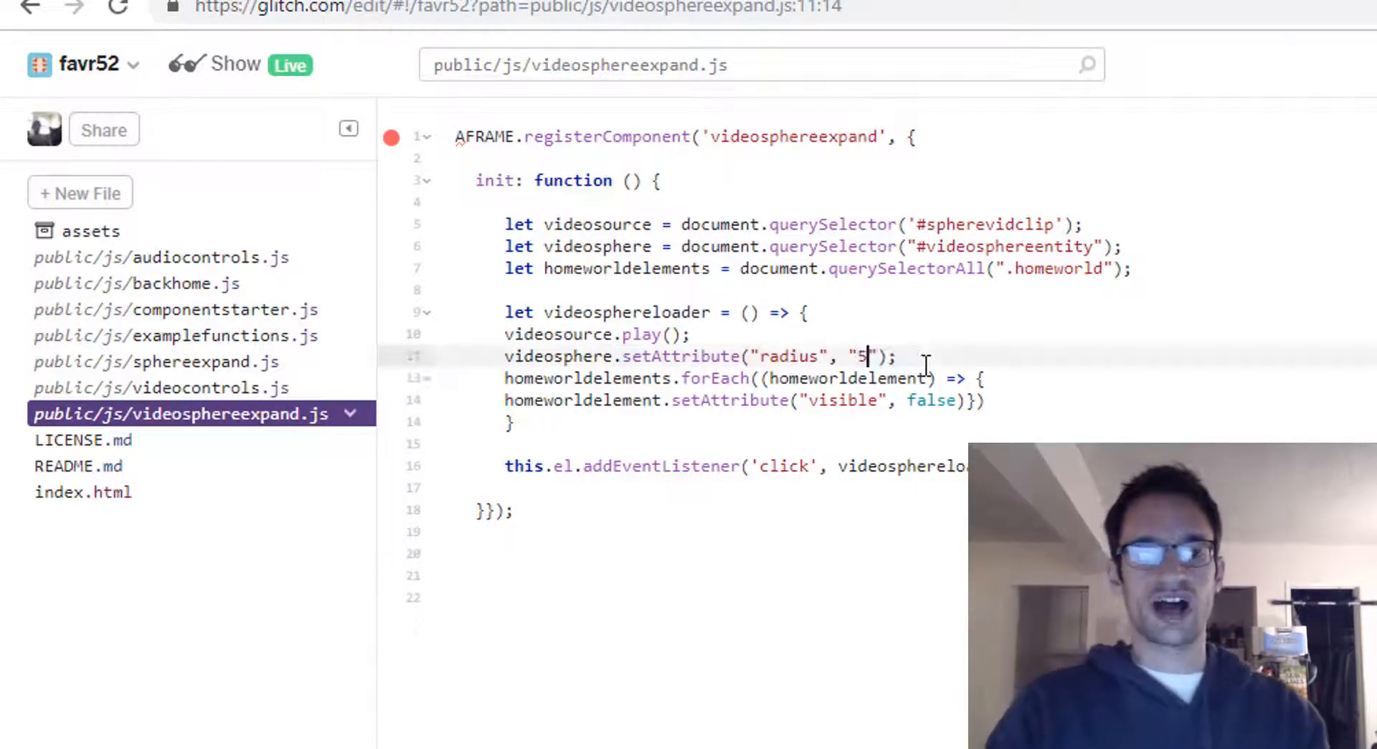
text(000)
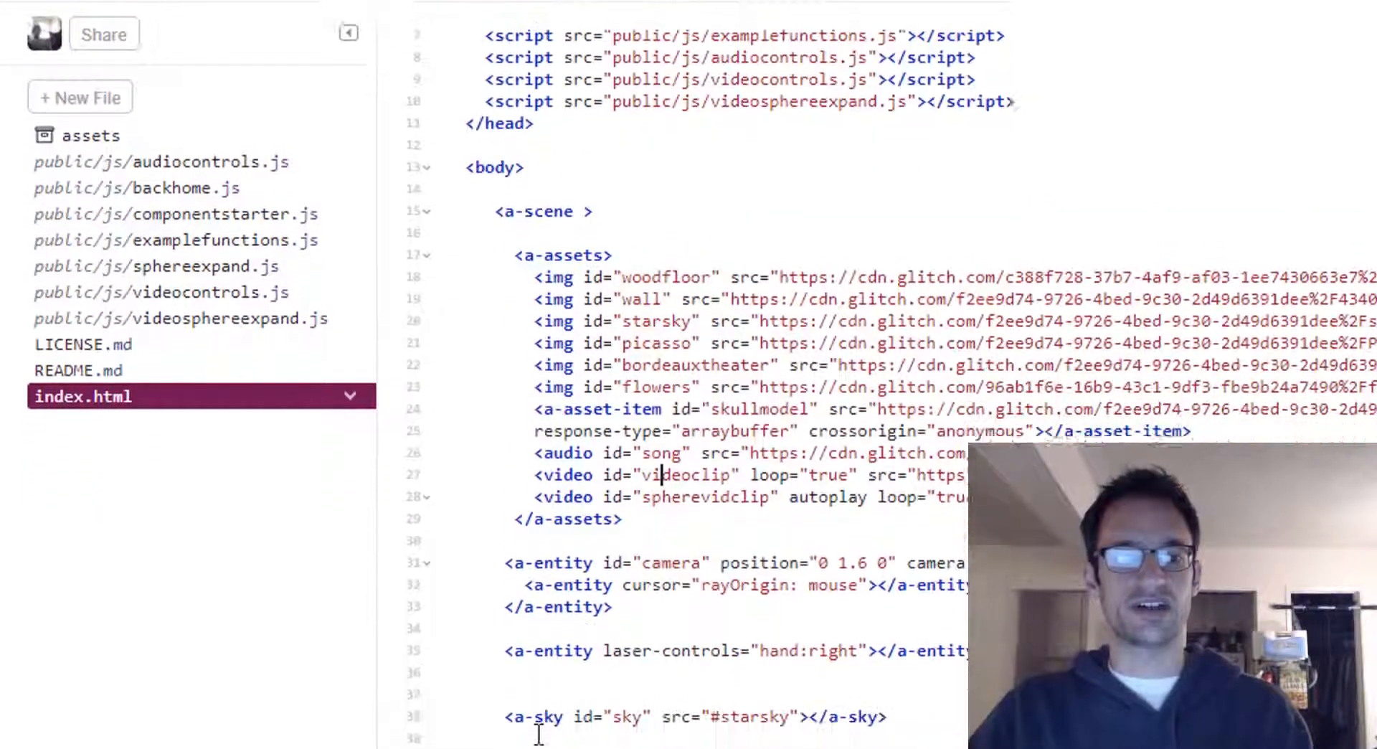
Scroll through index.html and reopen videosphereexpand.js, now showing radius 5000.
scroll(down, 3)
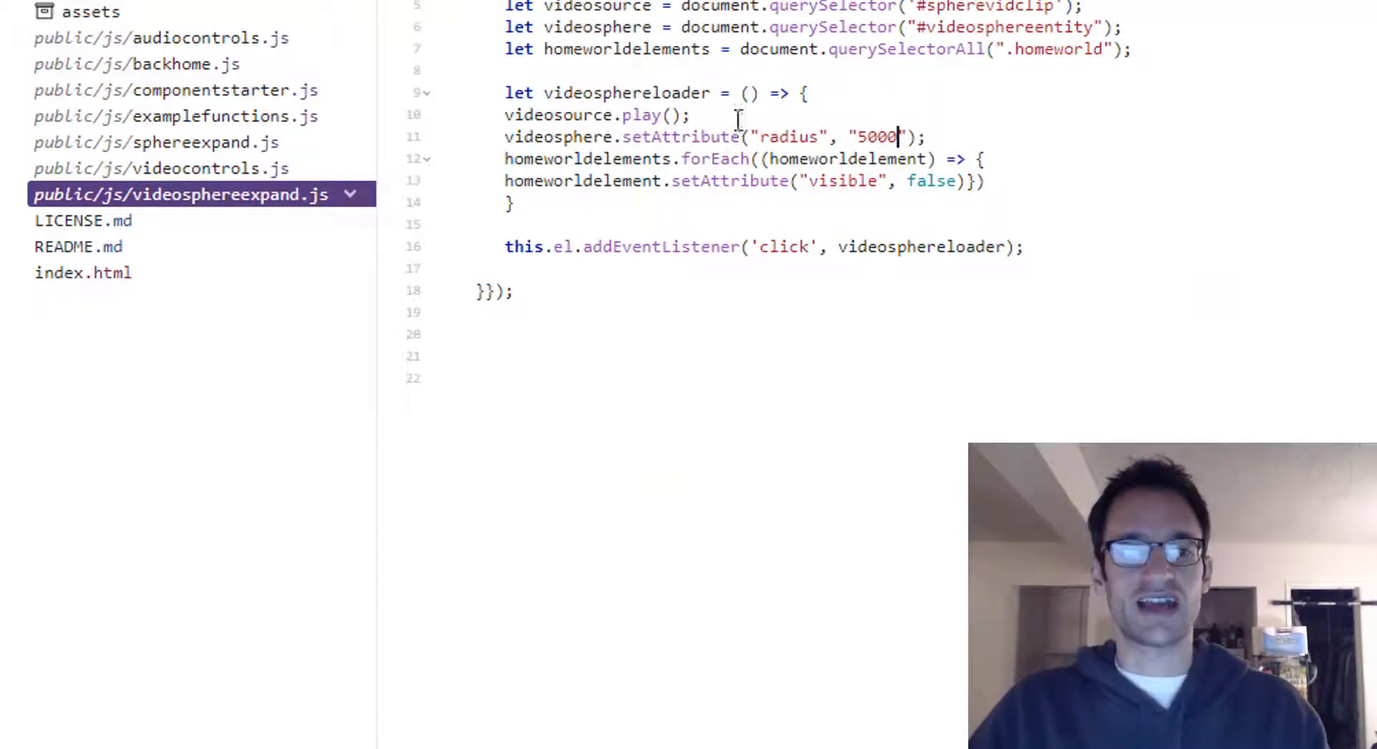
Change the expanded videosphere radius from 5000 back to 4200.
text(4)
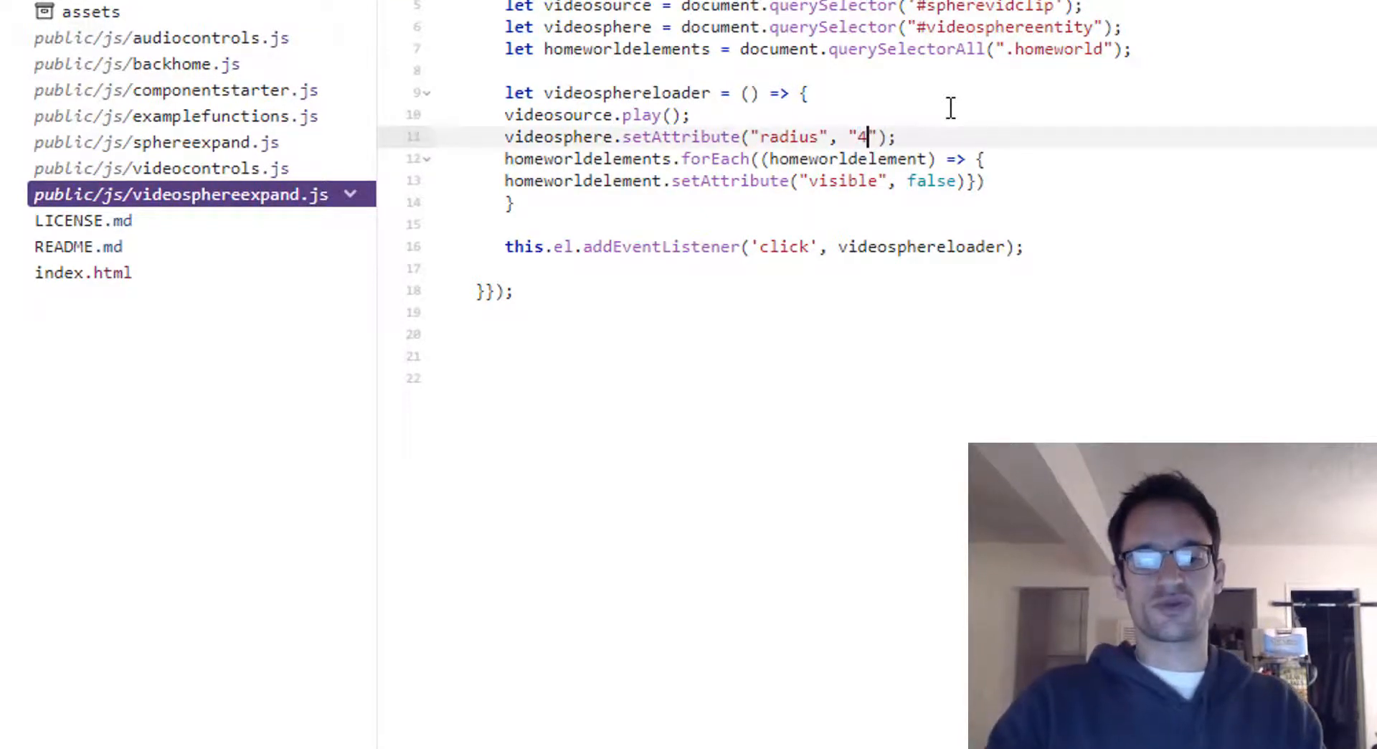
text(200)
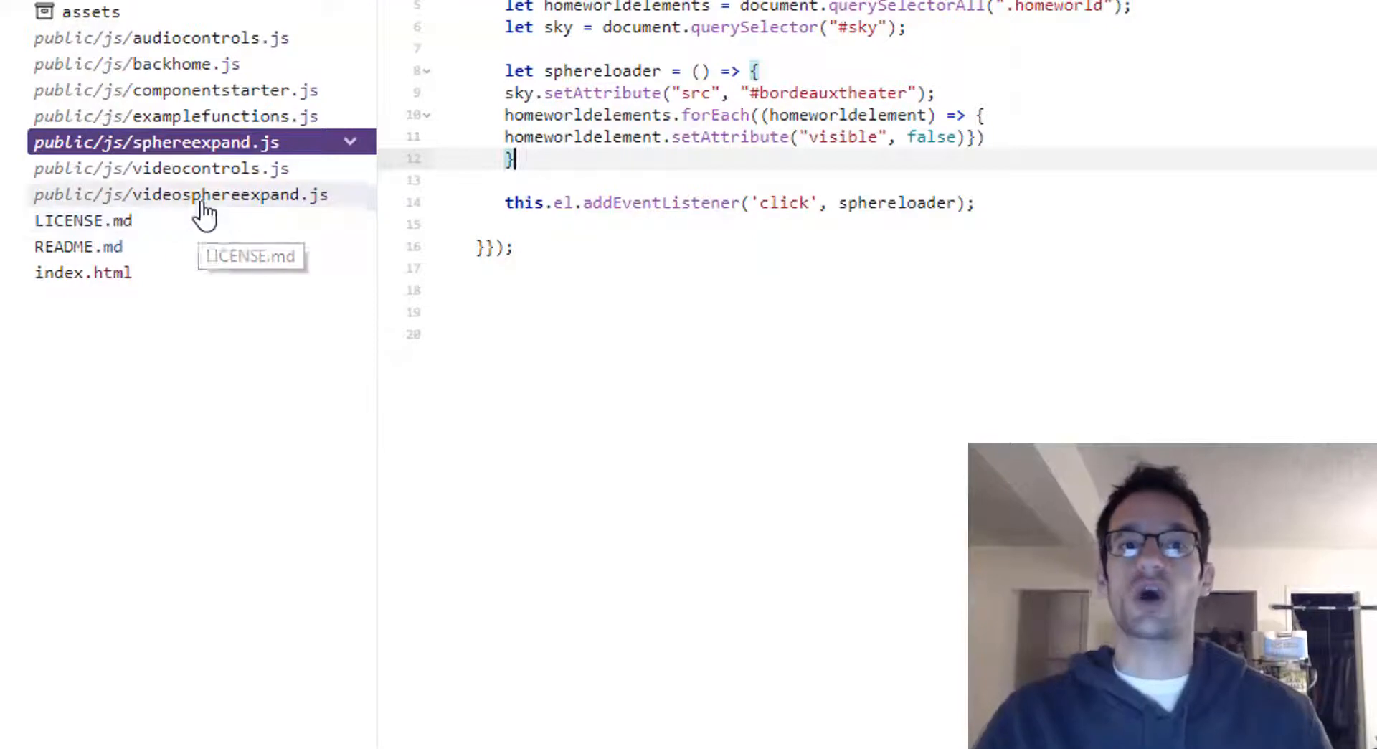
mouse_move(203, 211)
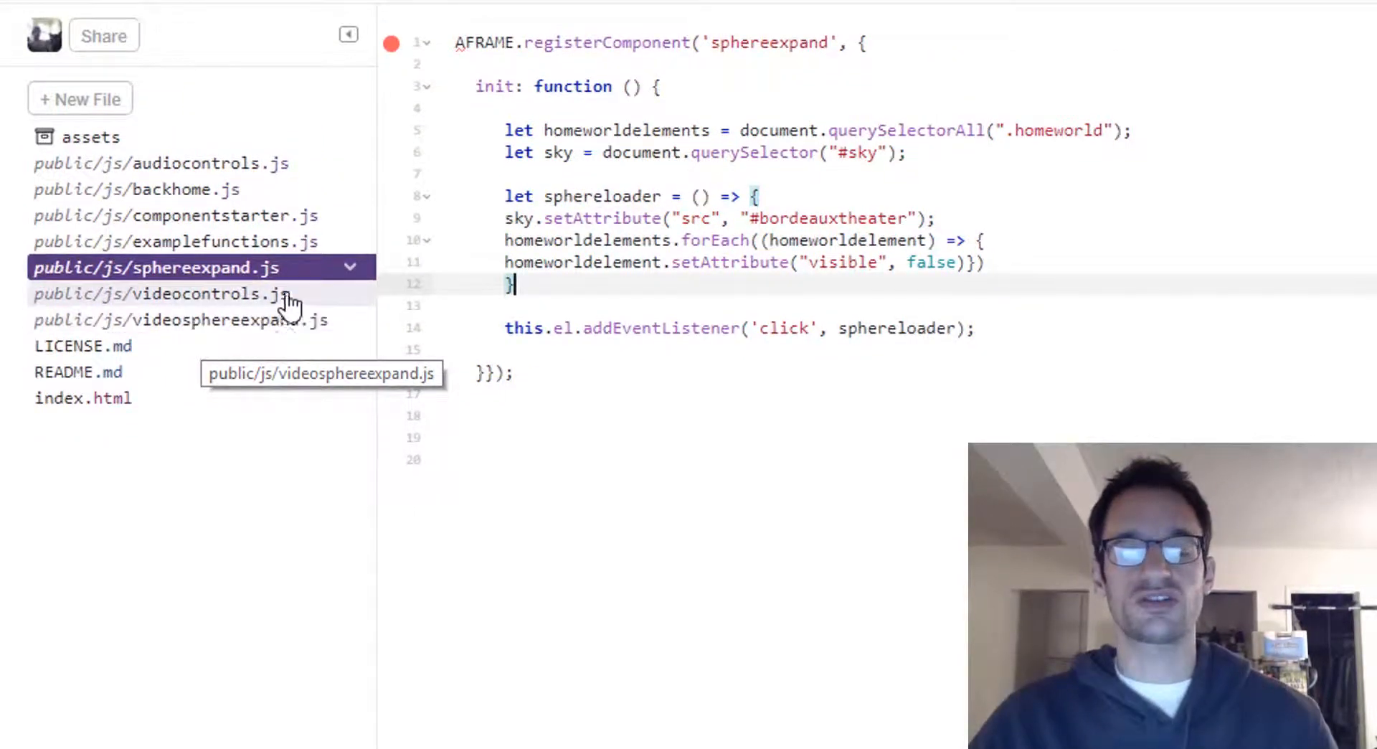
Open videosphereexpand.js and read through its radius-4200 loader and click listener.
click(180, 320)
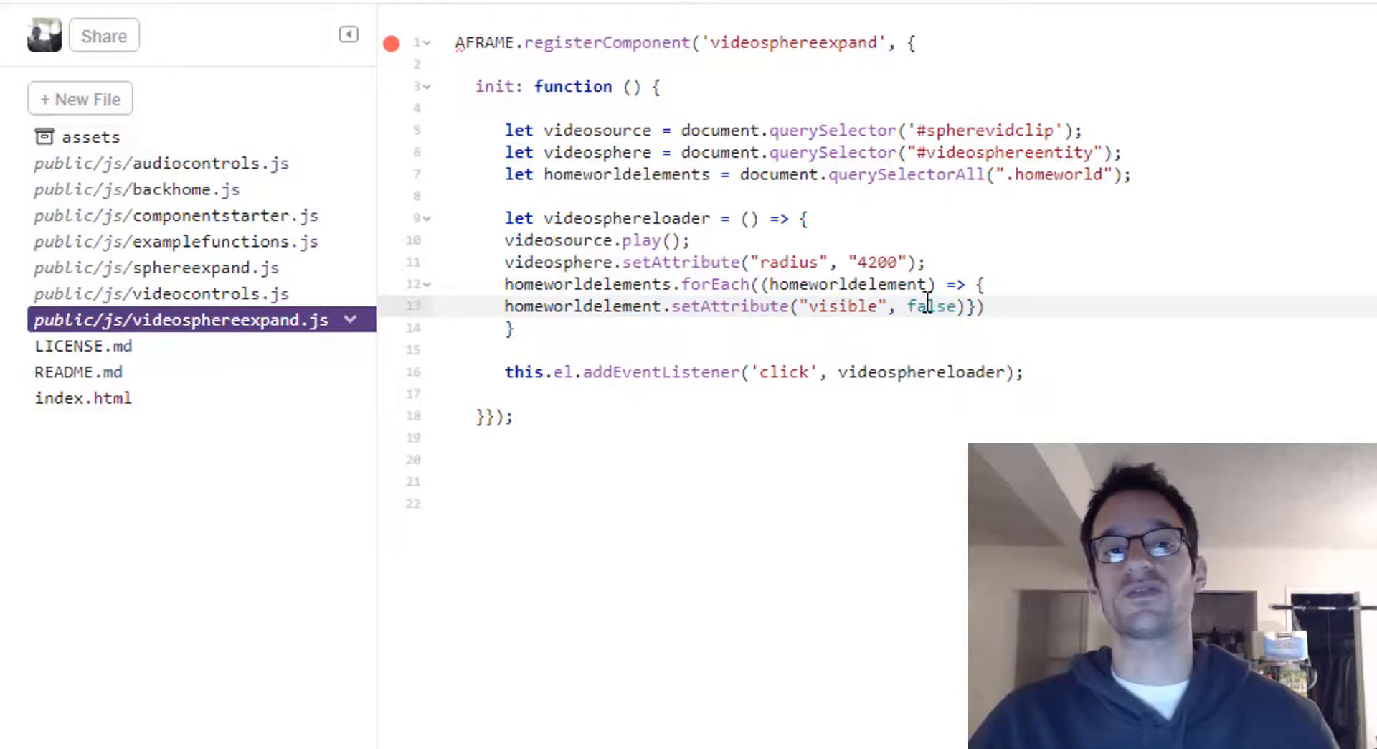
mouse_move(602, 337)
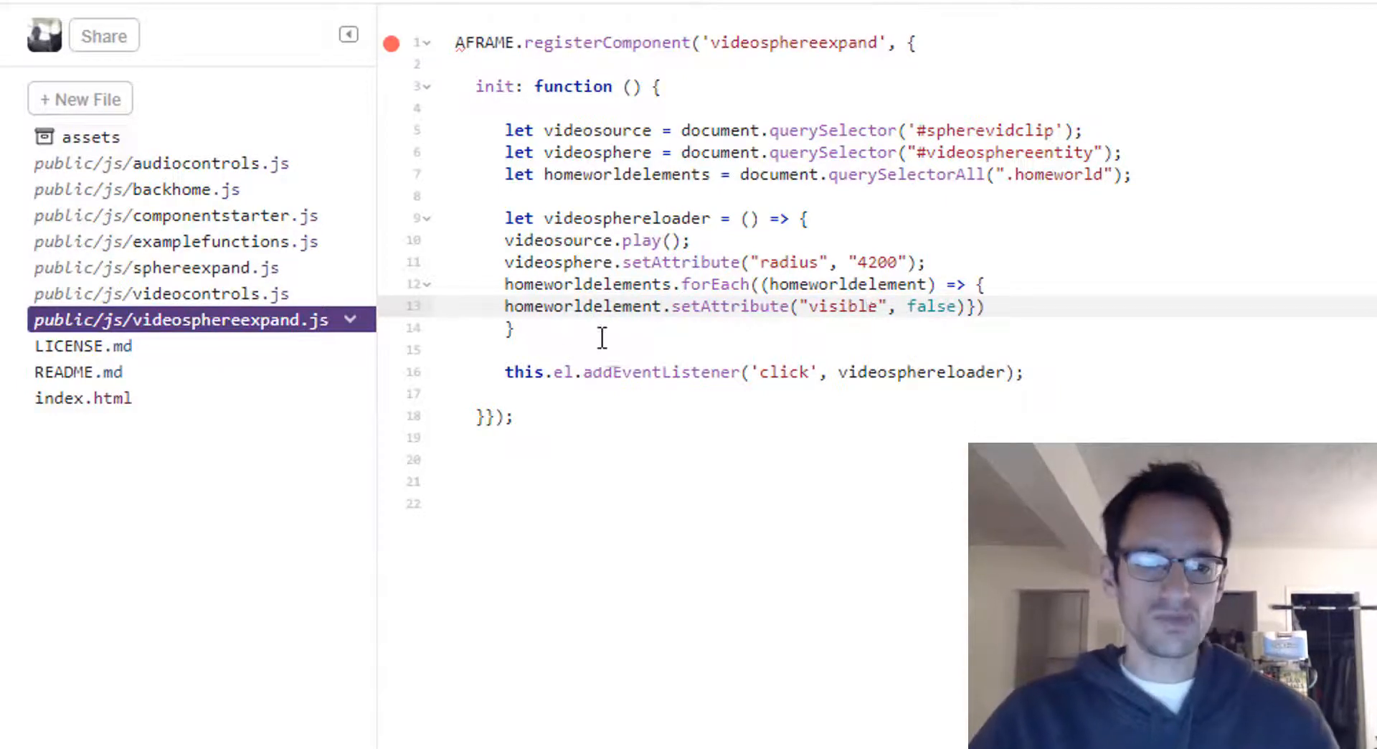
drag(505, 219, 513, 328)
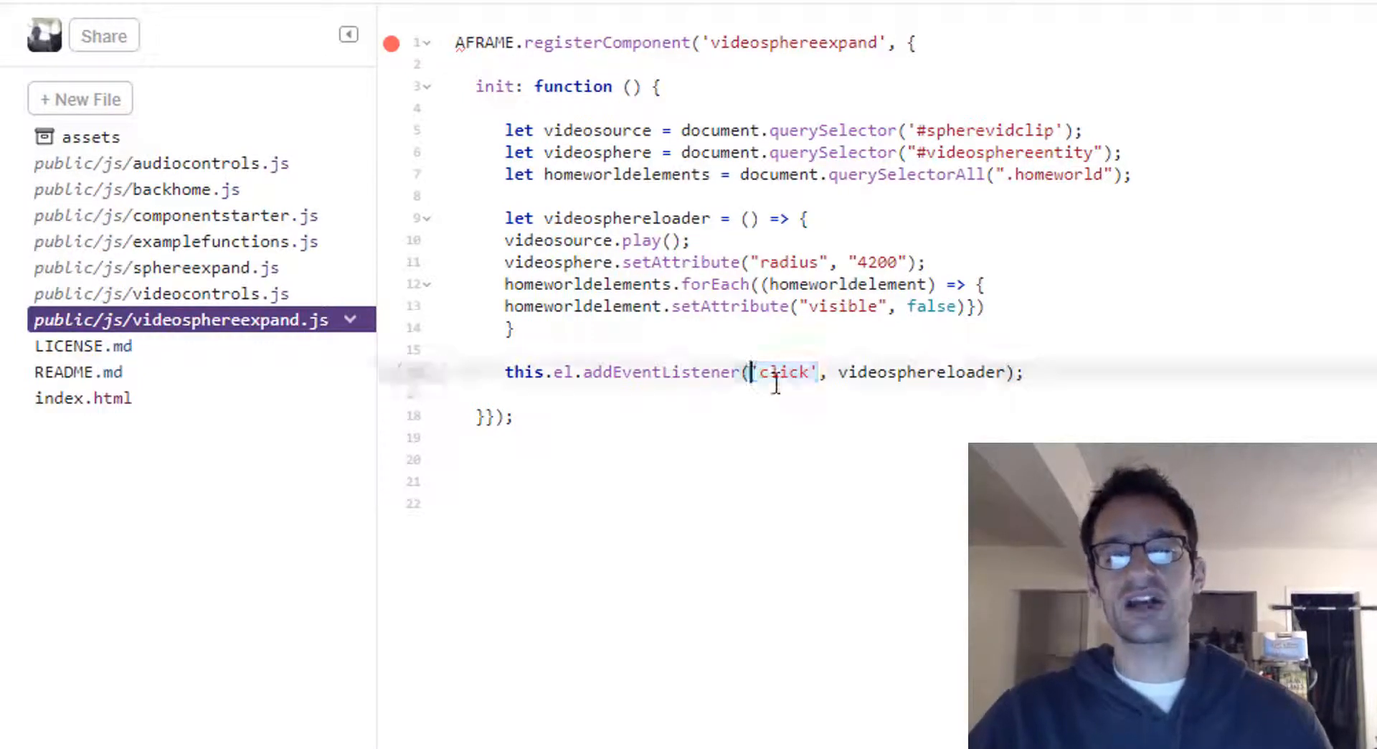
double_click(784, 372)
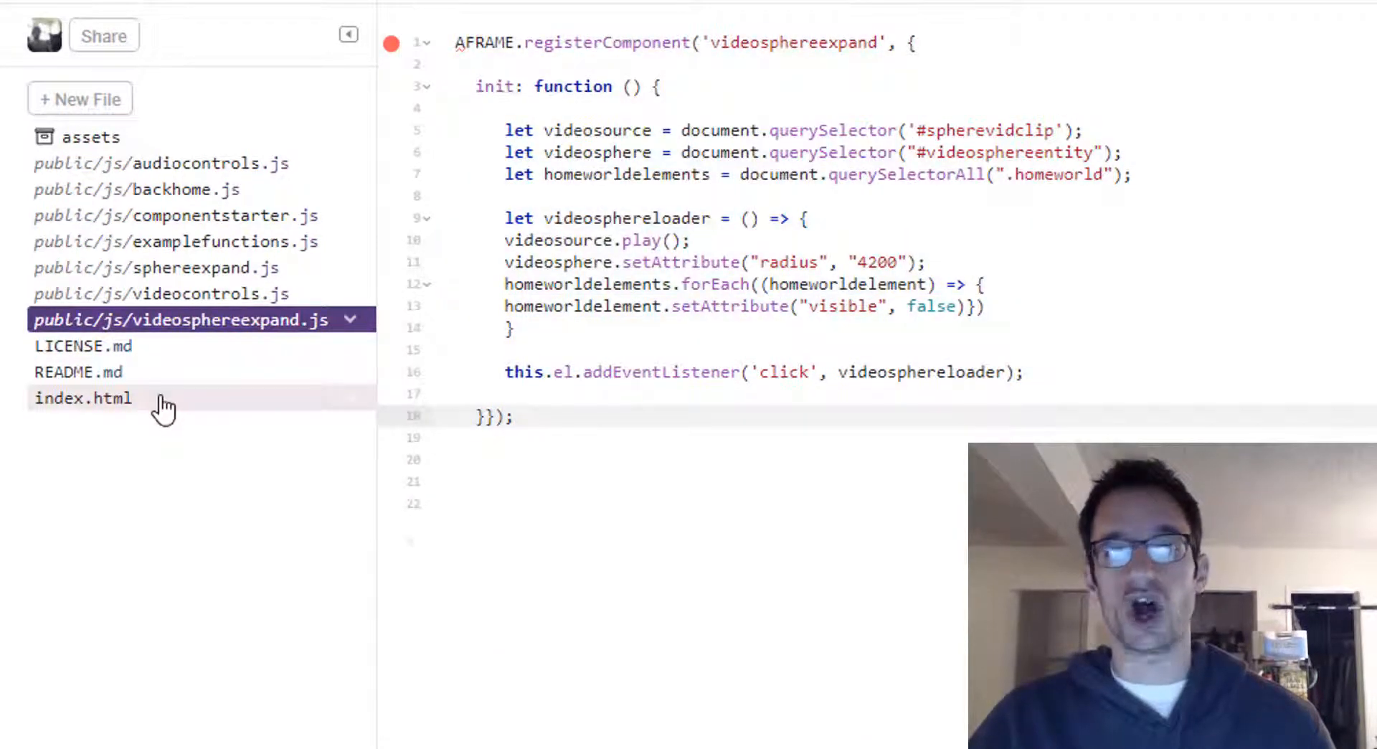
click(78, 398)
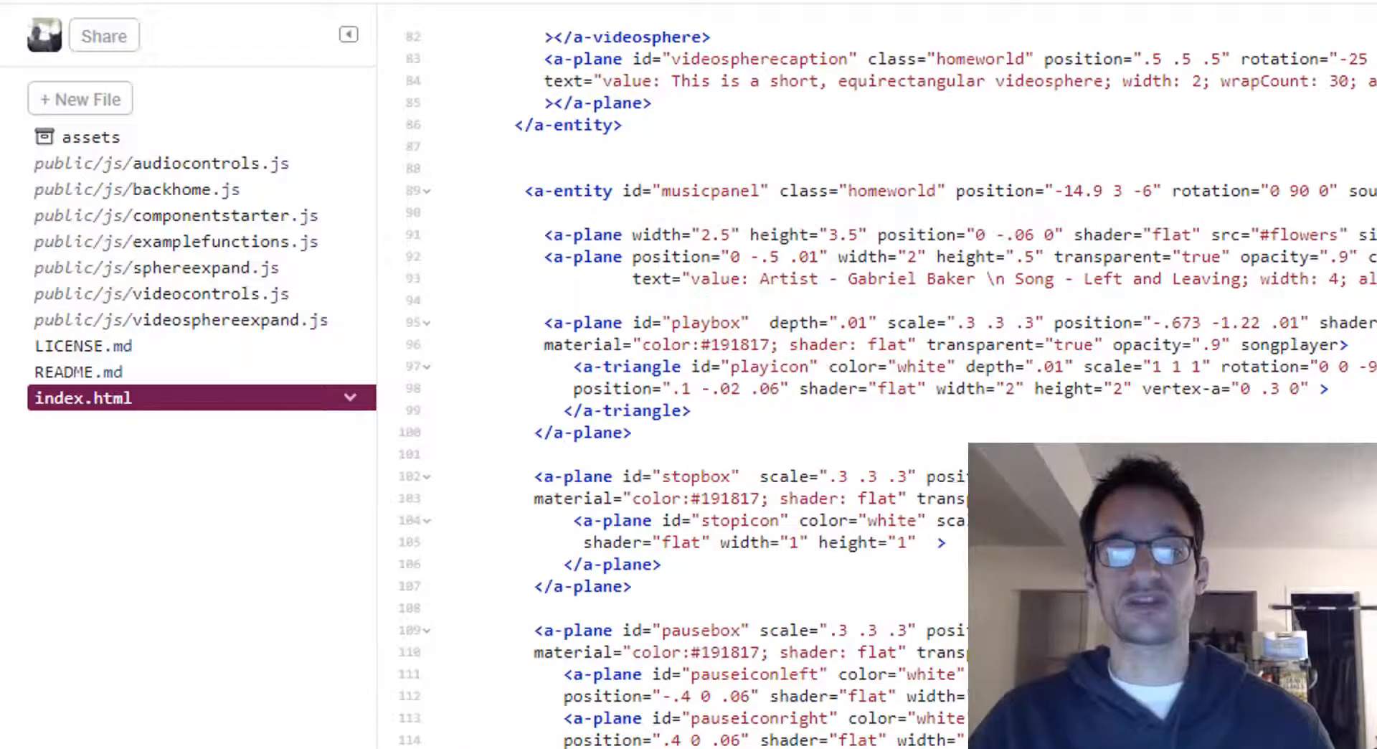
scroll(down, 3)
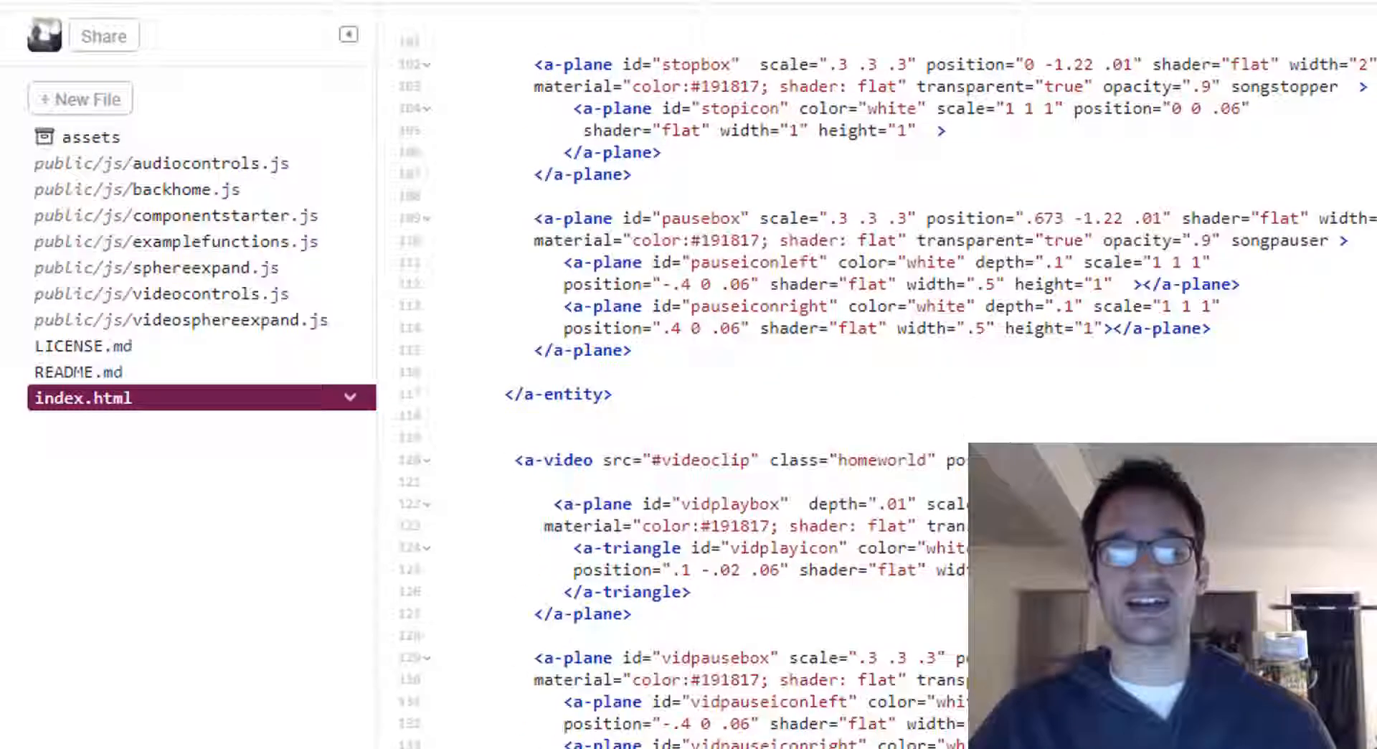
click(179, 320)
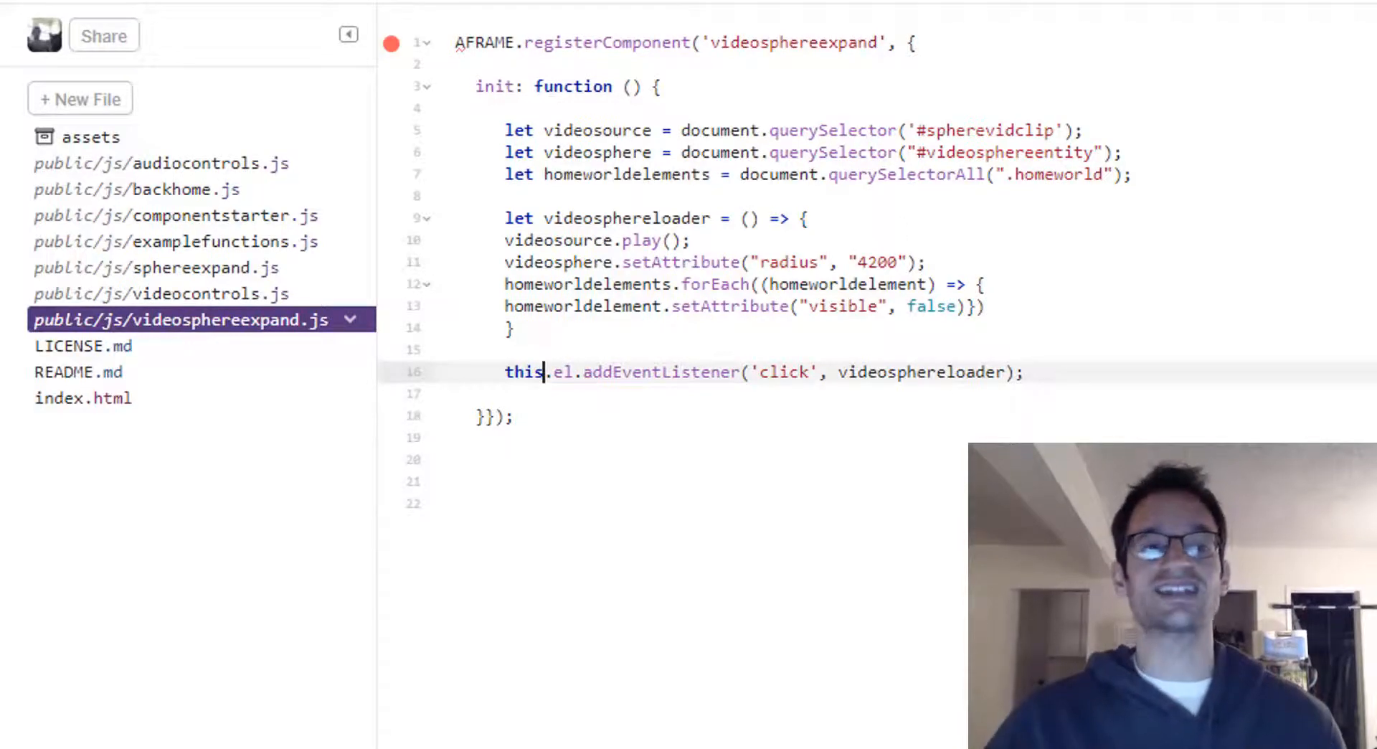
click(81, 398)
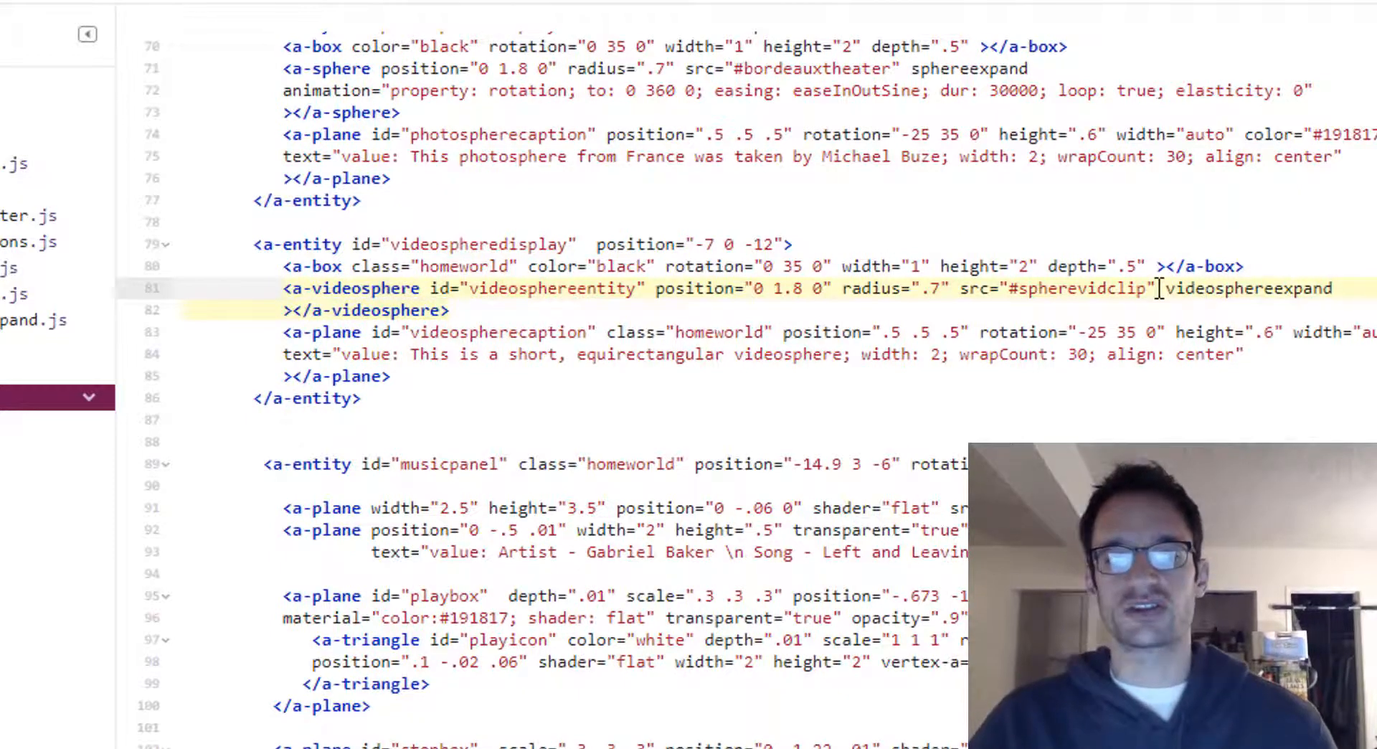
click(29, 320)
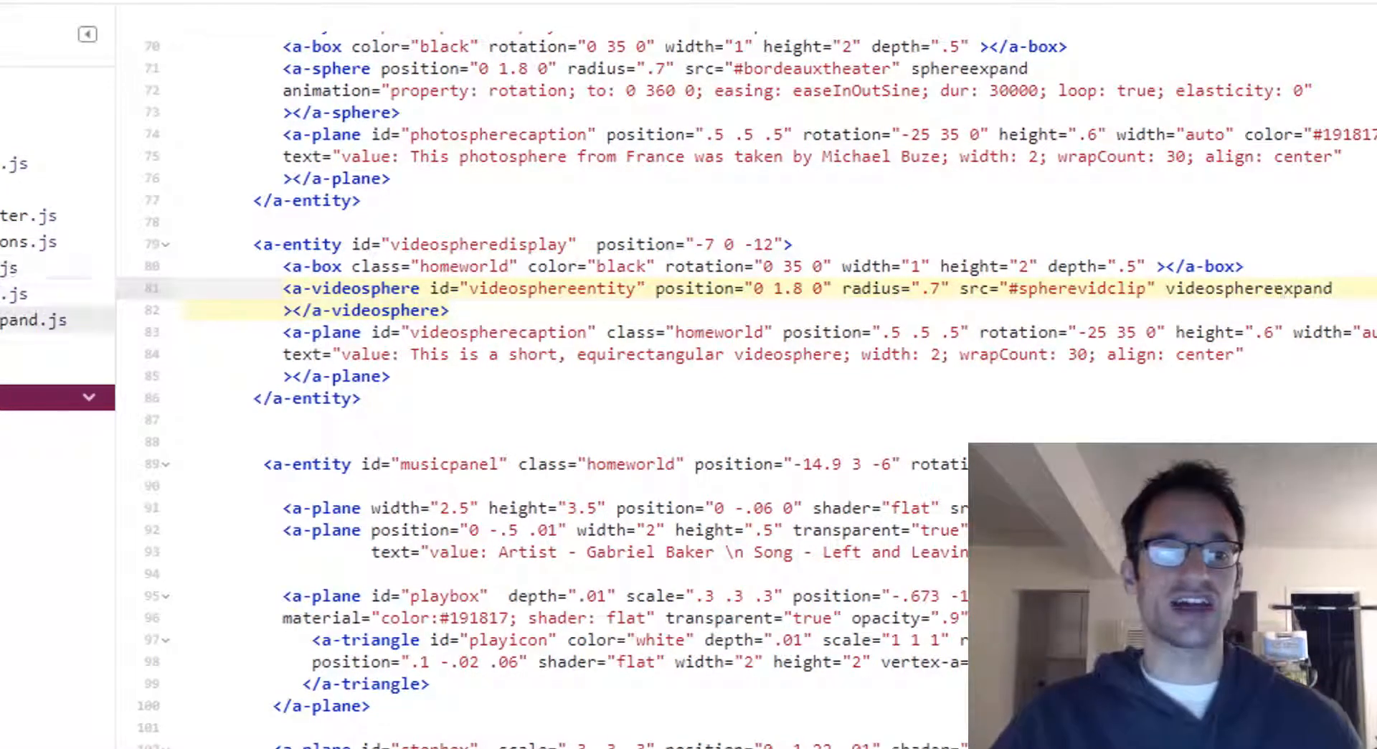
click(29, 320)
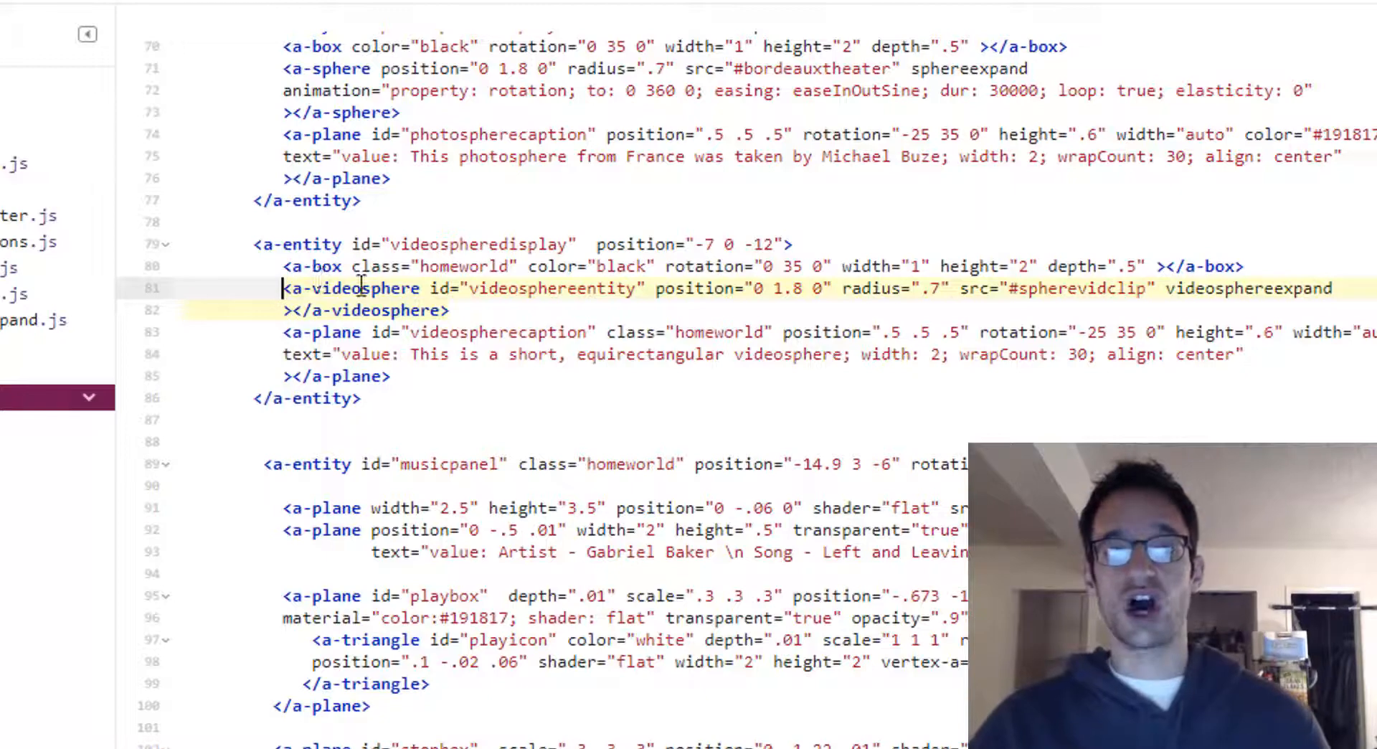
click(28, 320)
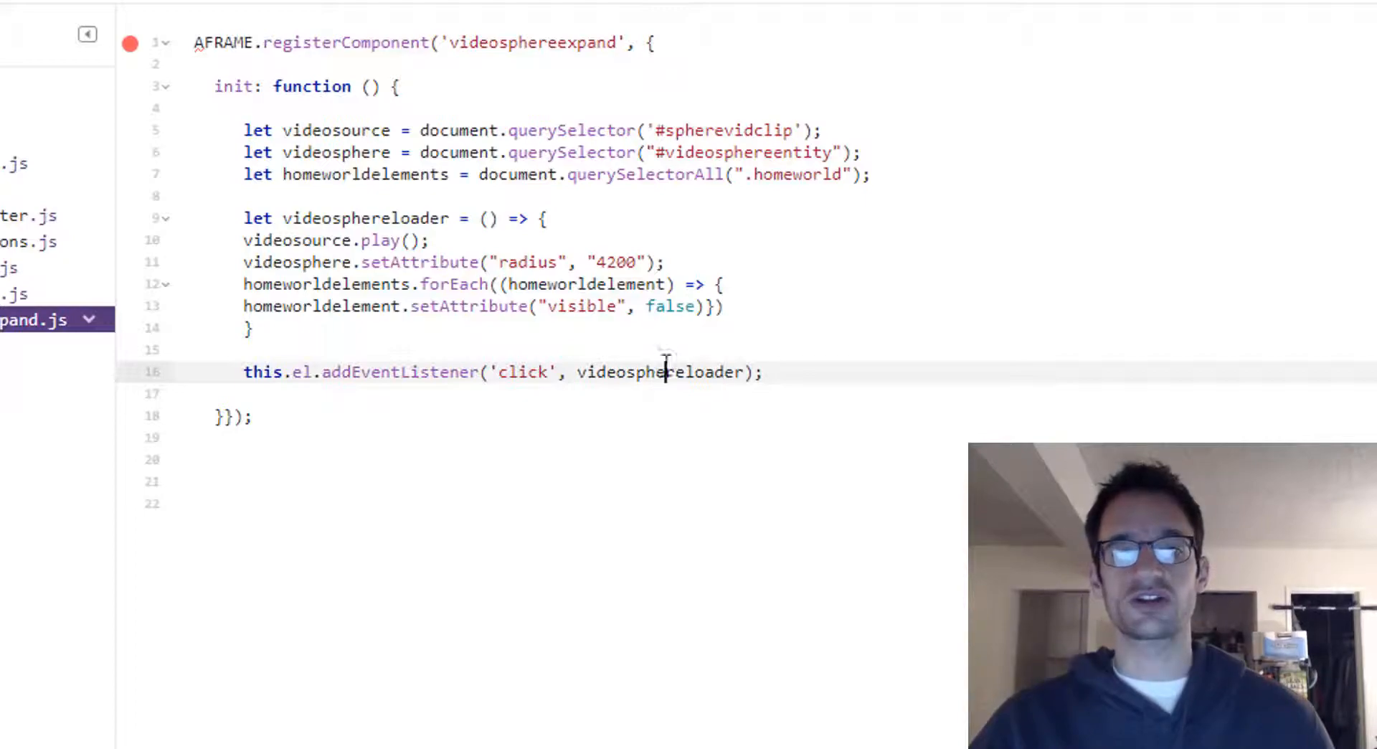
Open index.html and highlight the head script tag loading videosphereexpand.js.
click(400, 240)
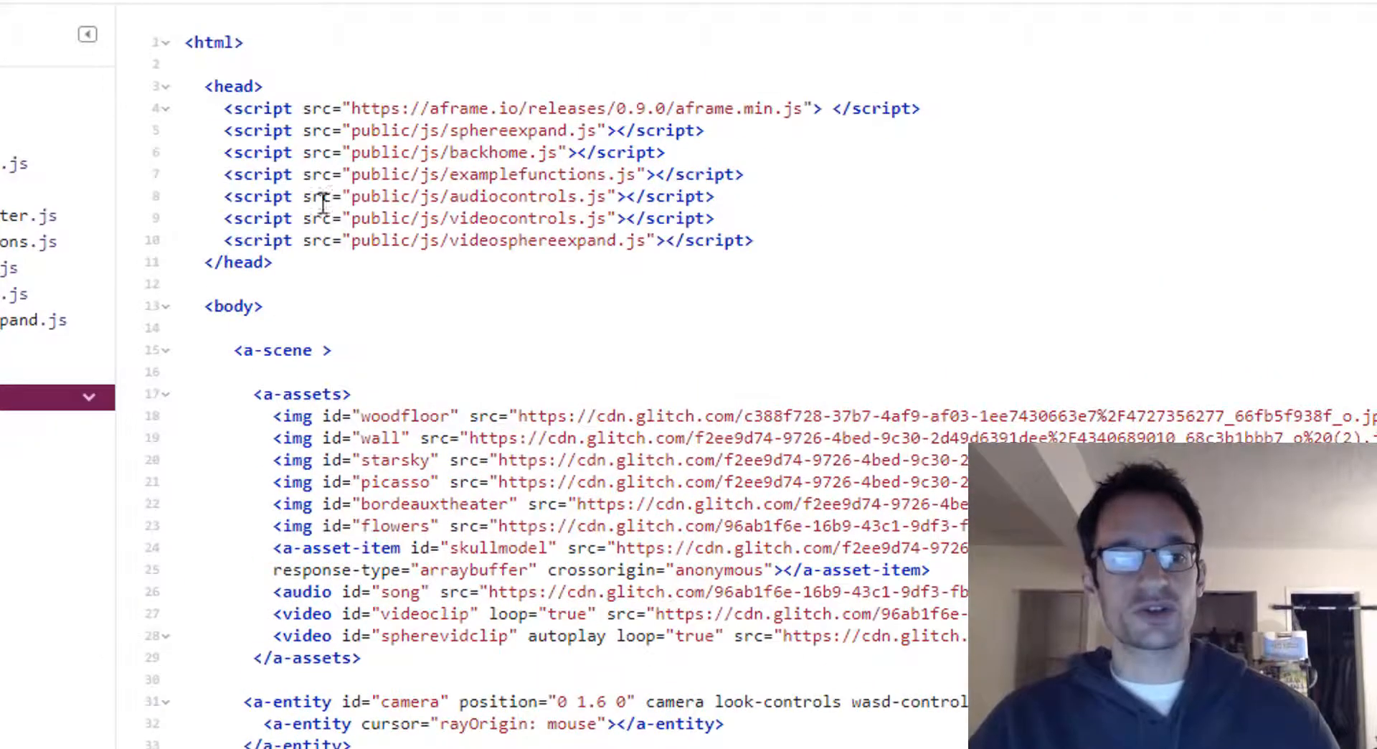
click(29, 321)
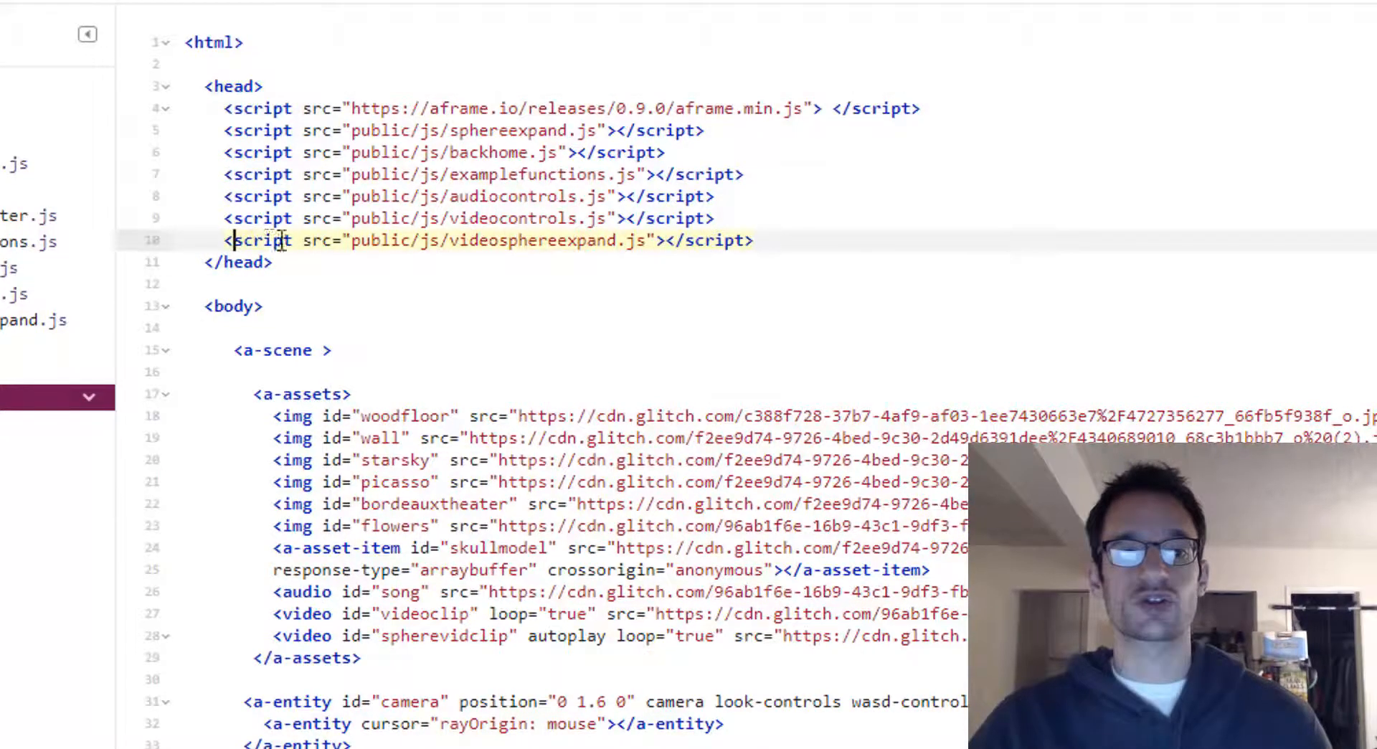
double_click(541, 241)
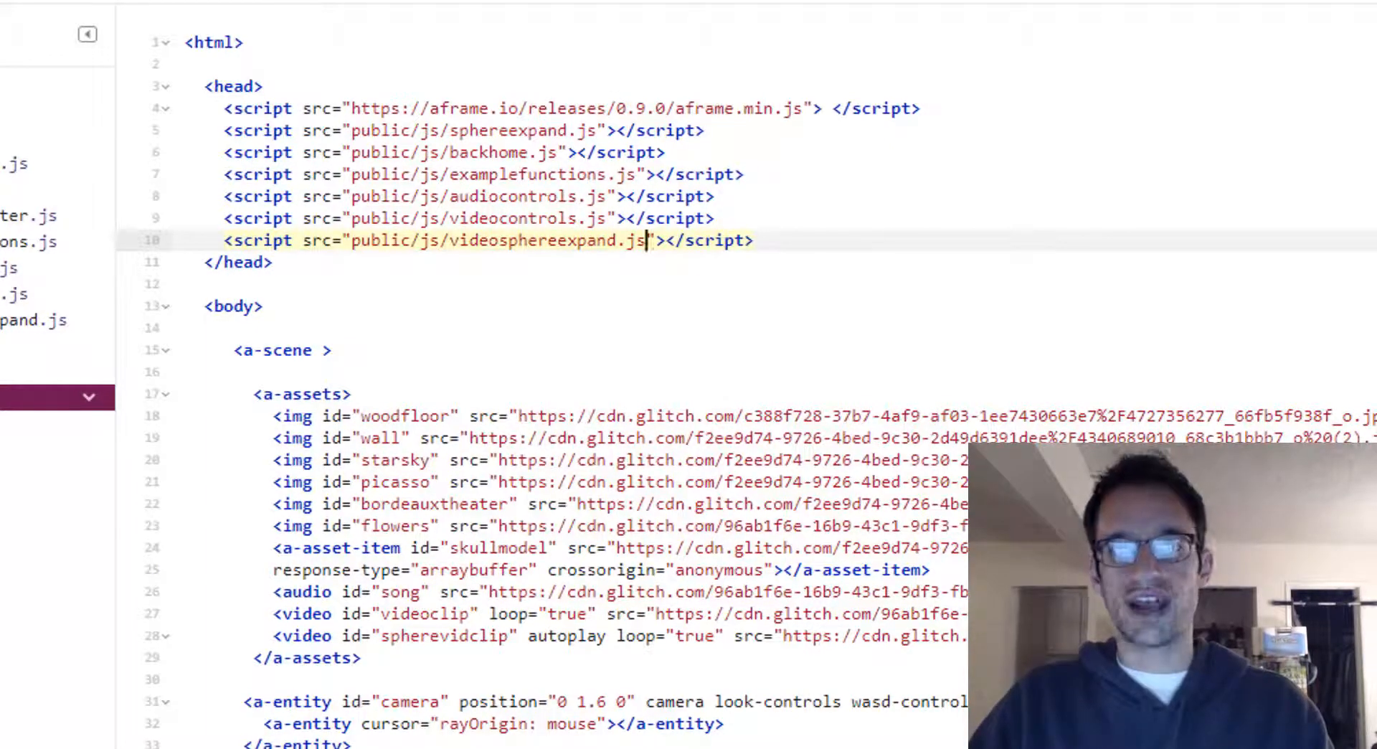
scroll(down, 3)
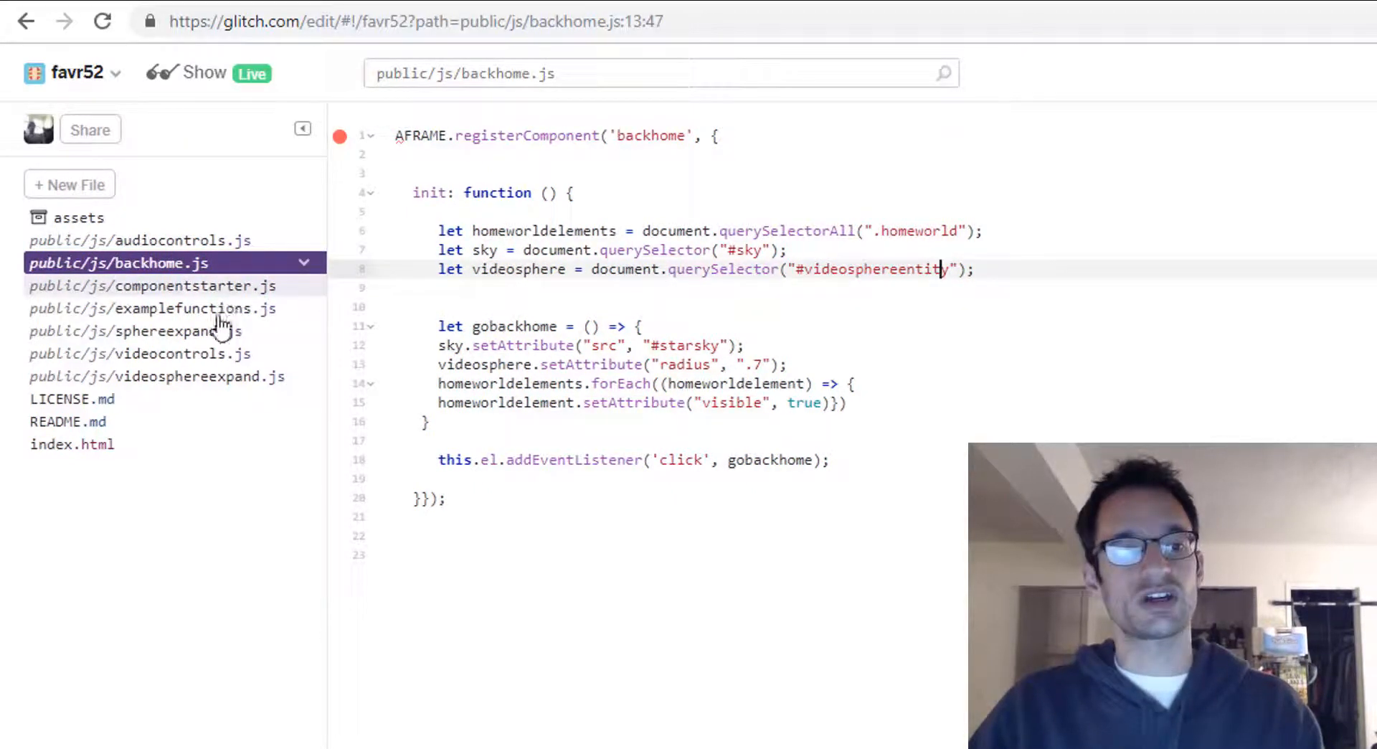
click(156, 377)
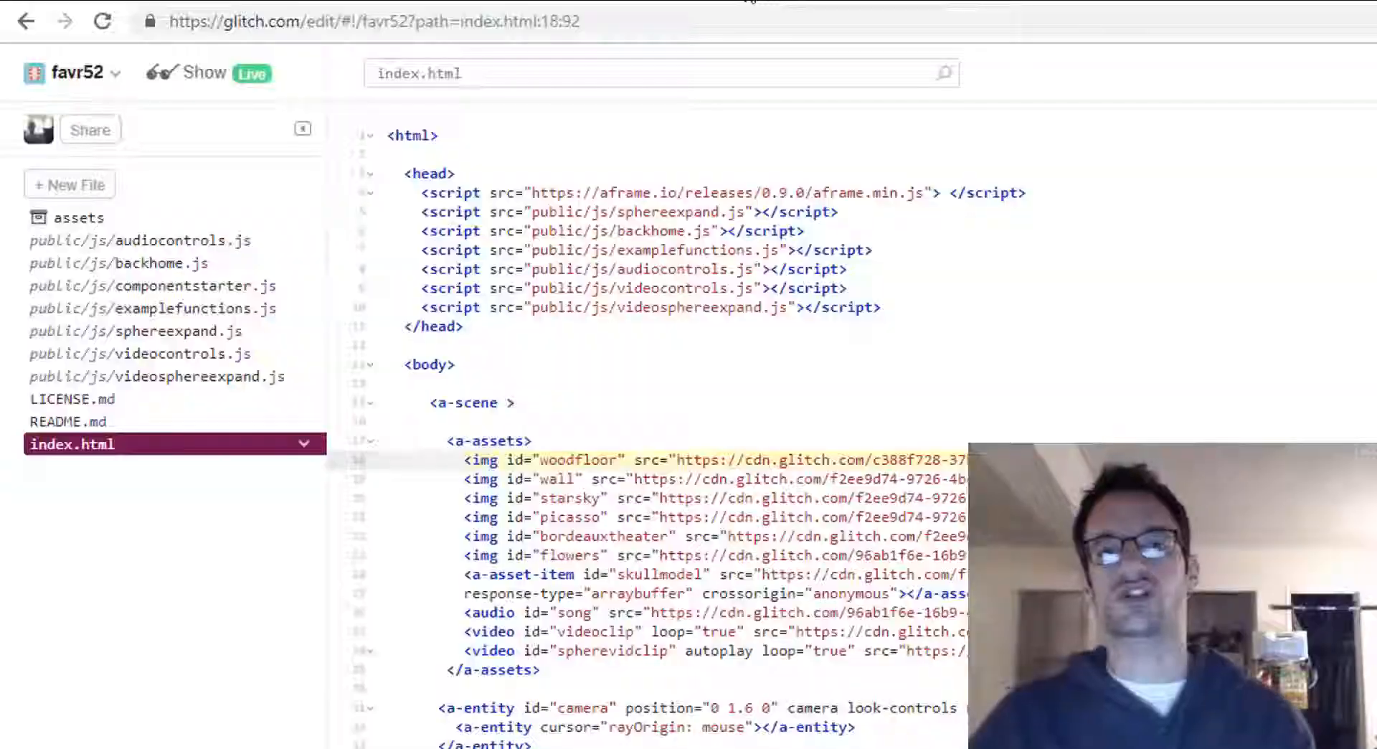
Check the project assets, return to index.html, and launch the live favr52 gallery app.
click(216, 71)
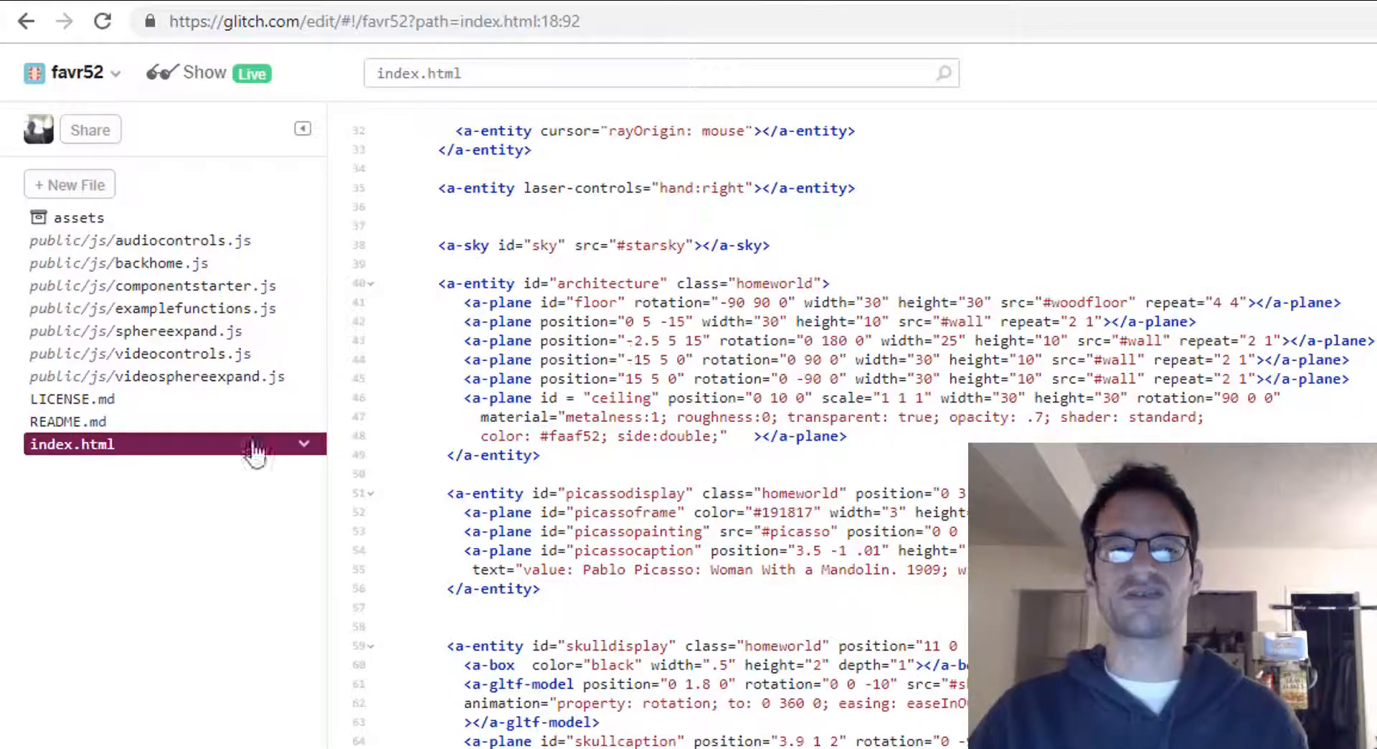
click(79, 217)
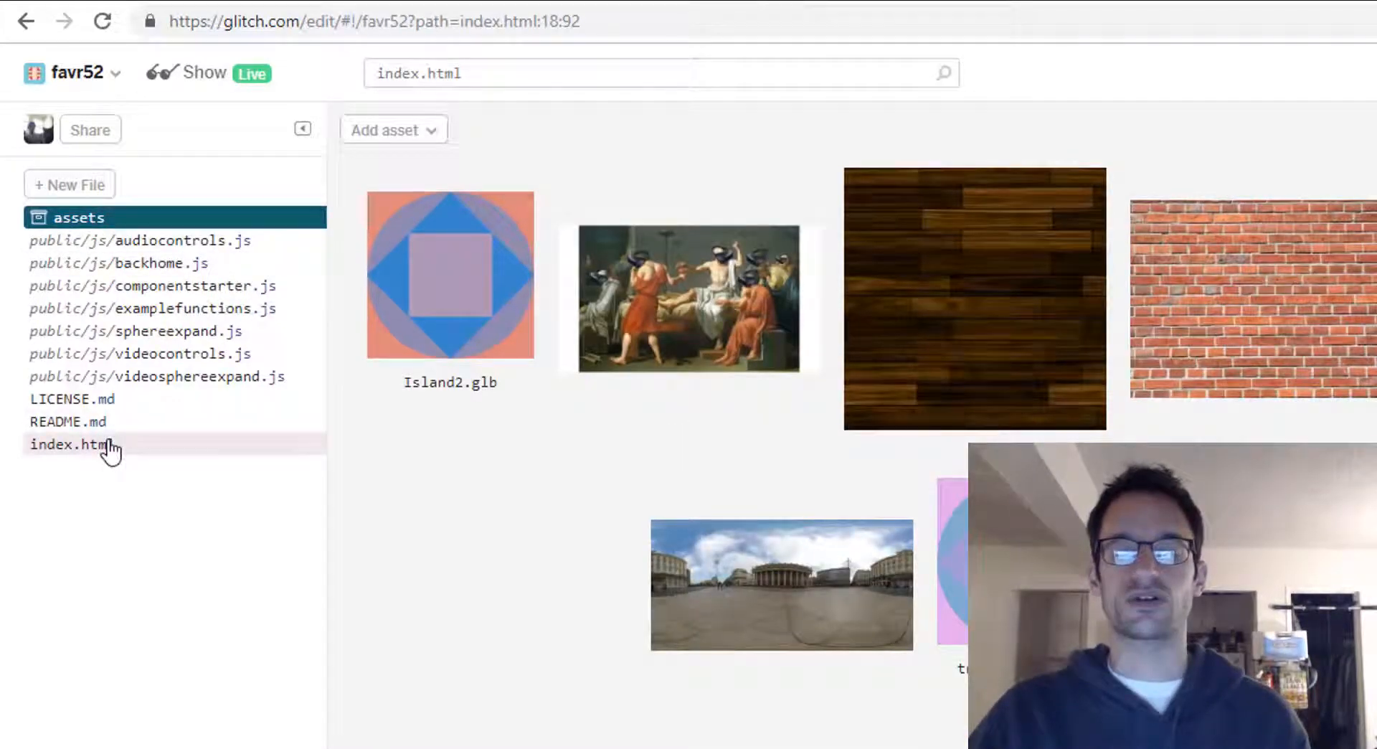
click(72, 445)
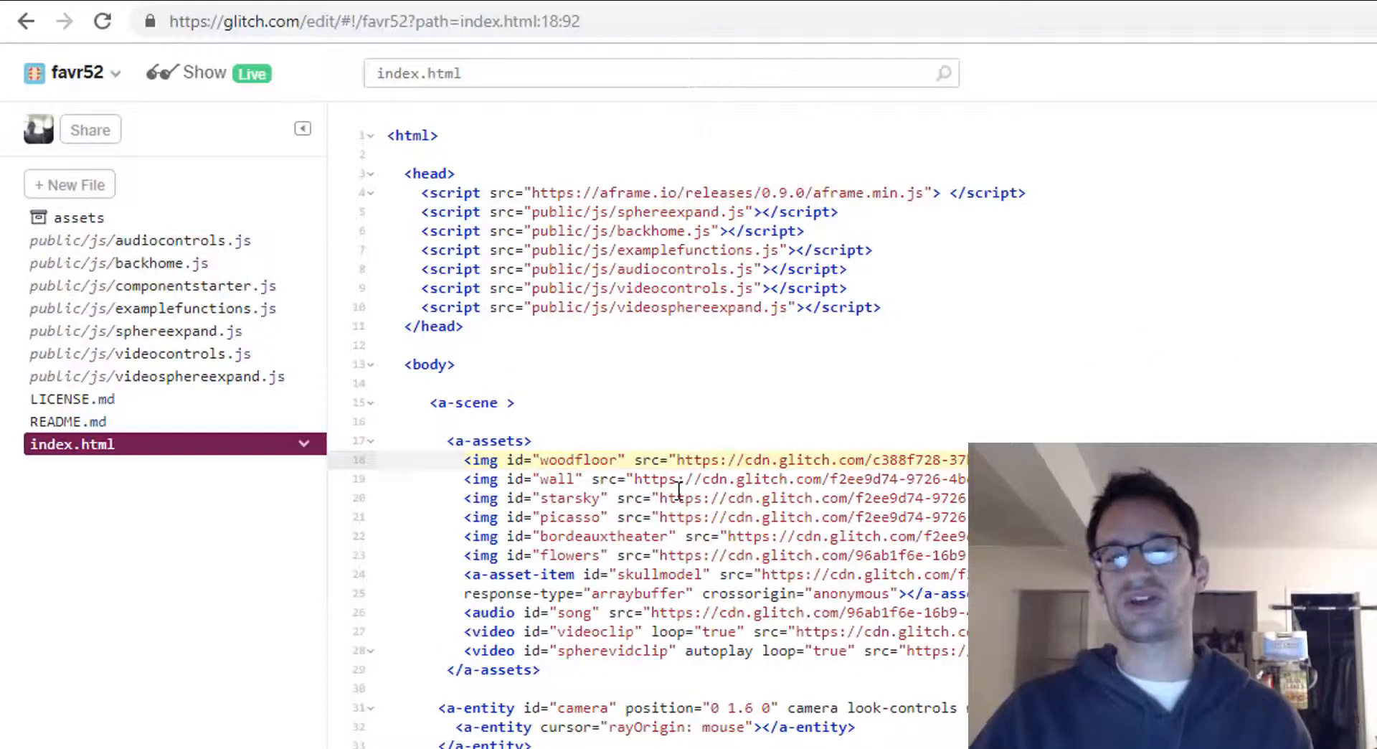
mouse_move(1060, 325)
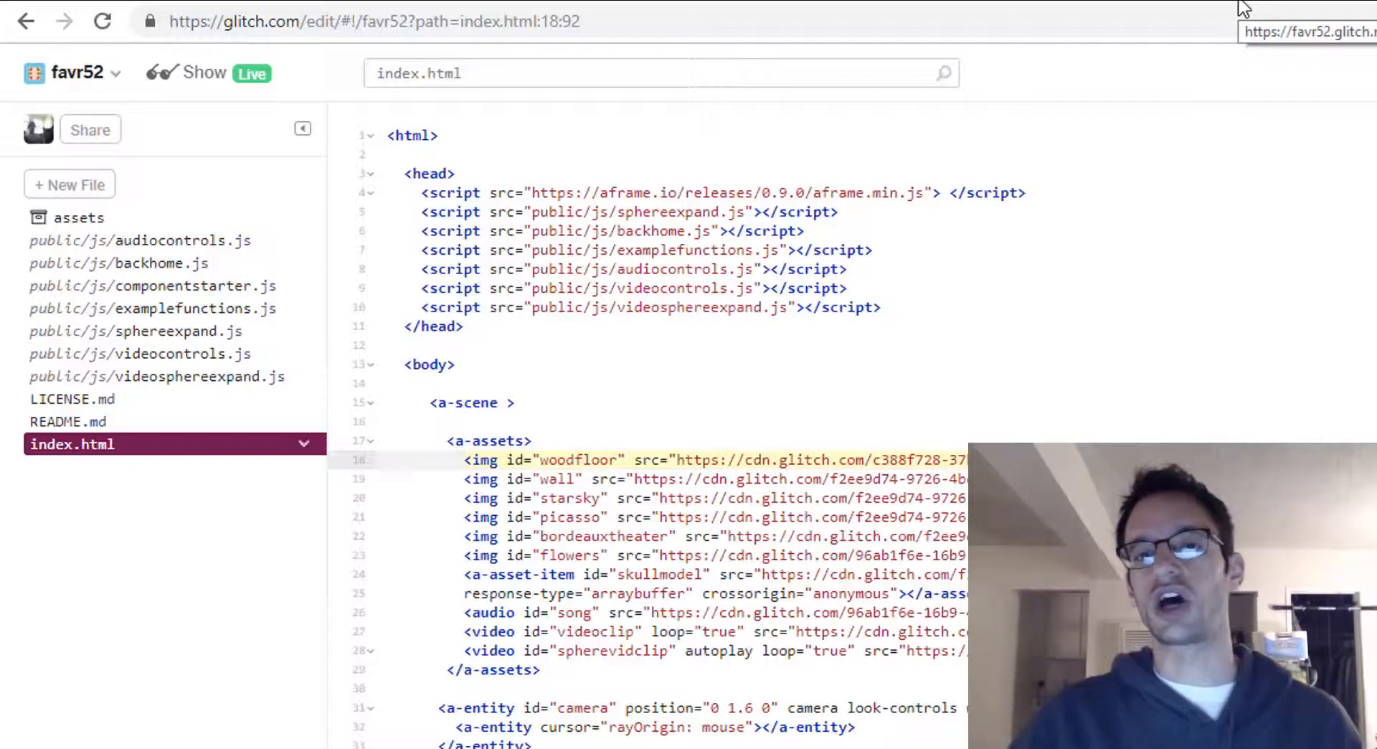
mouse_move(1229, 6)
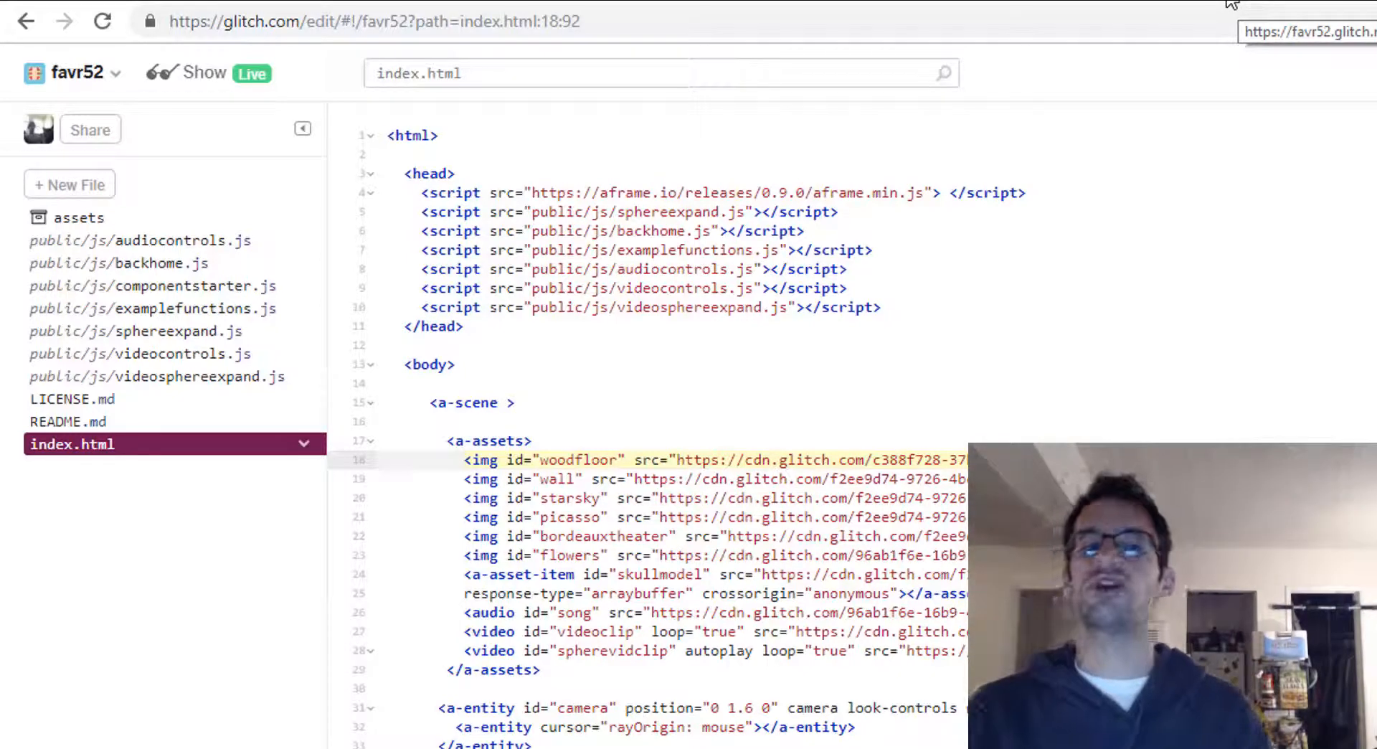
mouse_move(1175, 51)
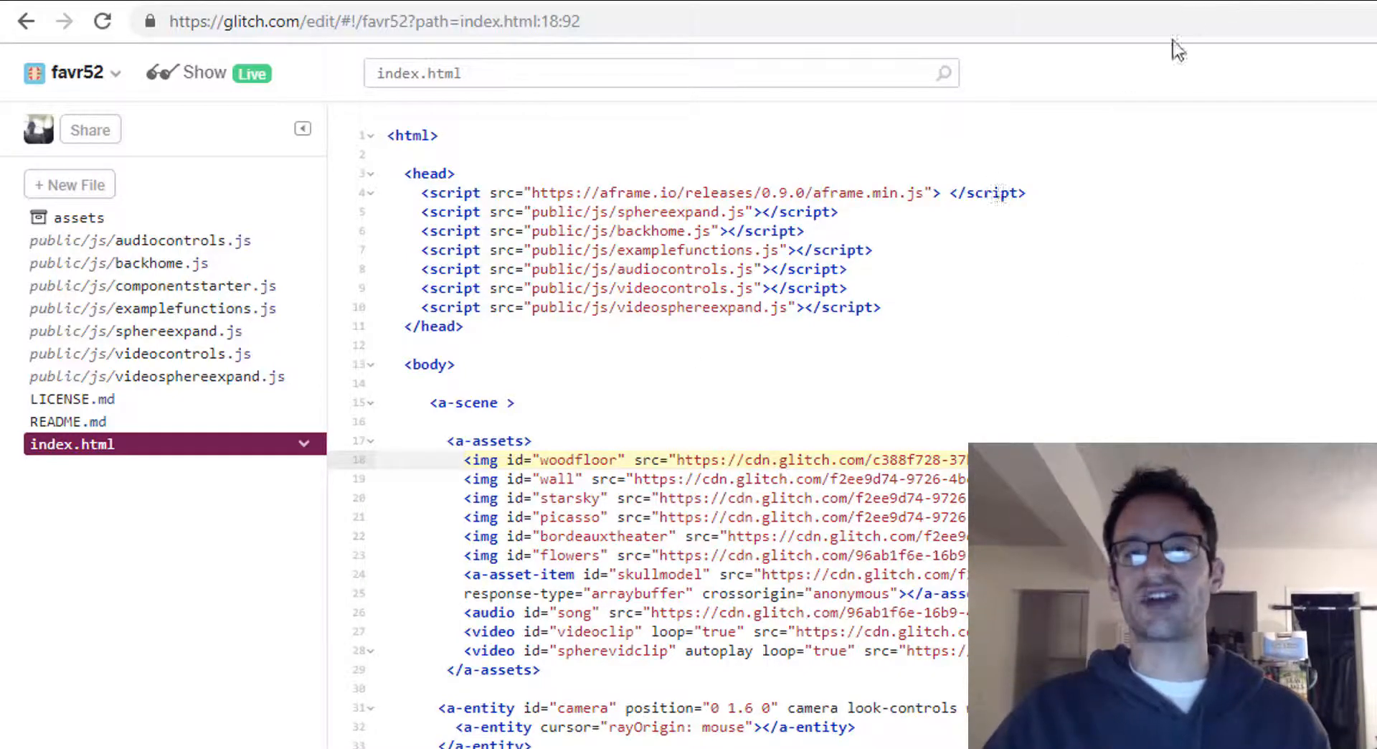
click(237, 73)
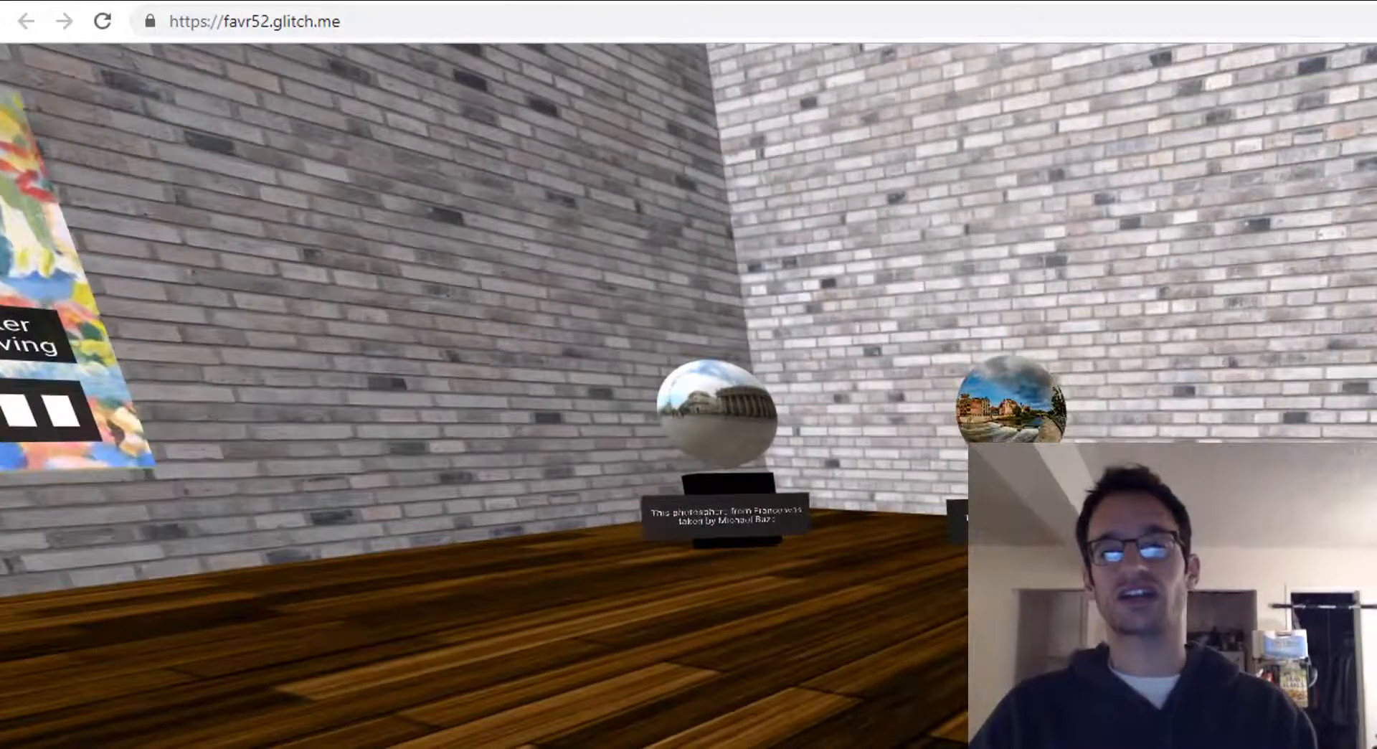